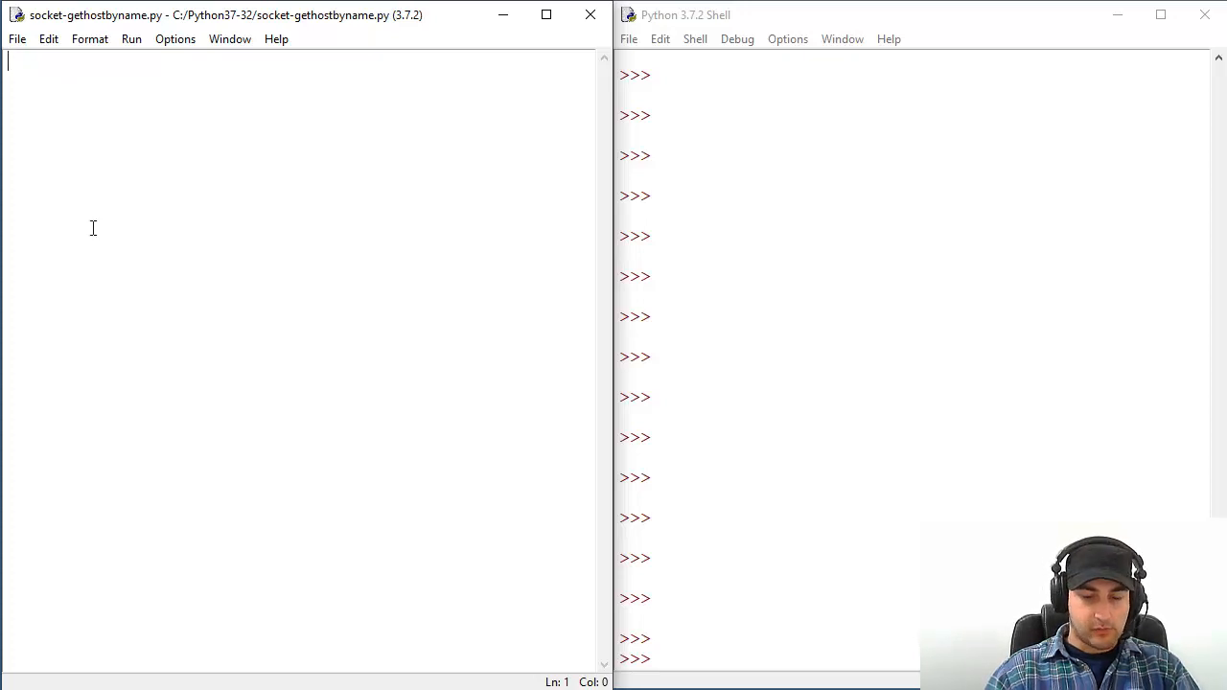
mouse_move(163, 176)
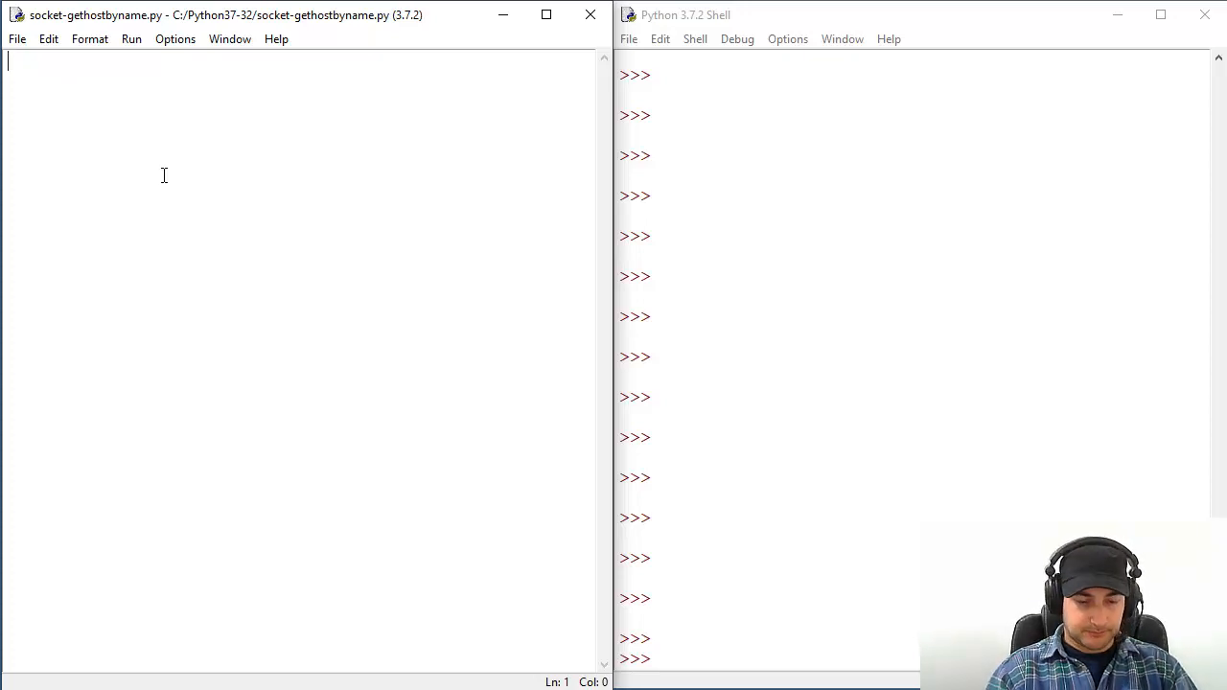
Write dom = 'google.com' with import socket on the line above it.
type("dom")
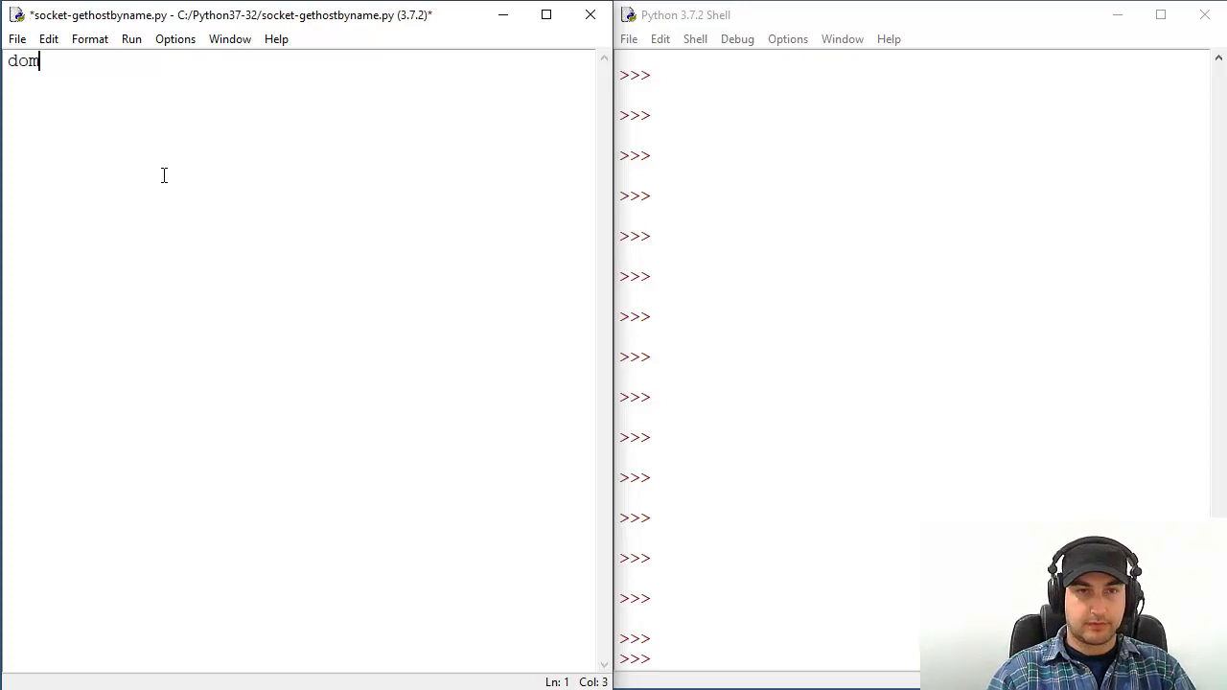
type("= ''")
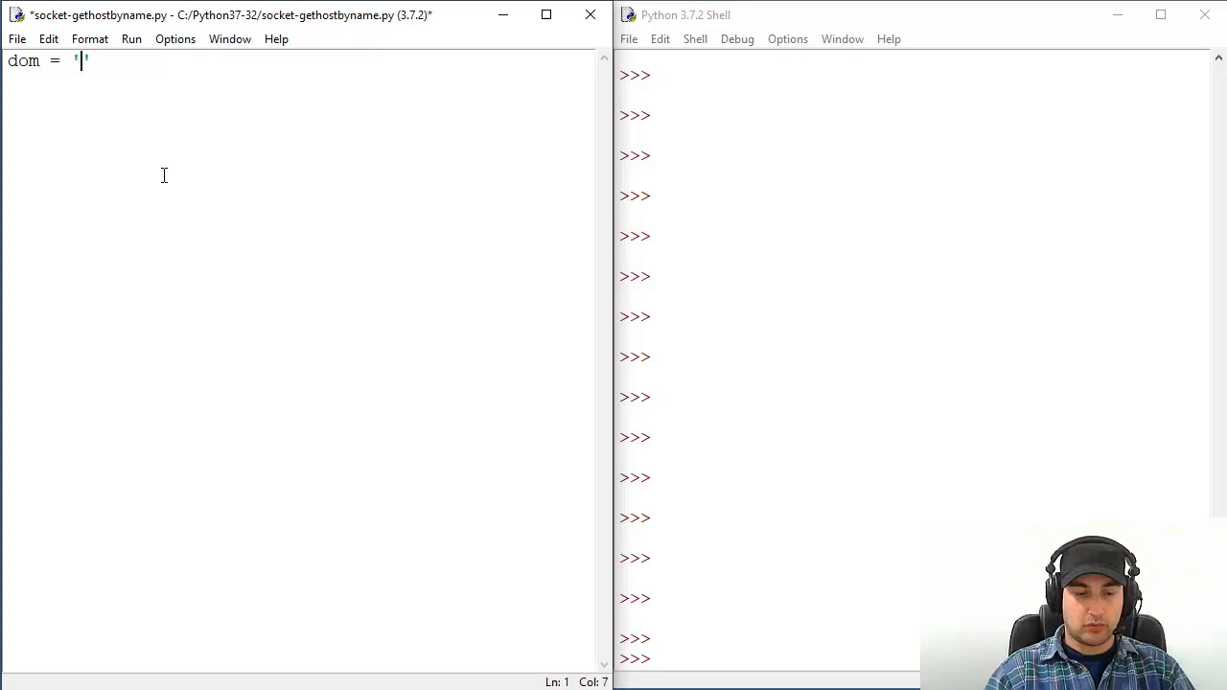
type("google.com")
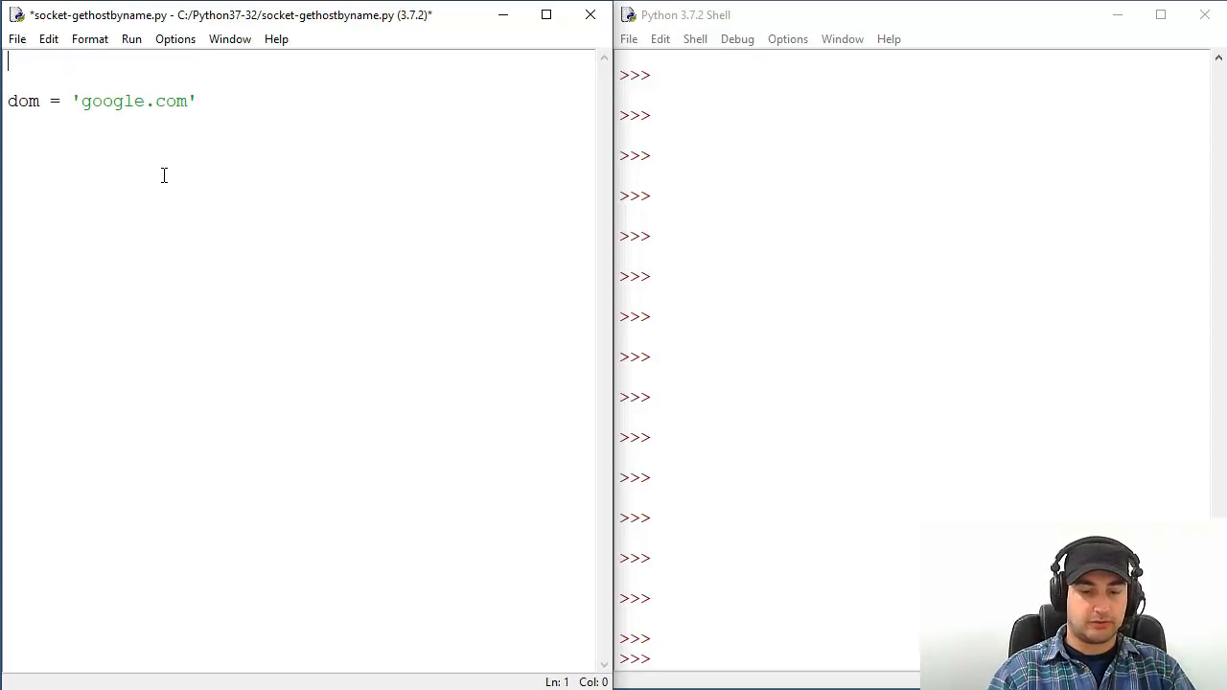
type("import socket")
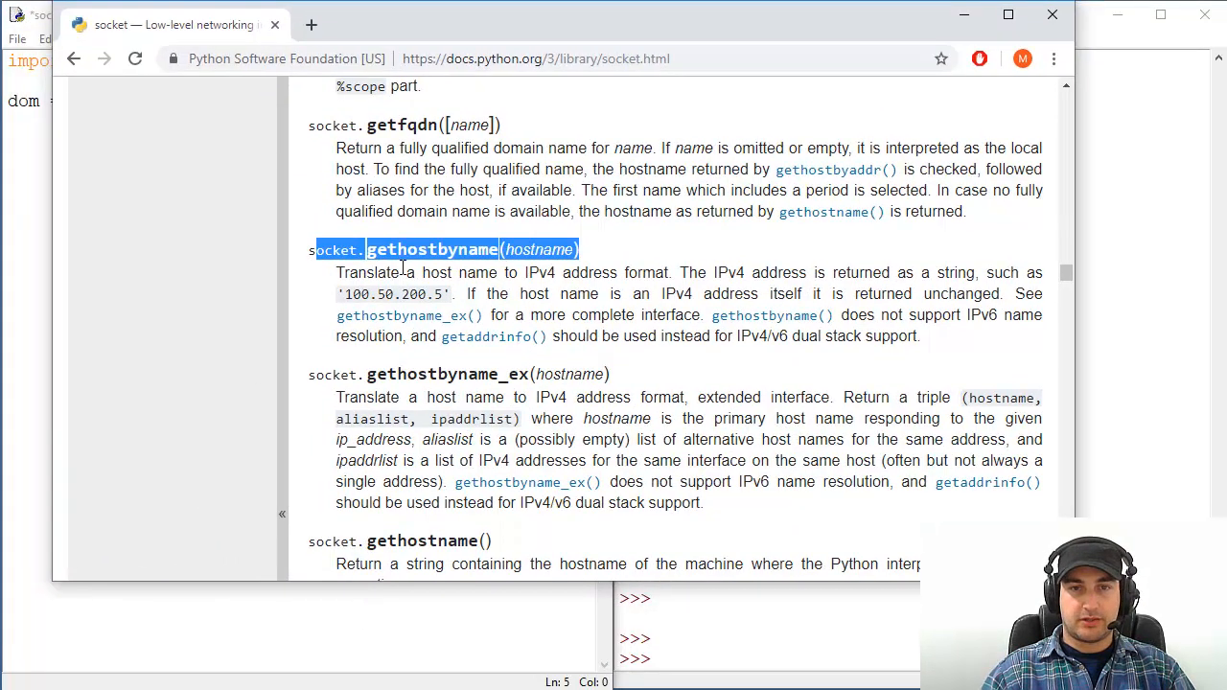
Review the socket.gethostbyname entry in the Python docs and return to IDLE.
left_click(402, 287)
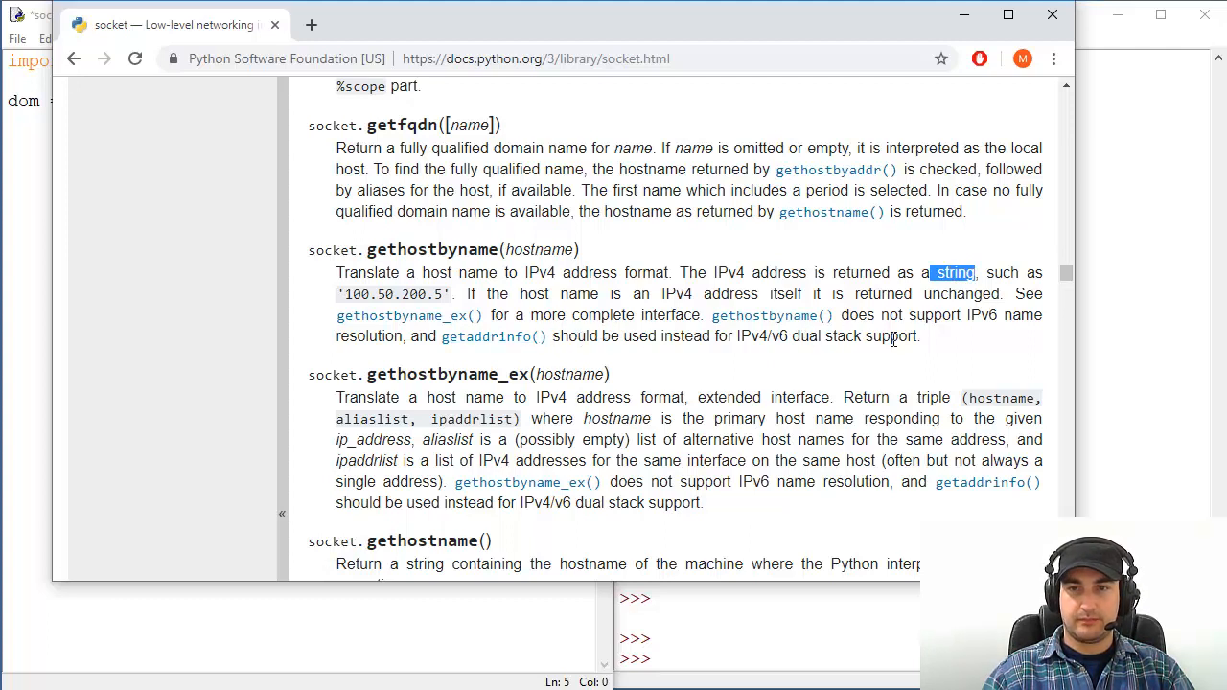
mouse_move(451, 330)
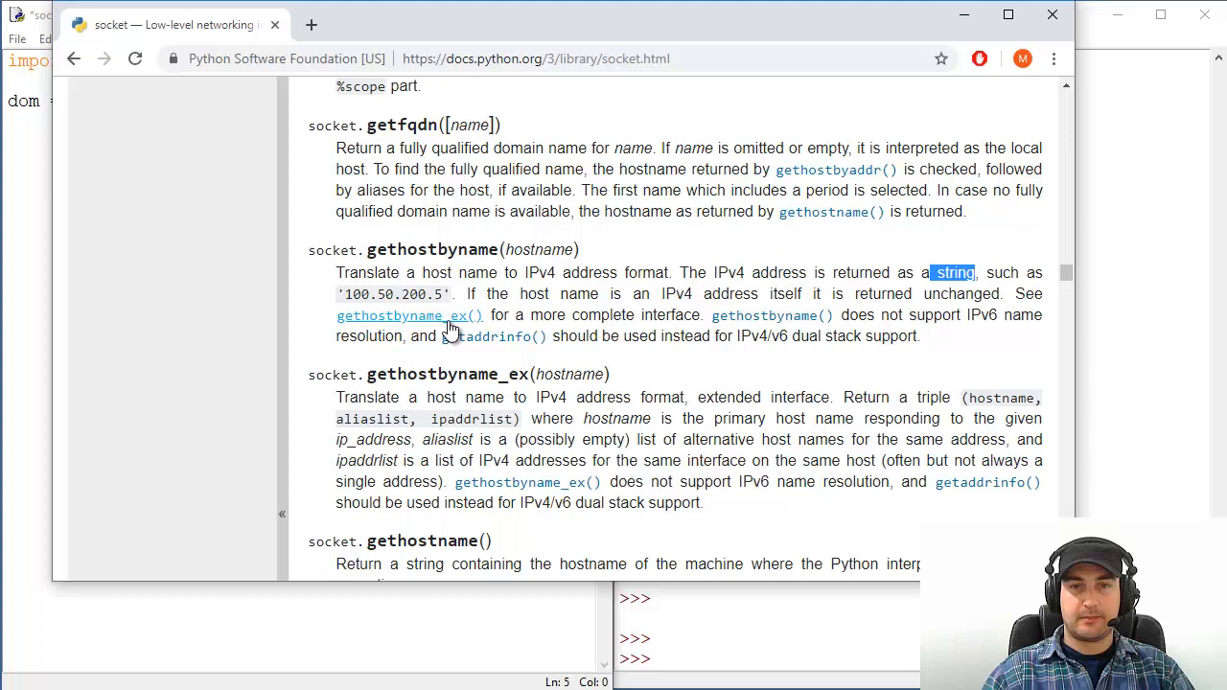
mouse_move(493, 338)
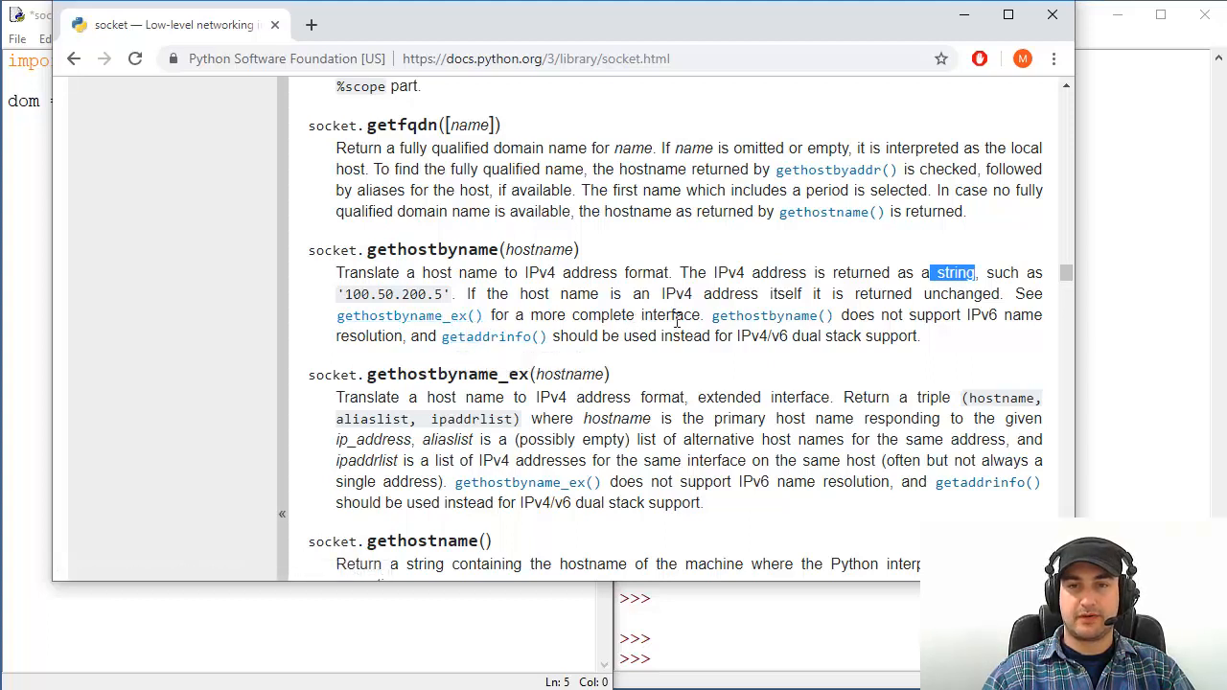
mouse_move(502, 357)
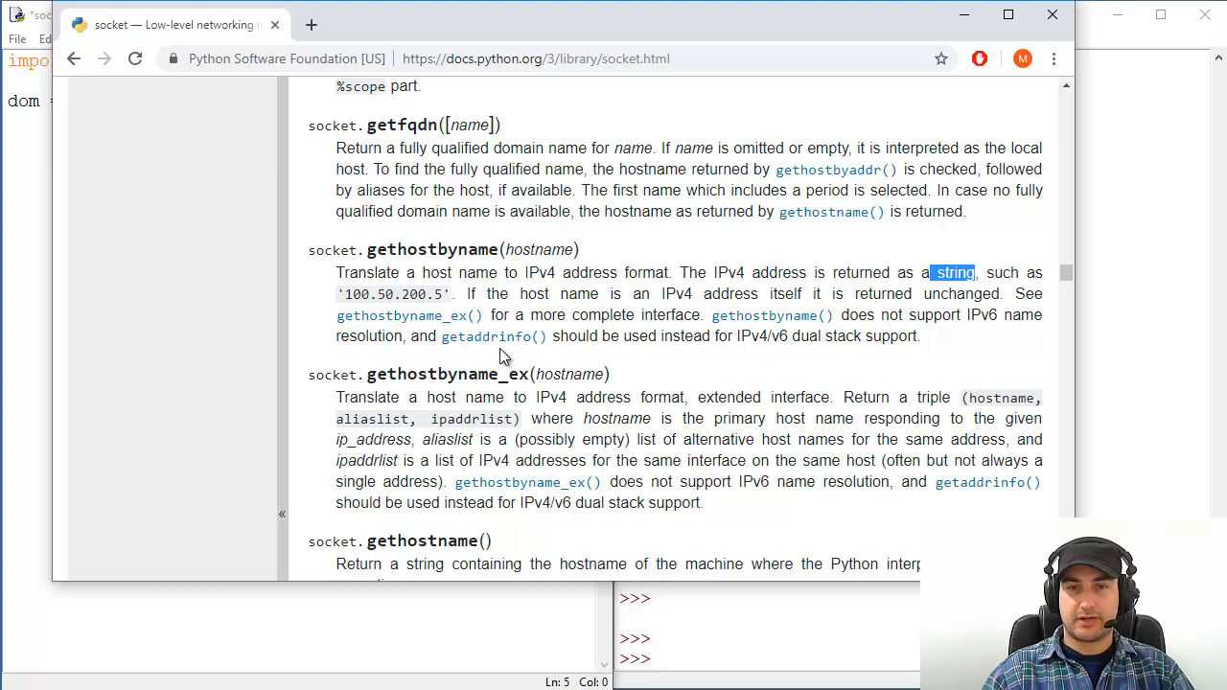
mouse_move(731, 345)
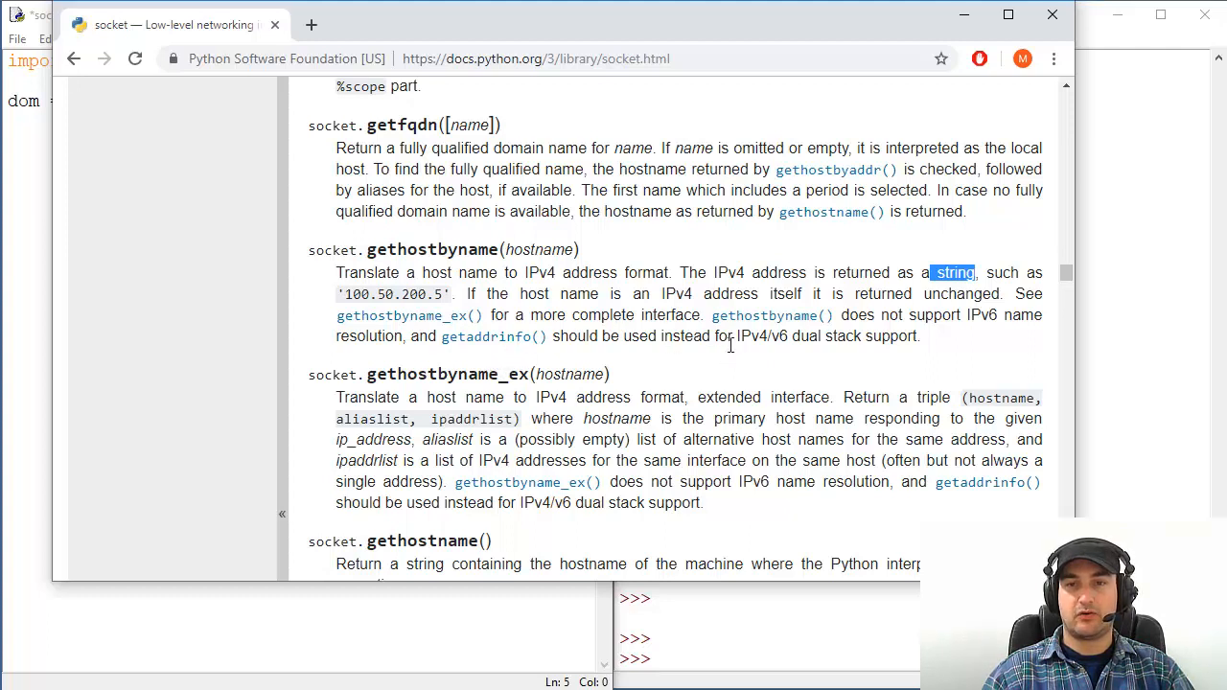
mouse_move(746, 338)
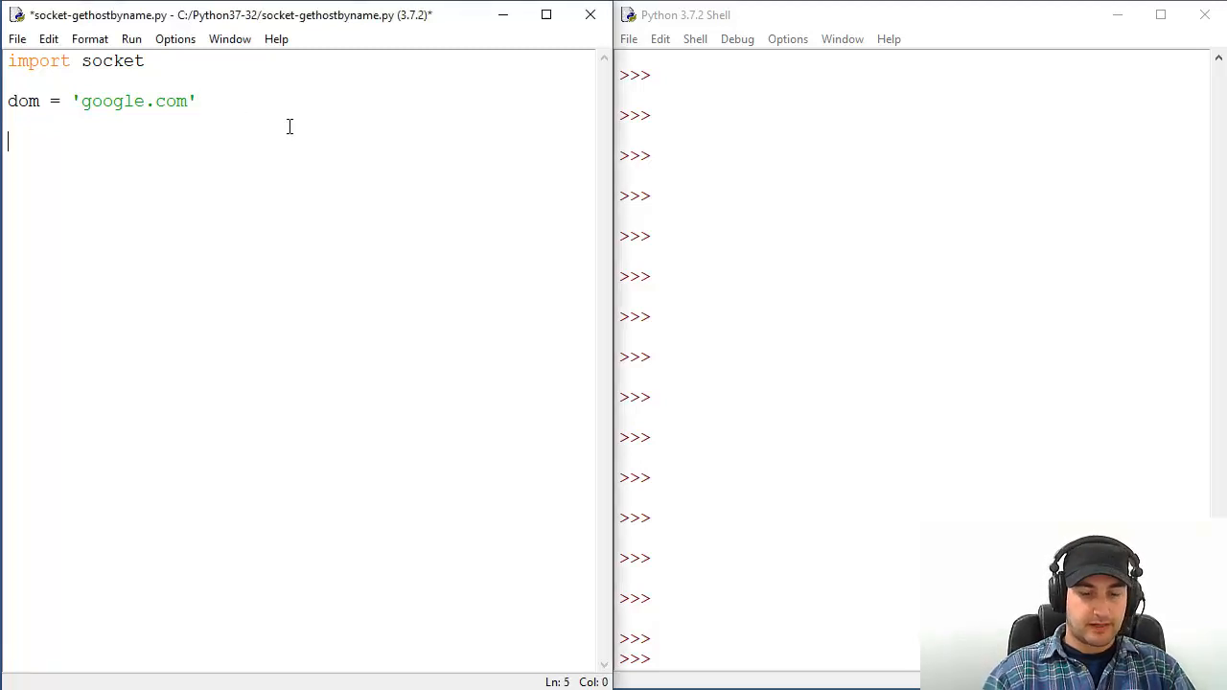
Add print(socket.gethostbyname(dom)) below the assignment and save the script.
type("print()")
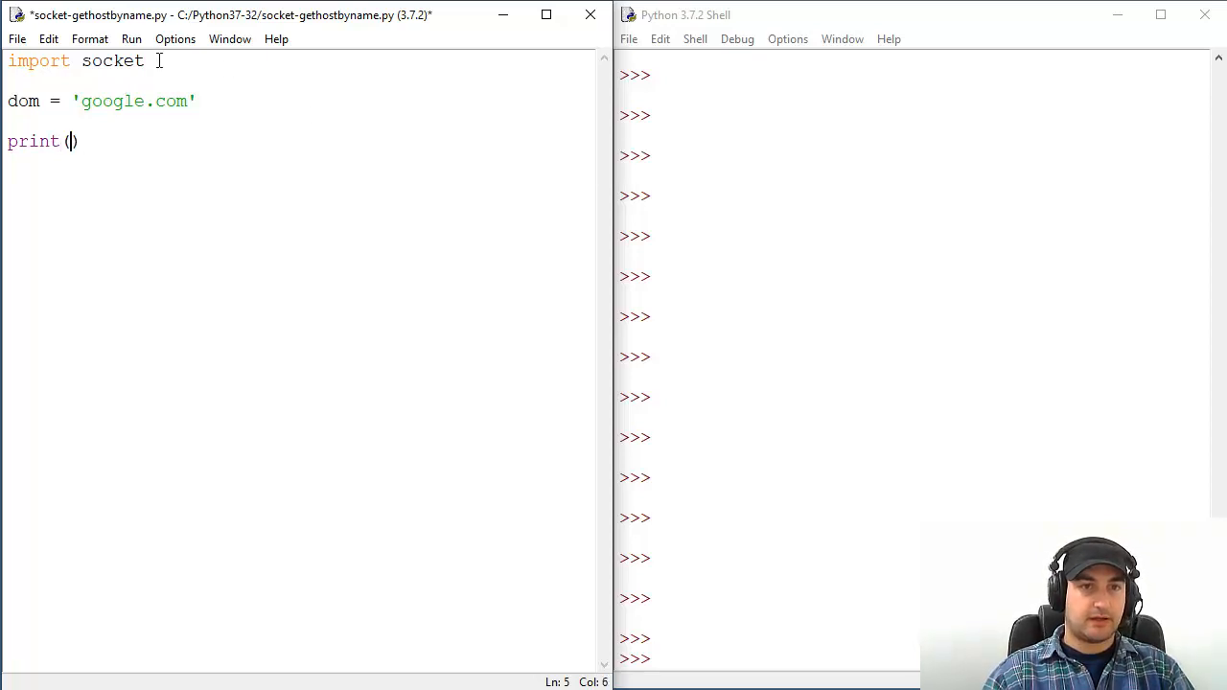
type("a")
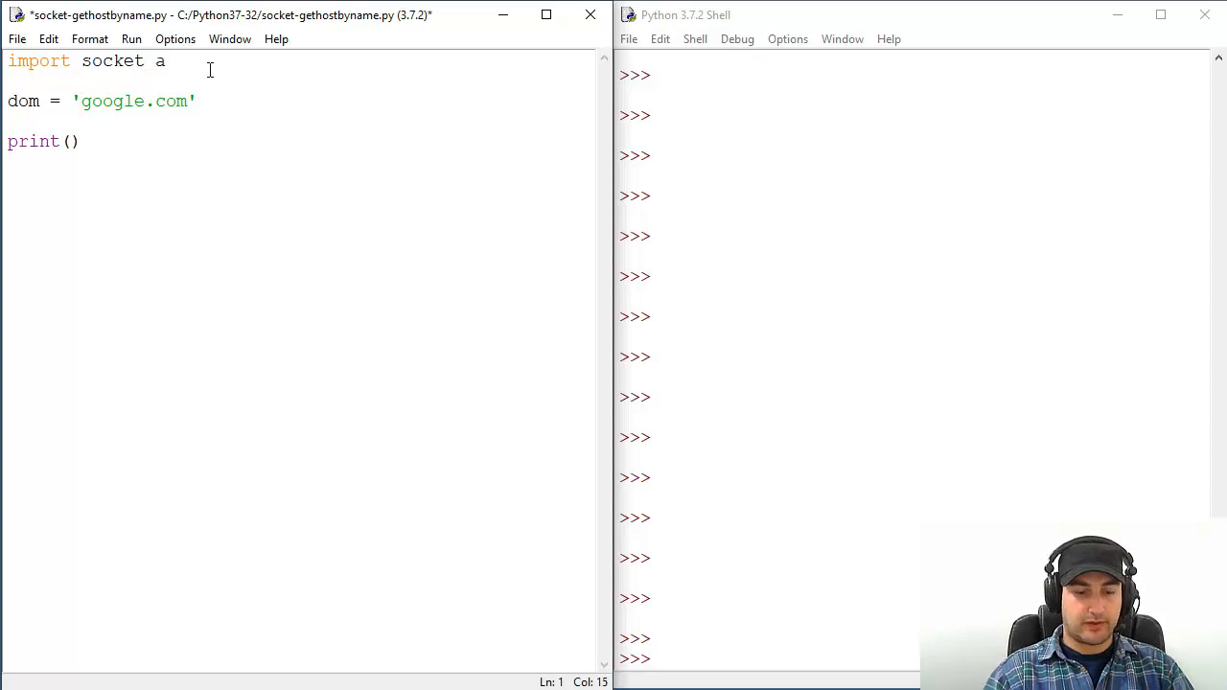
key("BackSpace")
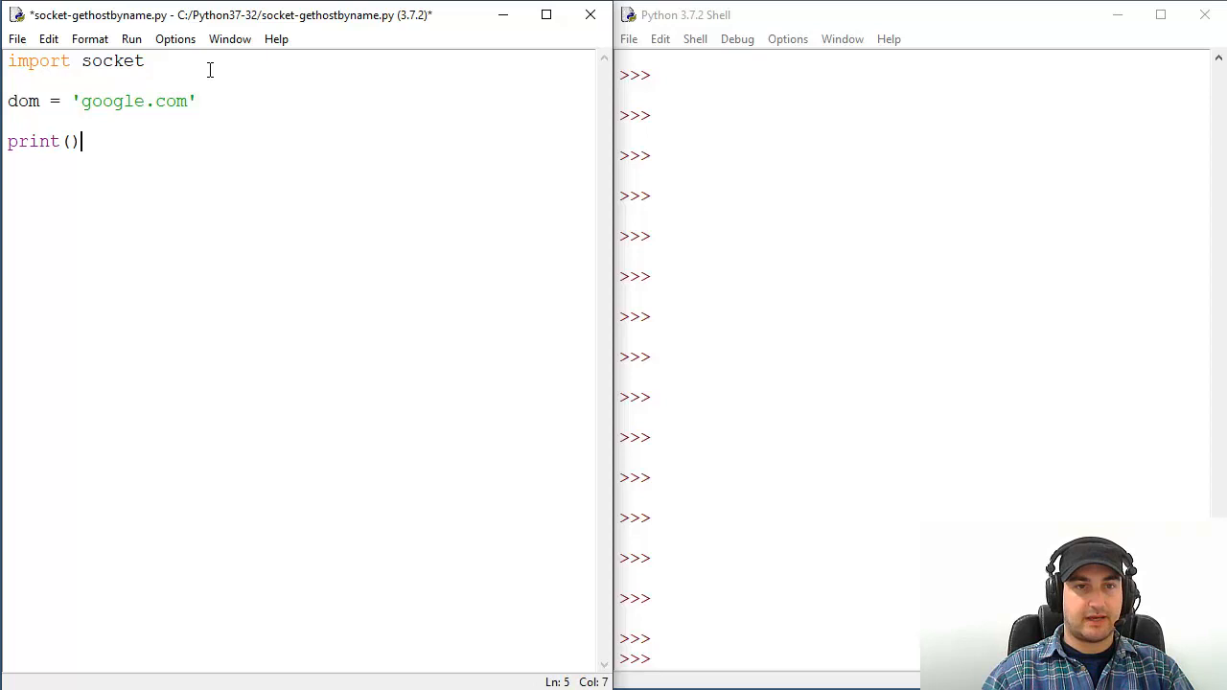
type("socket.")
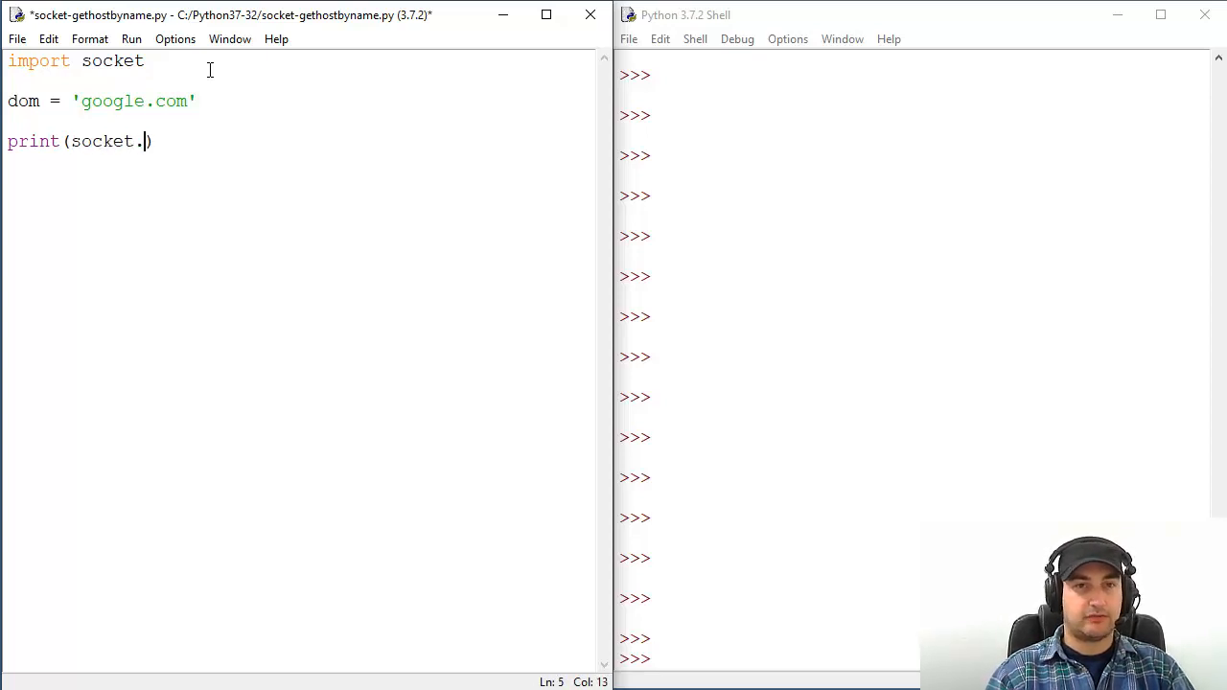
type("gethos")
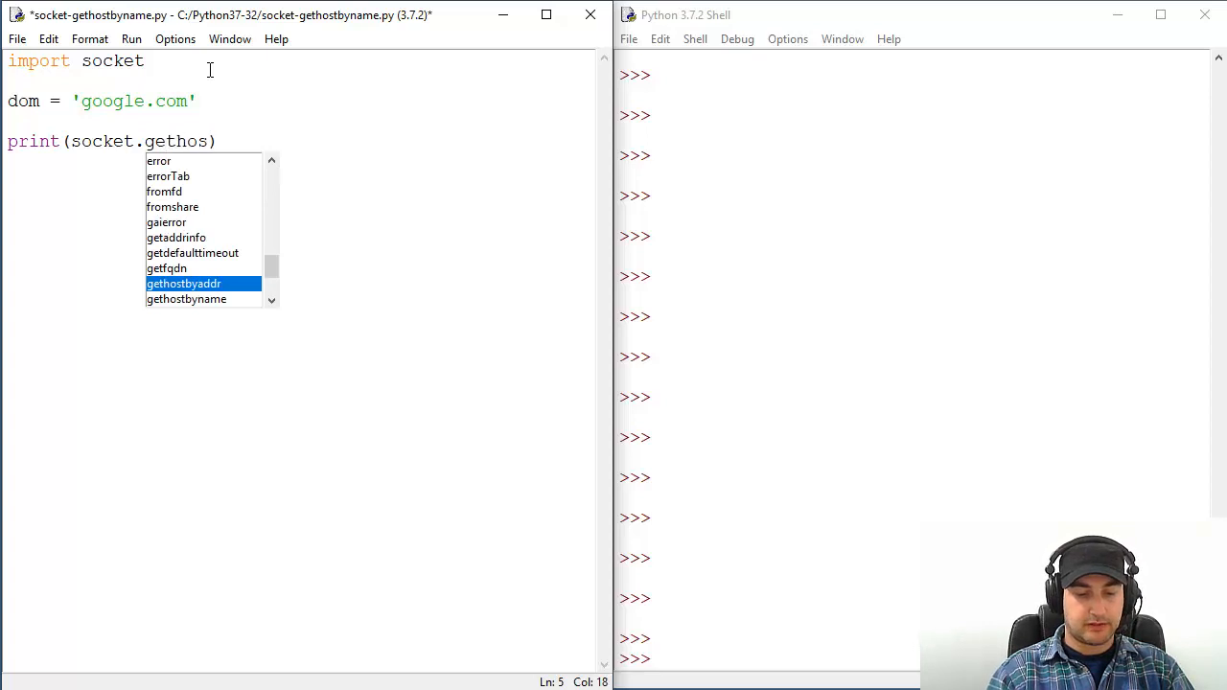
type("tbyname")
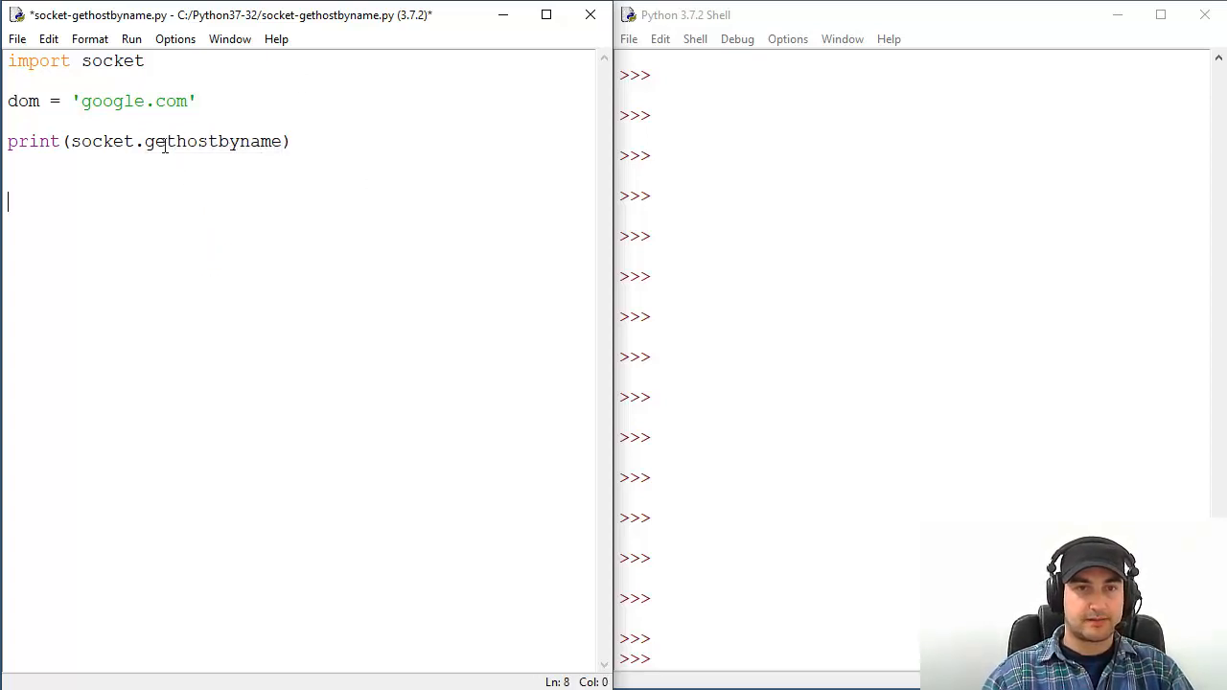
double_click(195, 141)
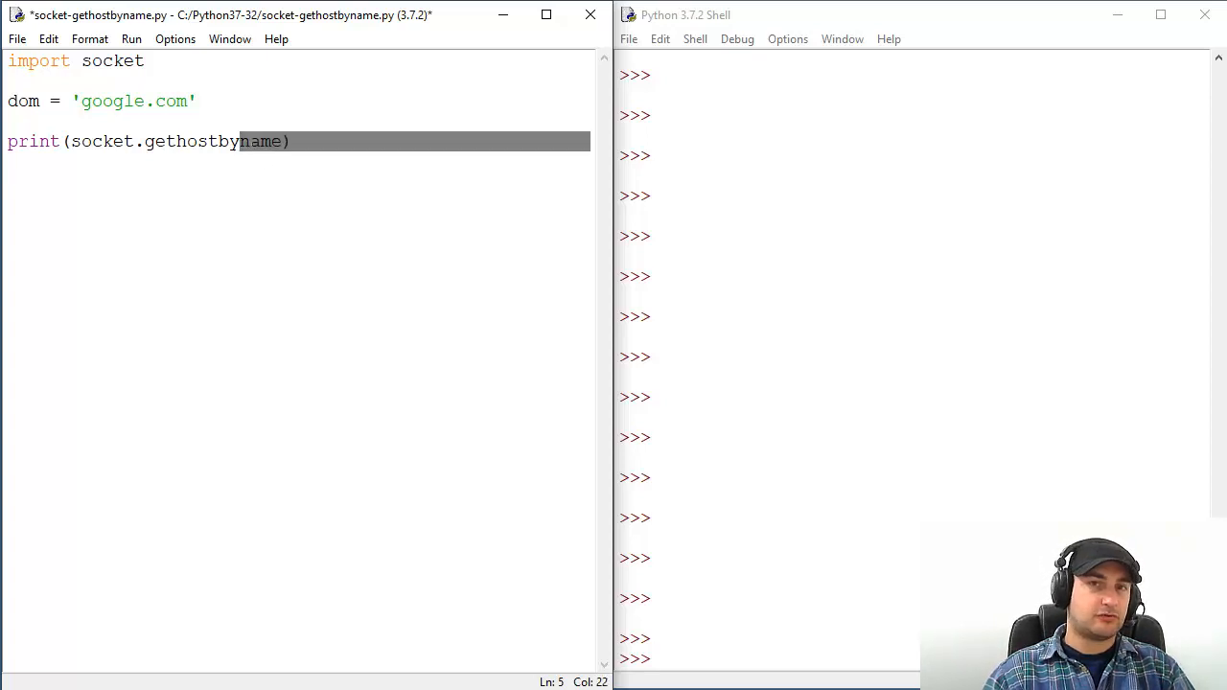
left_click(136, 142)
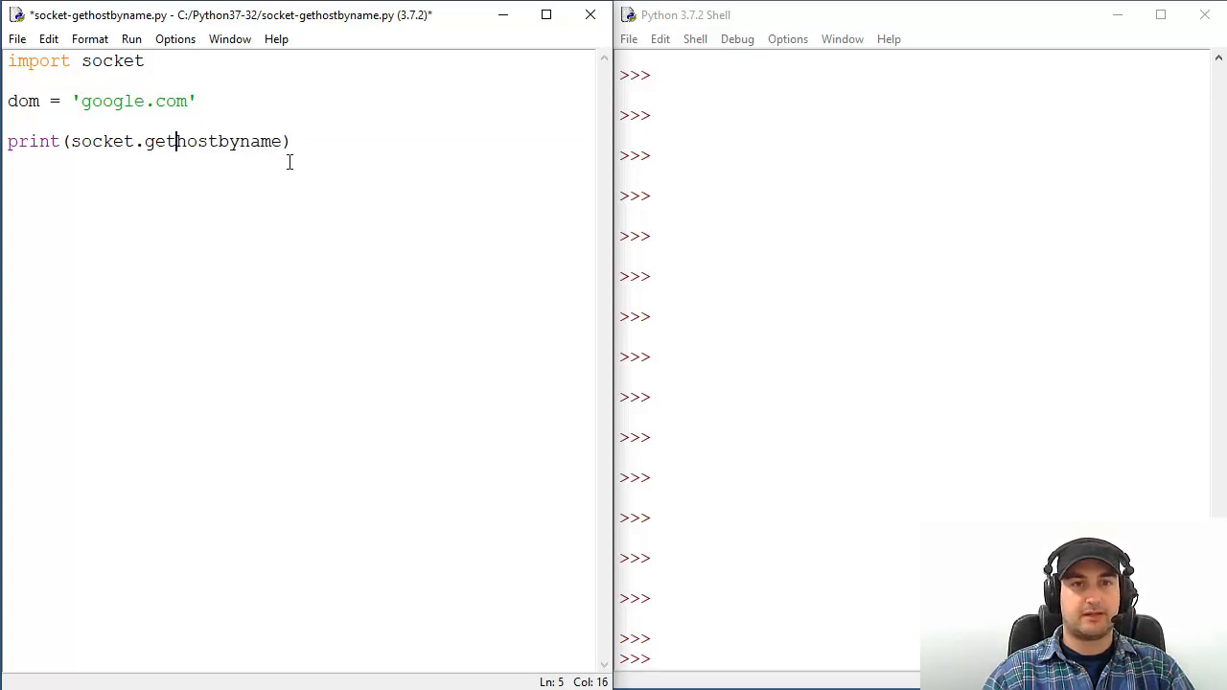
mouse_move(286, 171)
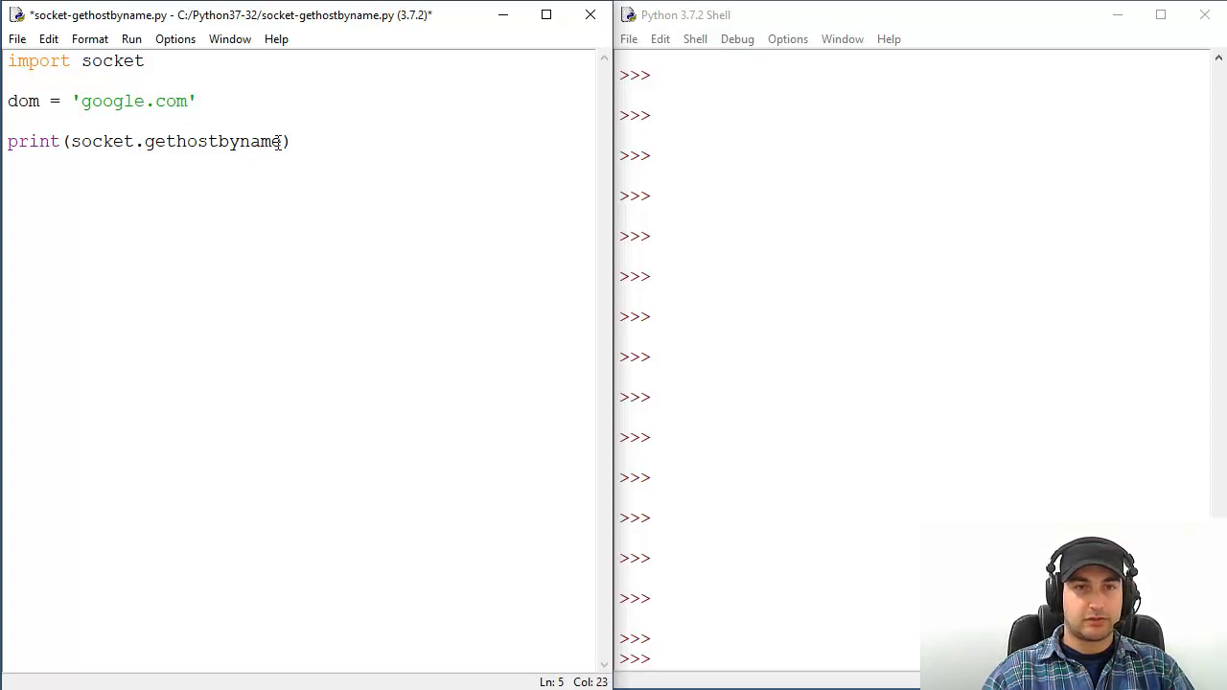
type("()")
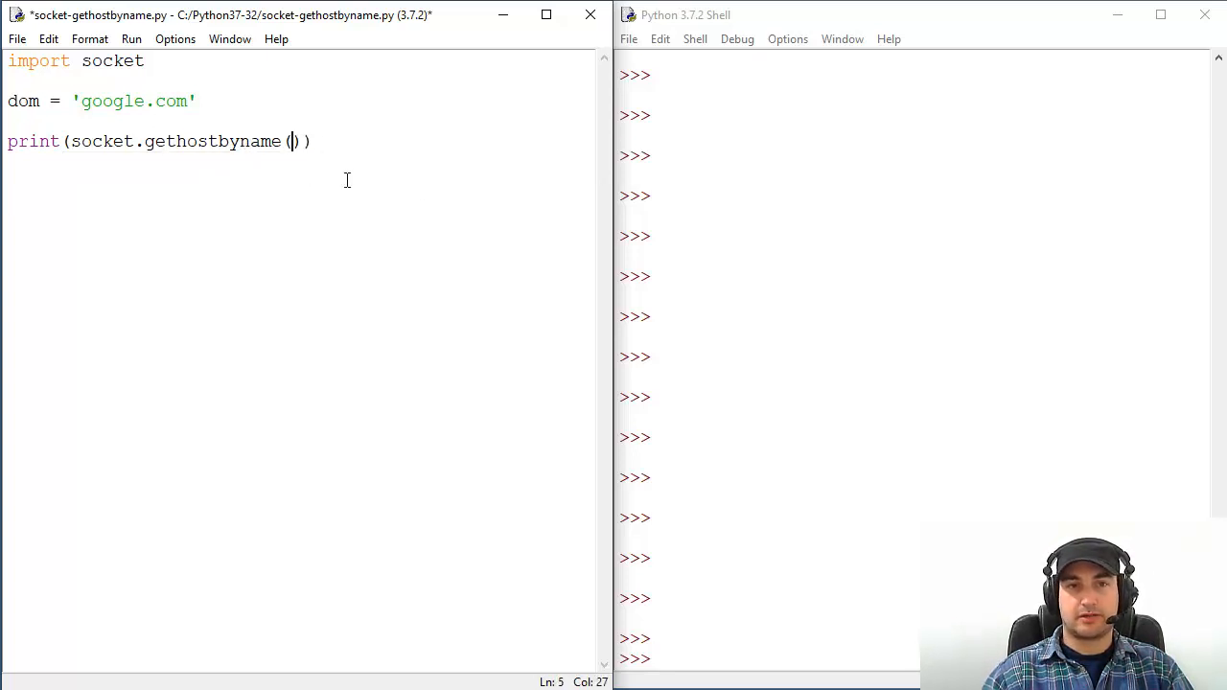
type("dom")
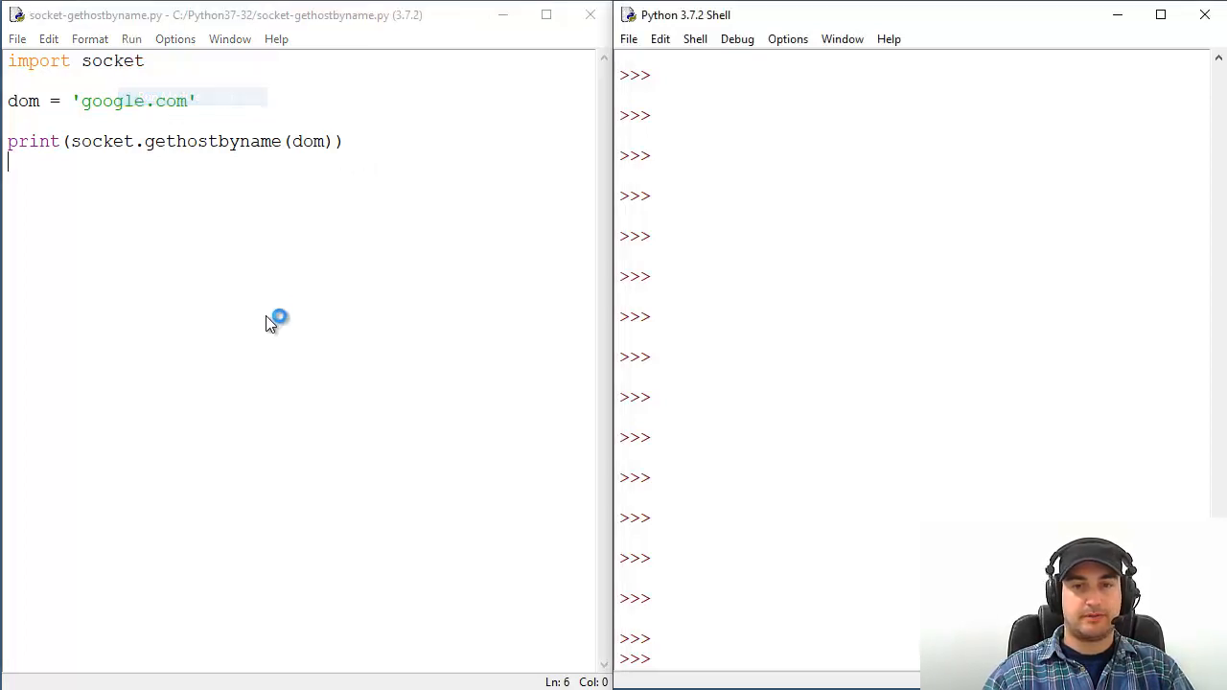
Run the script with F5 and read google.com's address 216.58.206.174 in the shell.
key("F5")
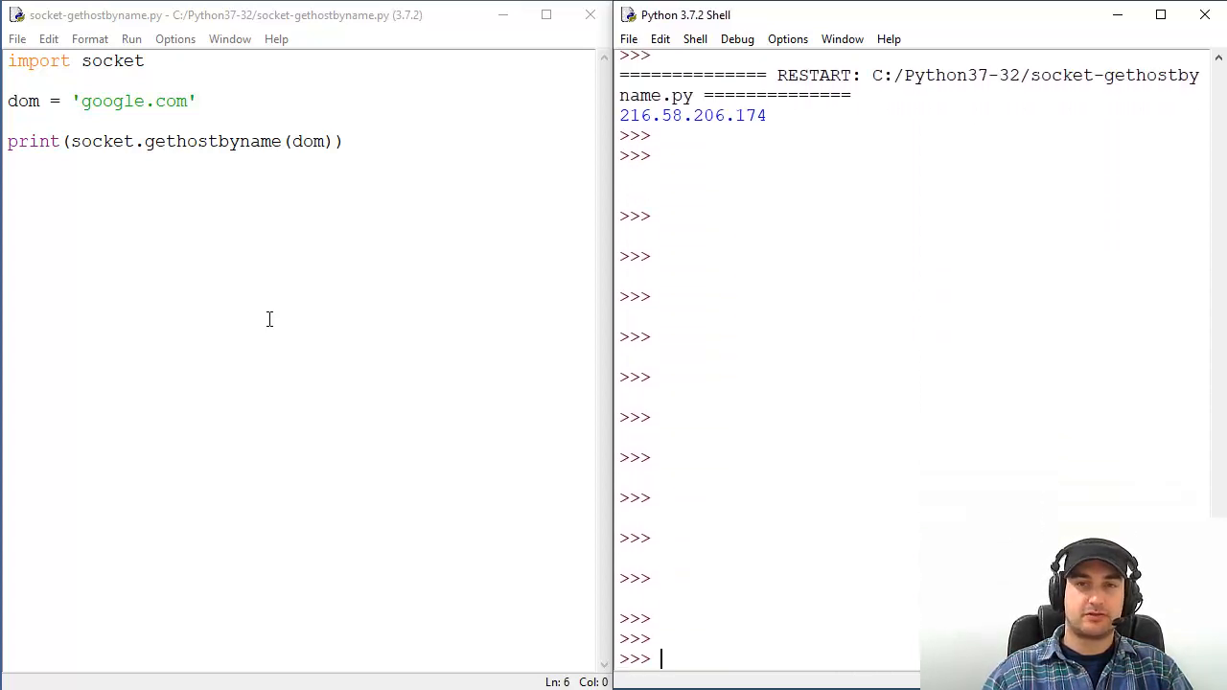
left_click_drag(640, 115, 765, 115)
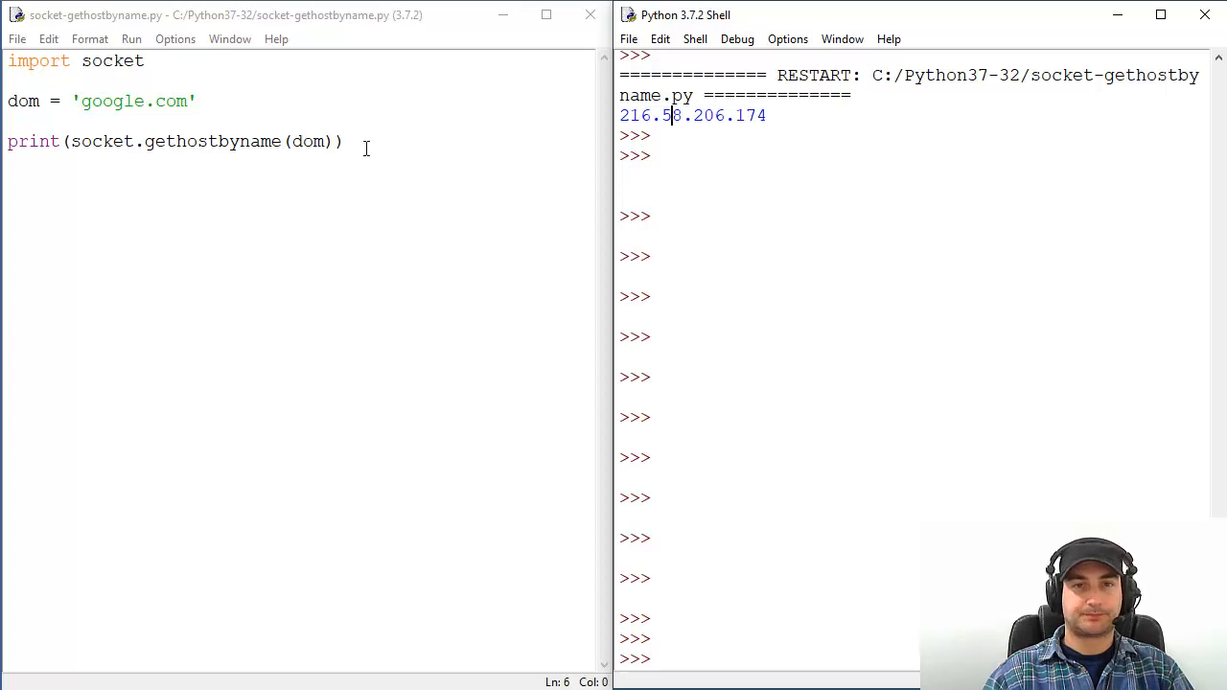
left_click(345, 142)
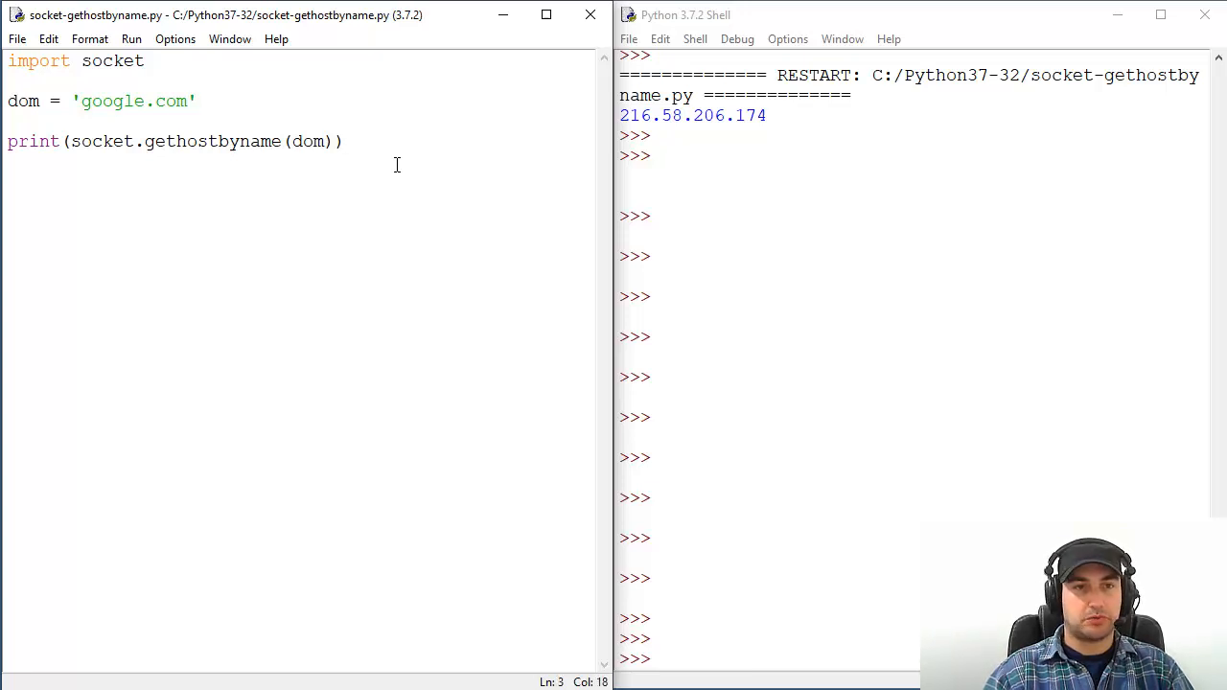
Replace the hardcoded domain with dom = input('Enter domain: ').
type("@")
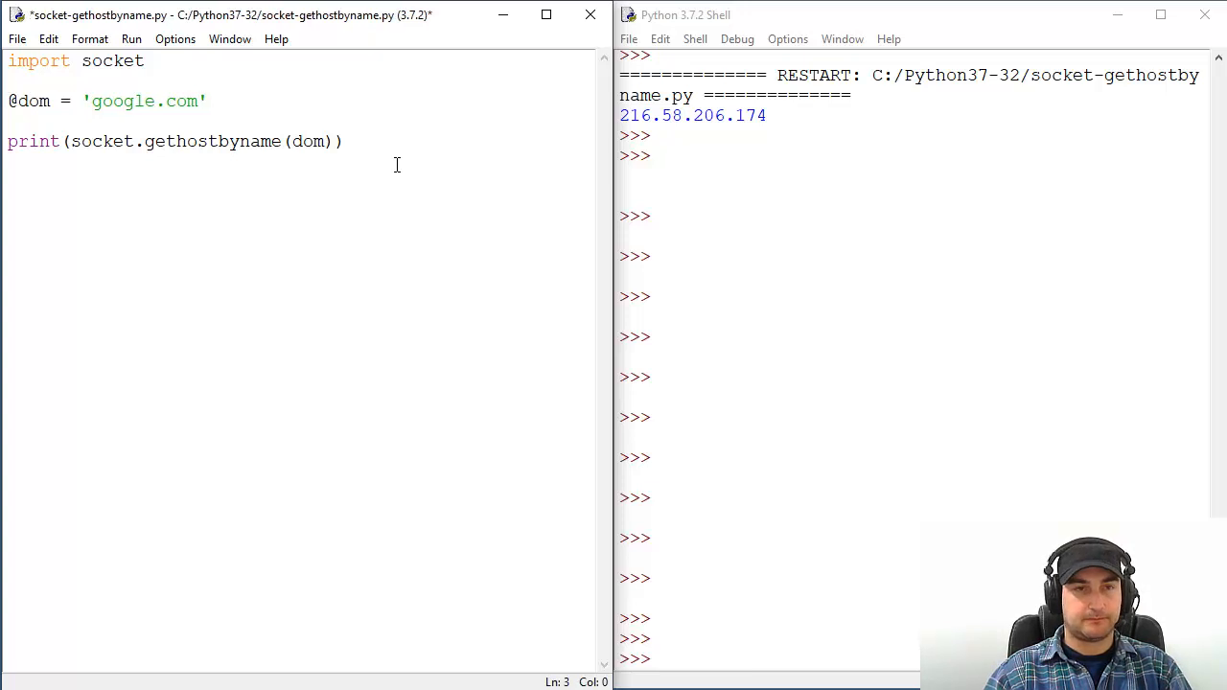
type("#")
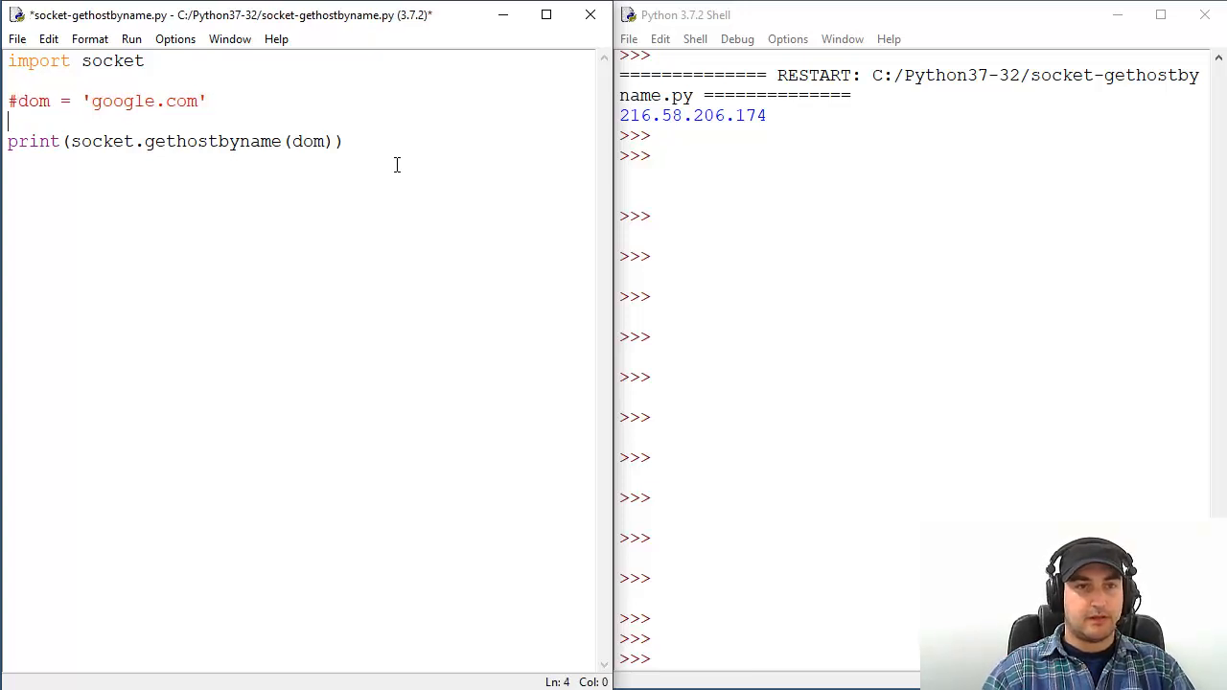
type("dom =")
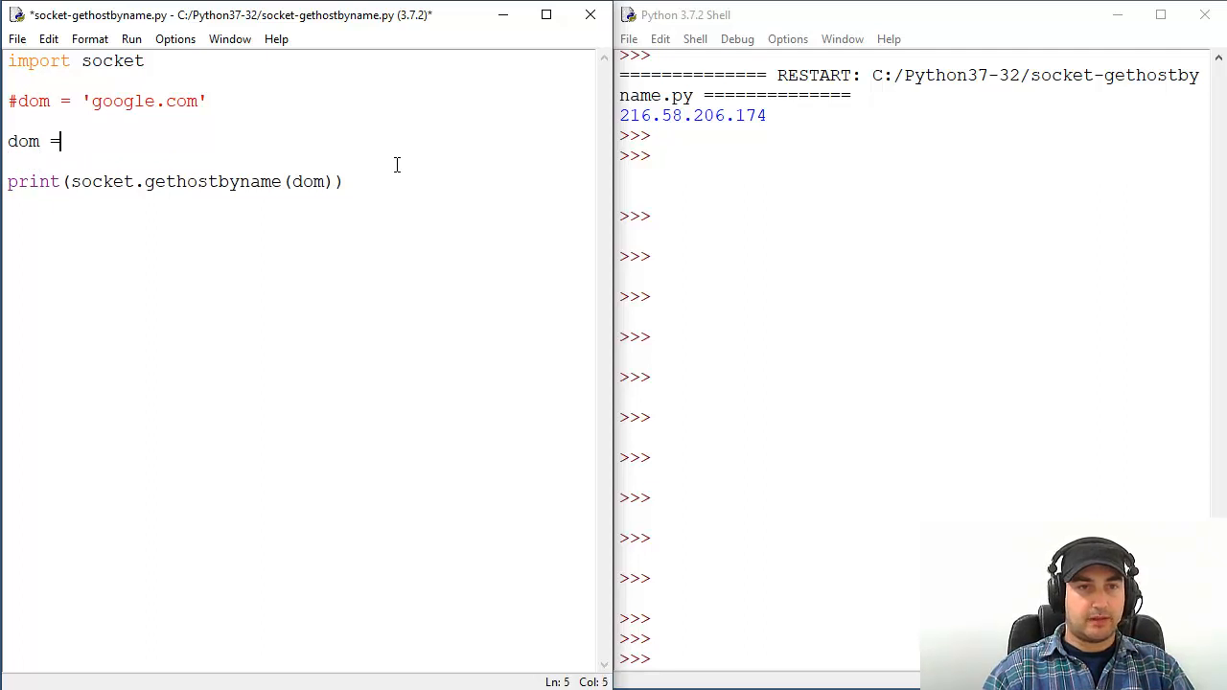
type("inpu")
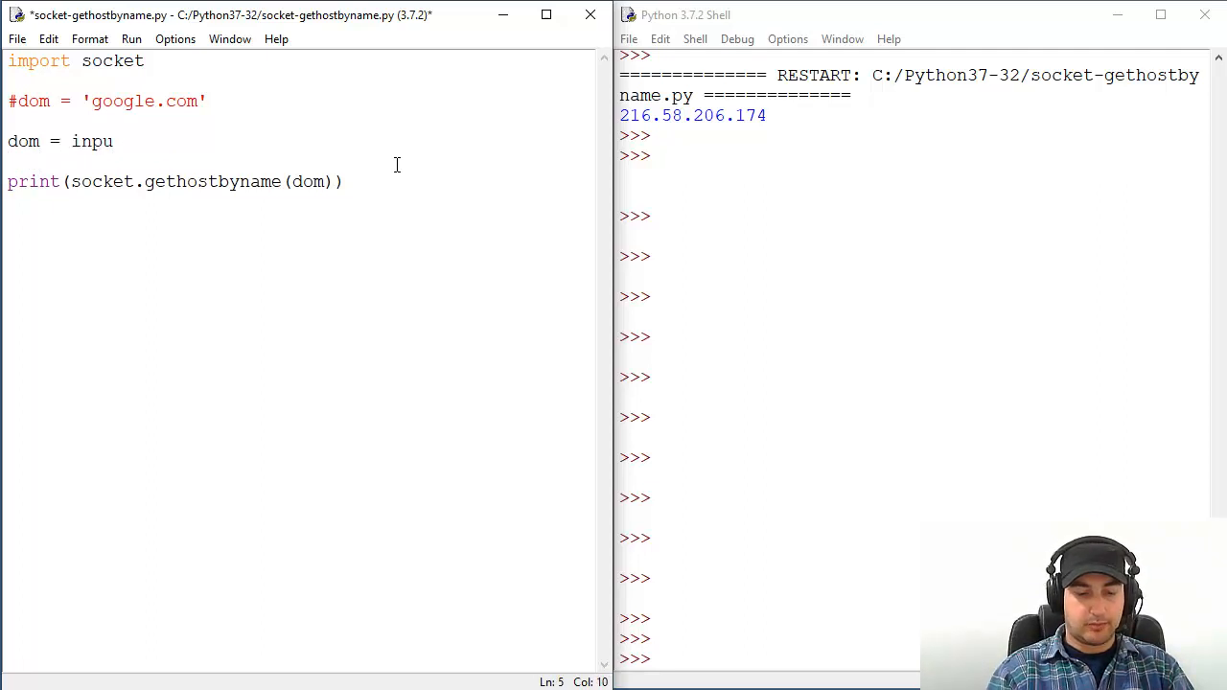
type("t()")
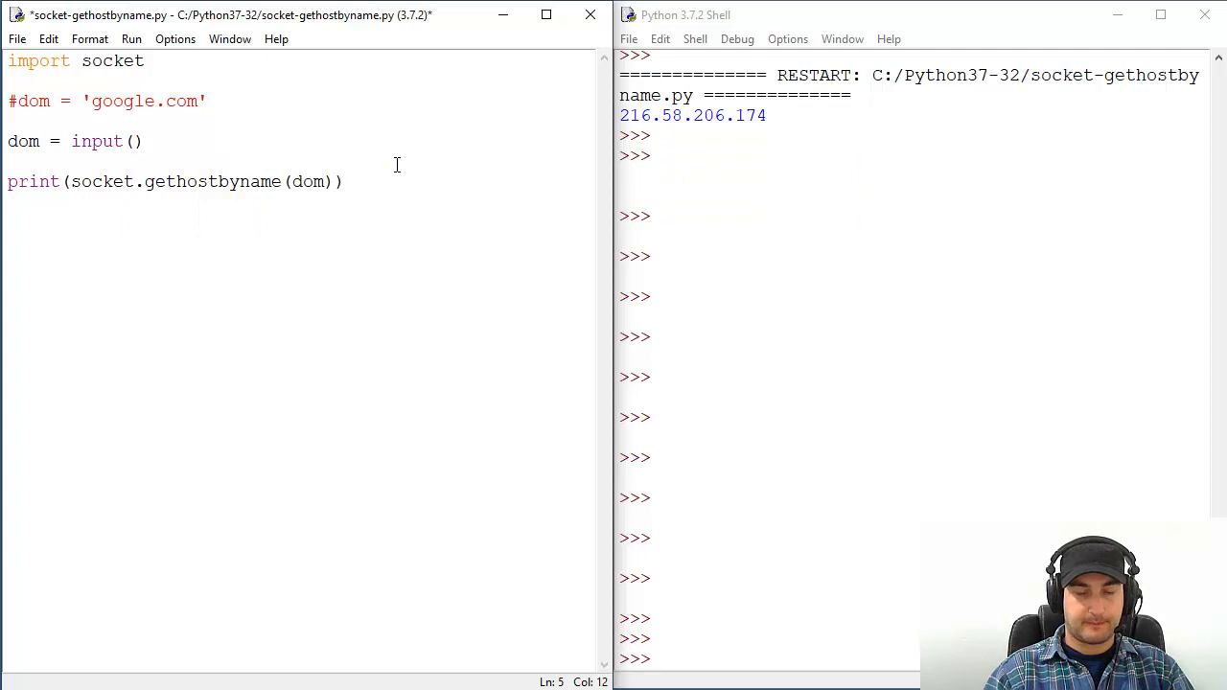
type("'Enter d")
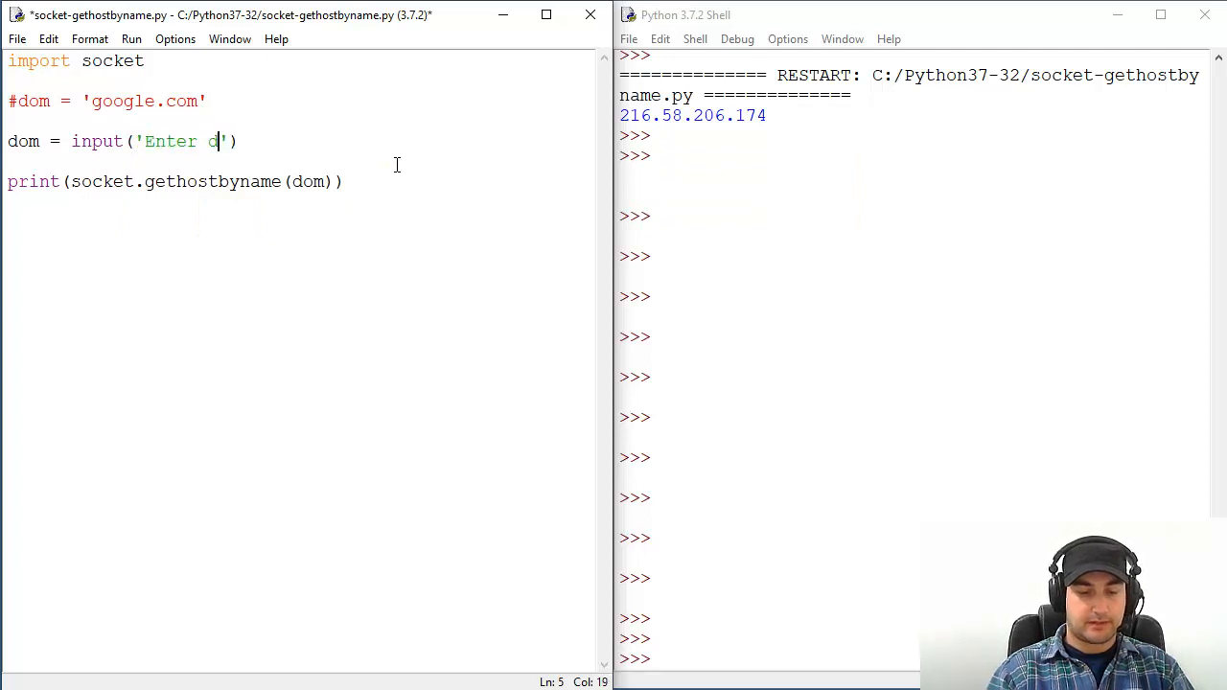
type("omain:")
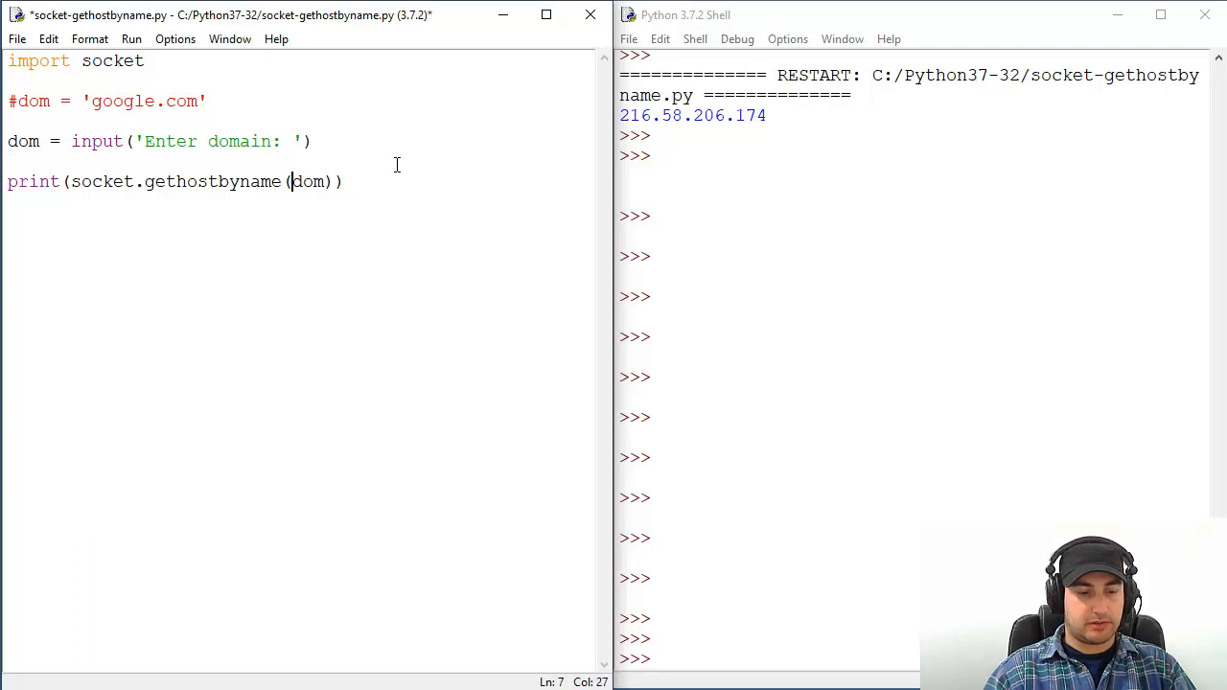
Save and run the script, entering bing.com to get 13.107.21.200.
key("ctrl+s")
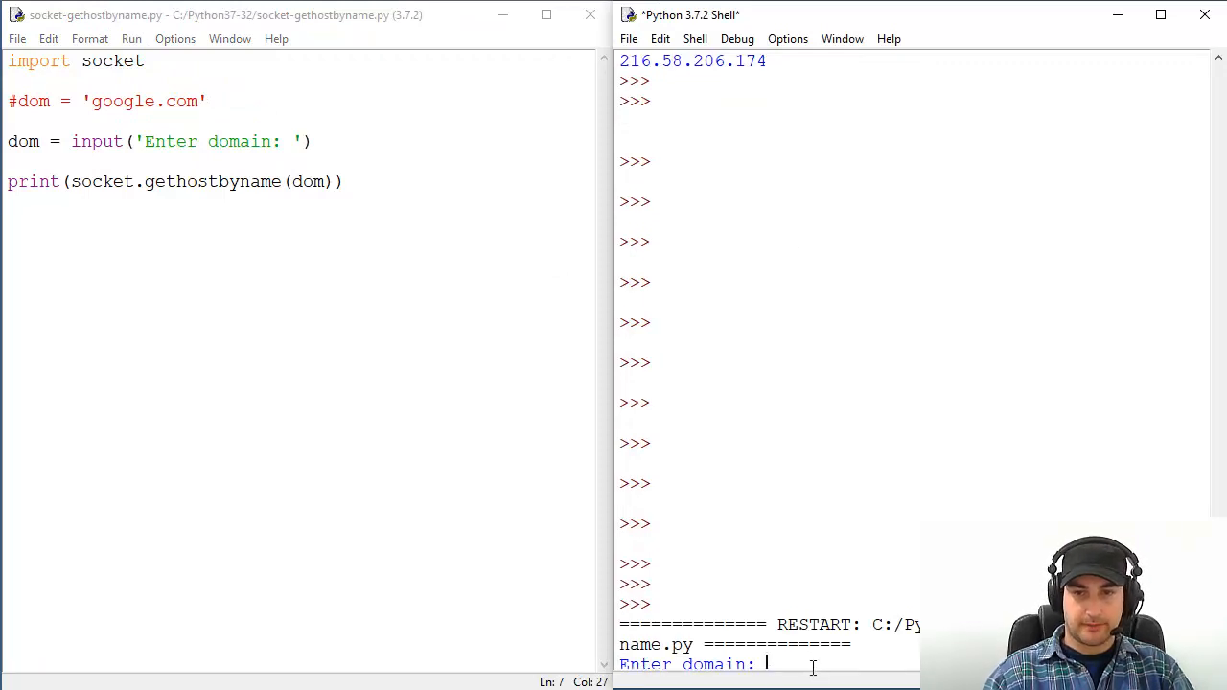
type("bing.com")
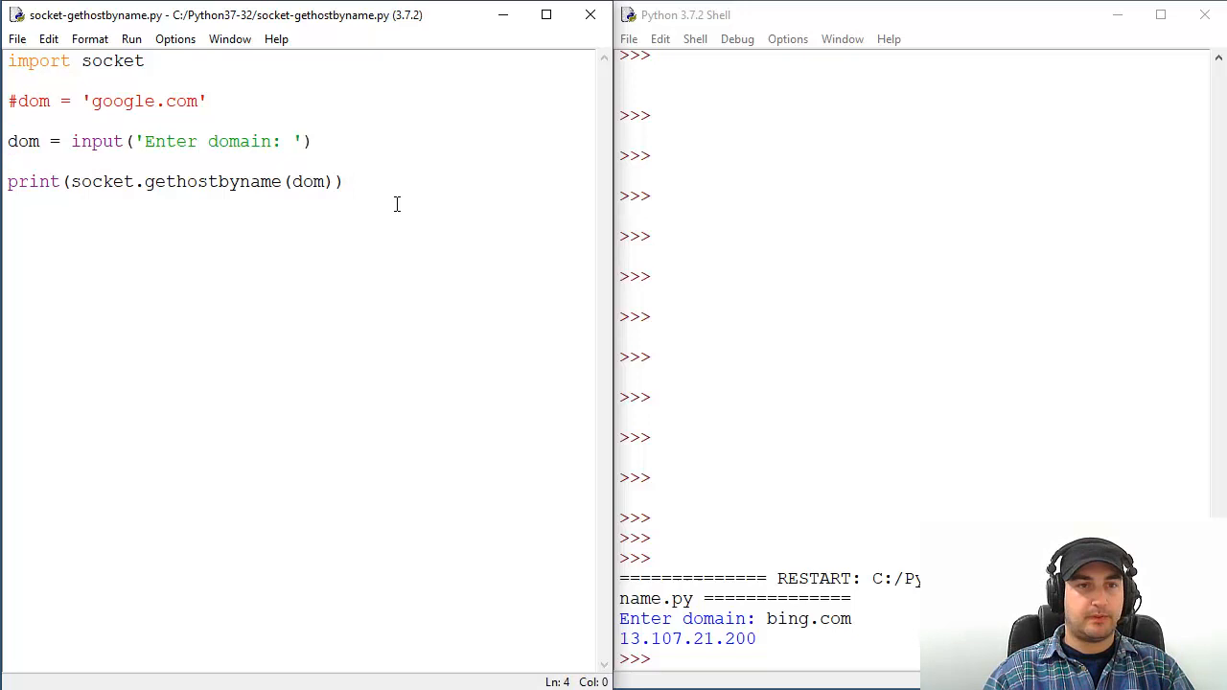
Wrap the prompt and lookup lines in a while True: loop.
type("whie")
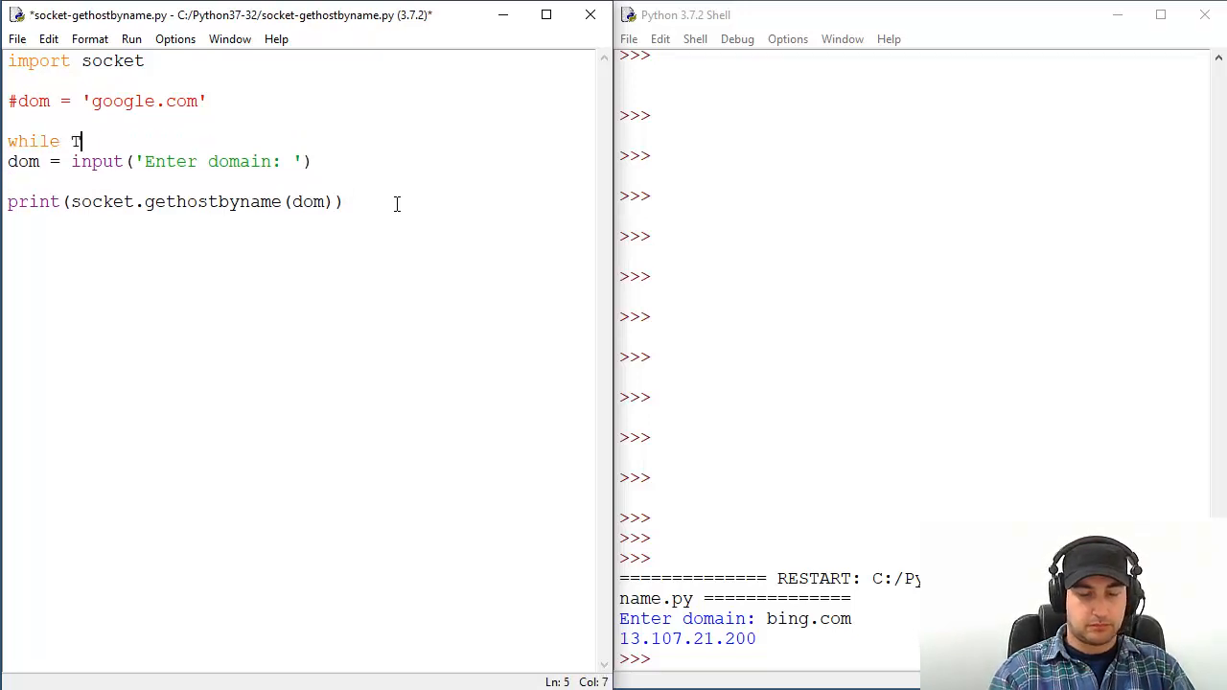
type("rue:")
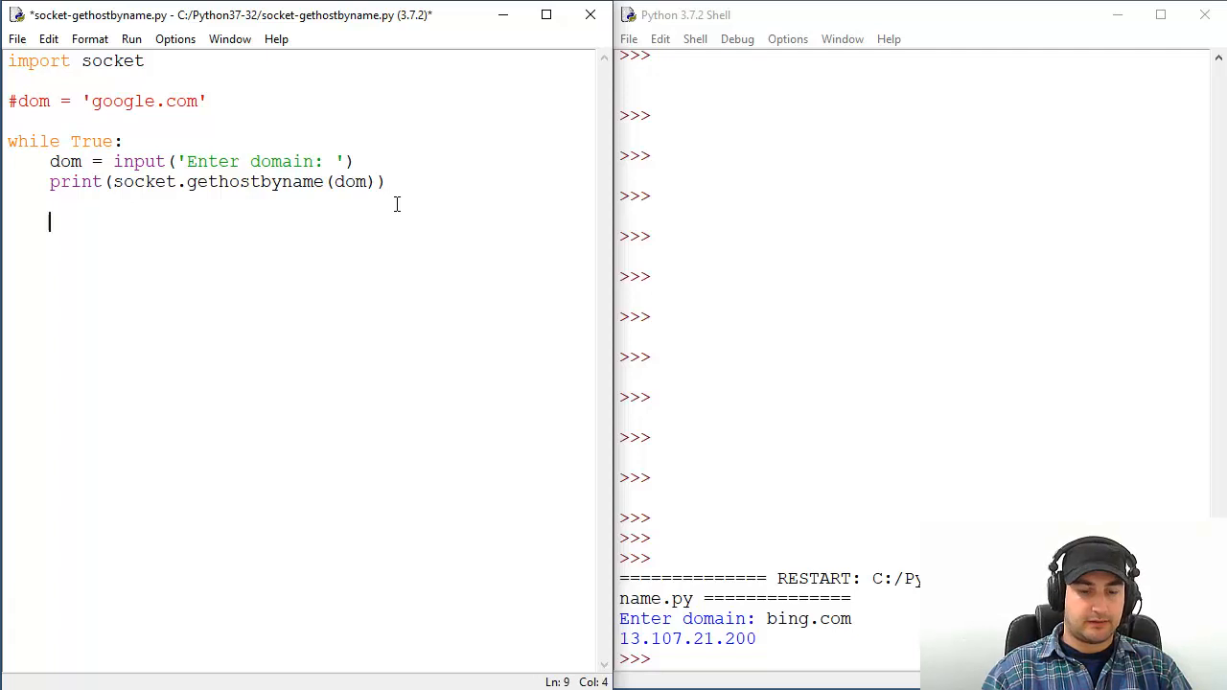
Add if dom == 'q': with print('Done') and break, then save.
type("if")
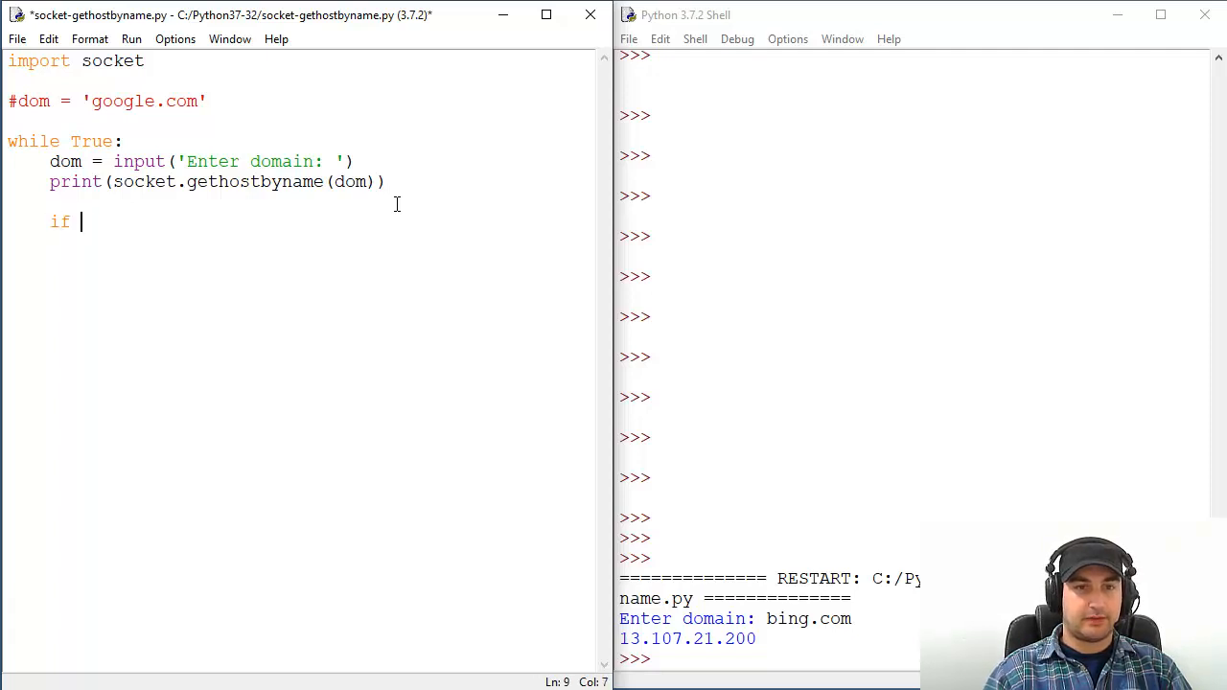
type("dom")
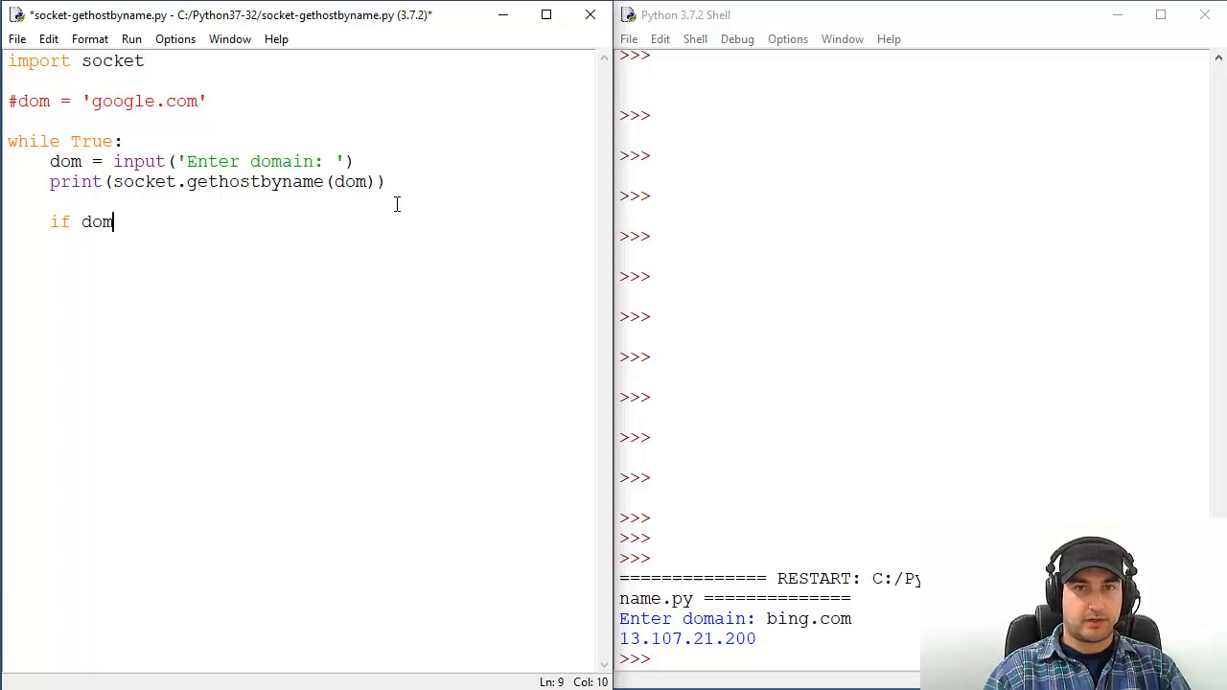
type("==")
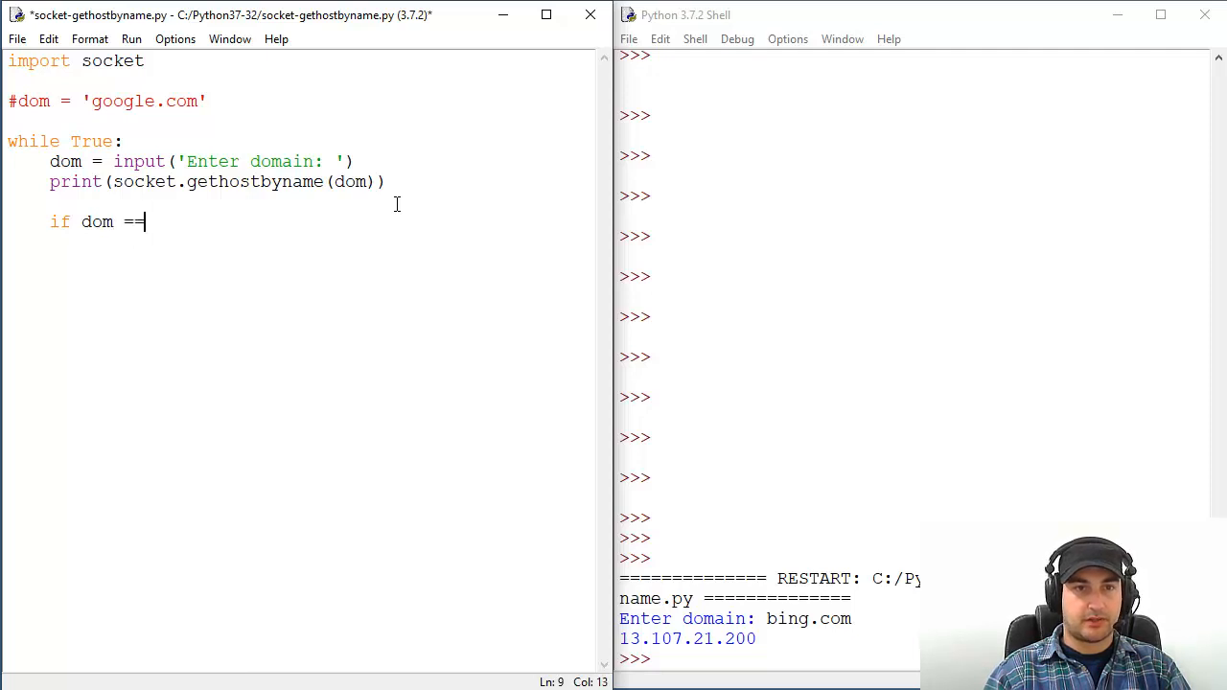
type("''")
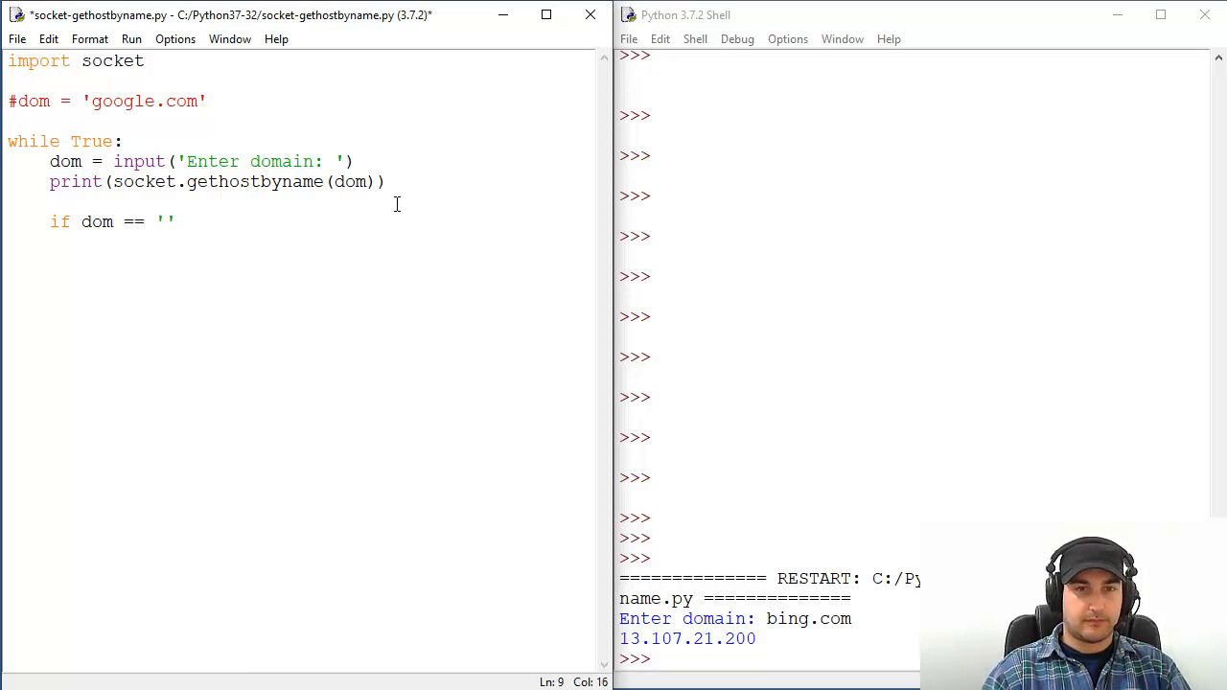
type("q':")
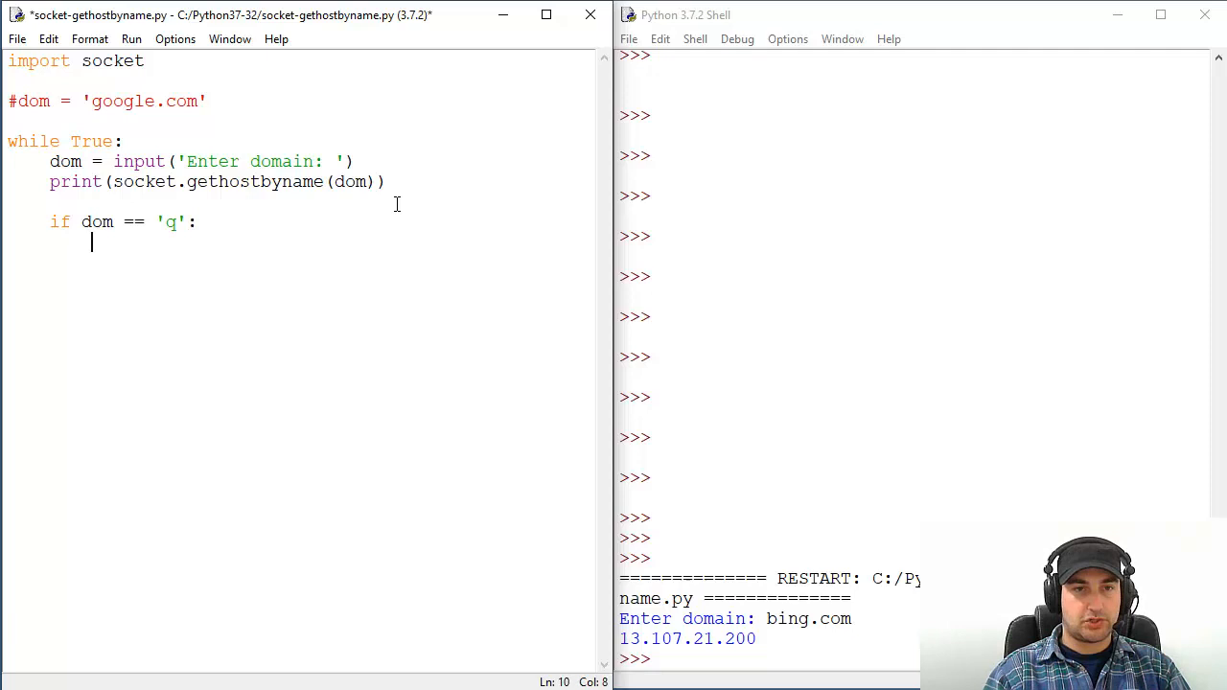
type("b")
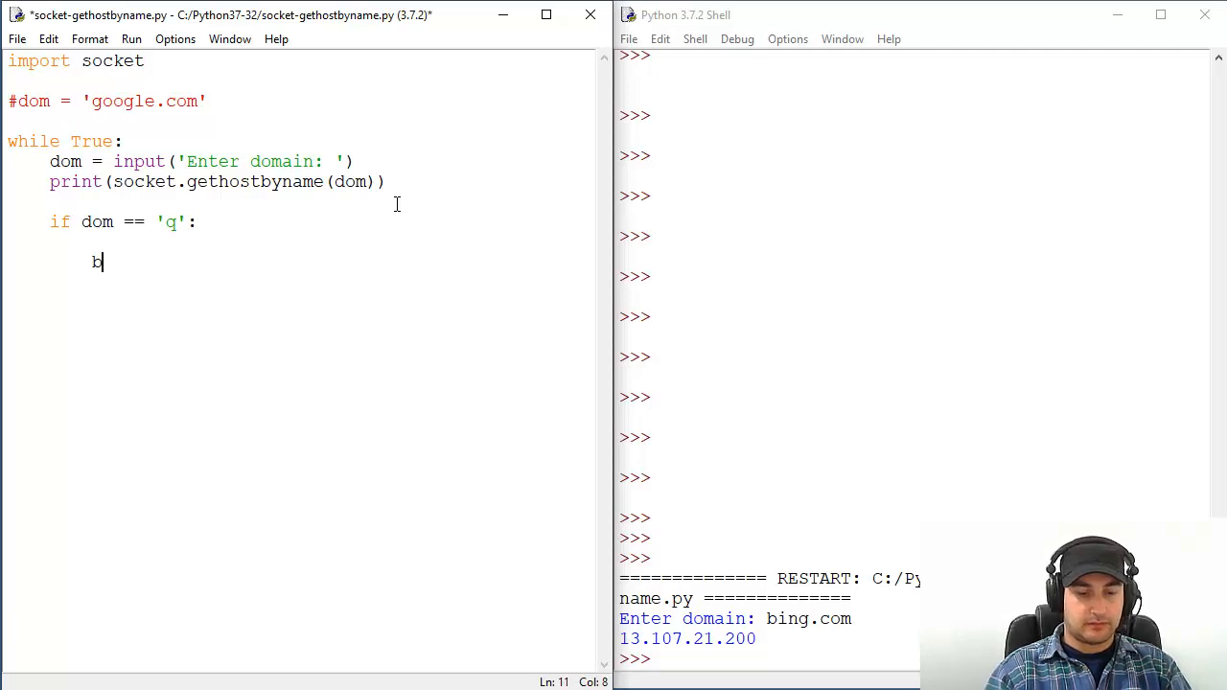
type("reak")
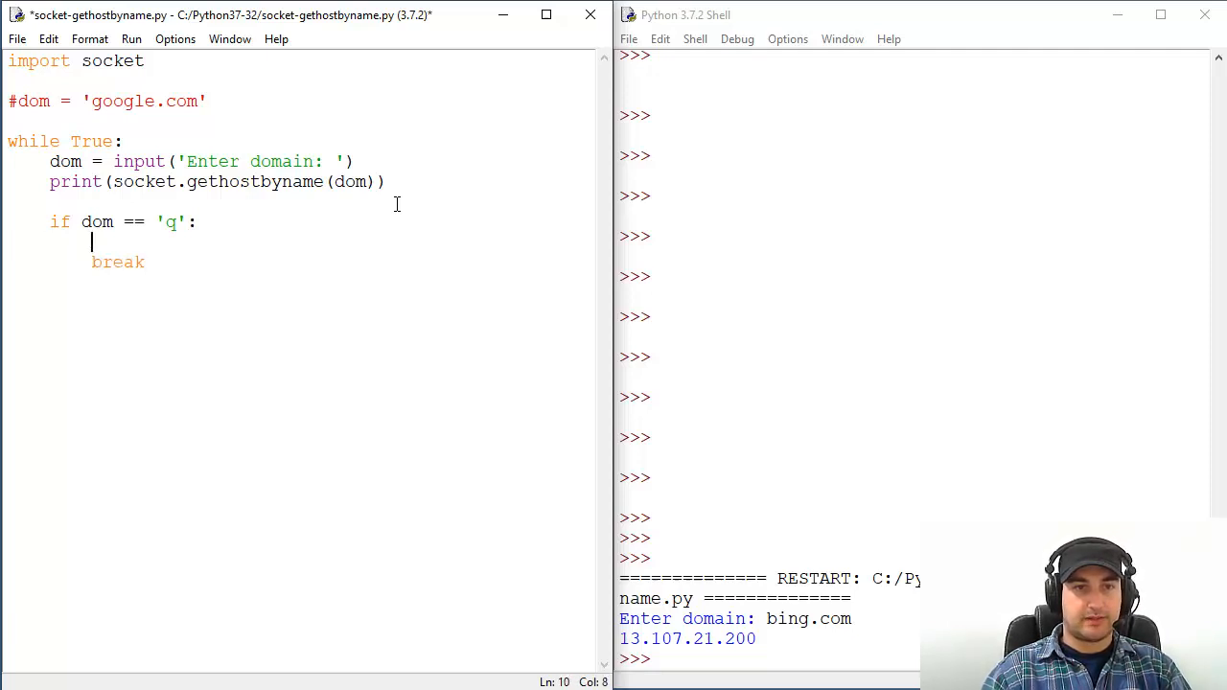
type("print(Done")
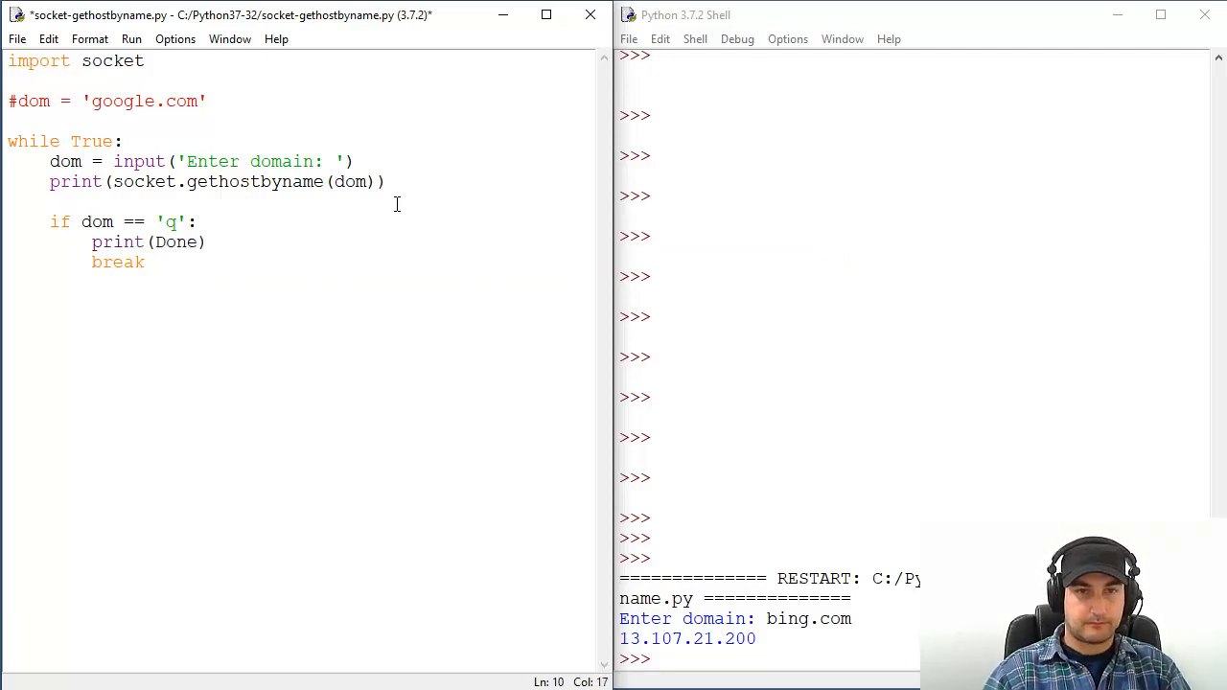
key("BackSpace")
type("'D")
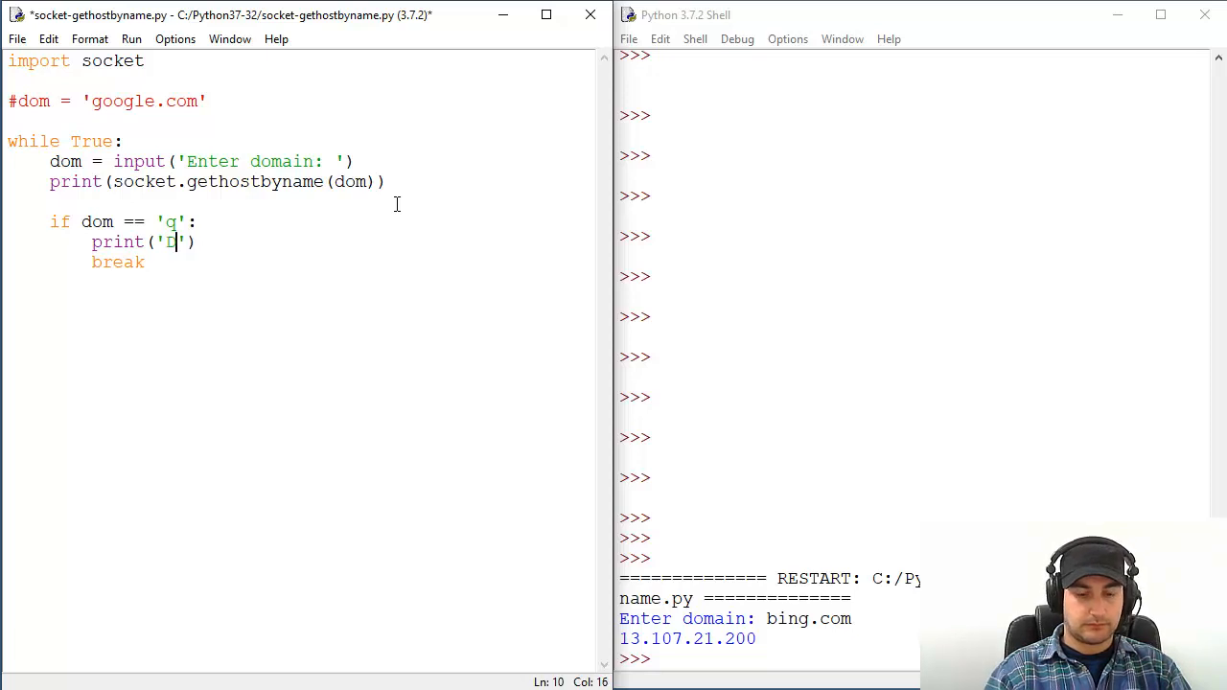
type("one")
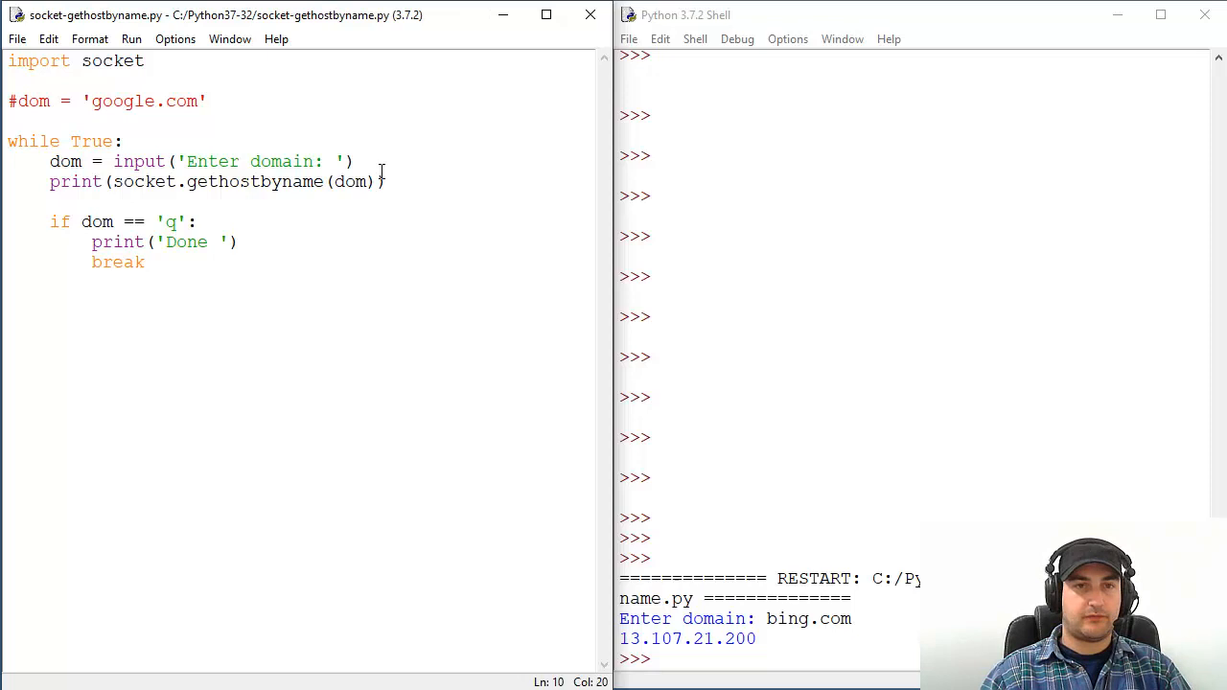
Run the module and resolve google.com, bing.com and yahoo.com in the looping prompt.
left_click(130, 39)
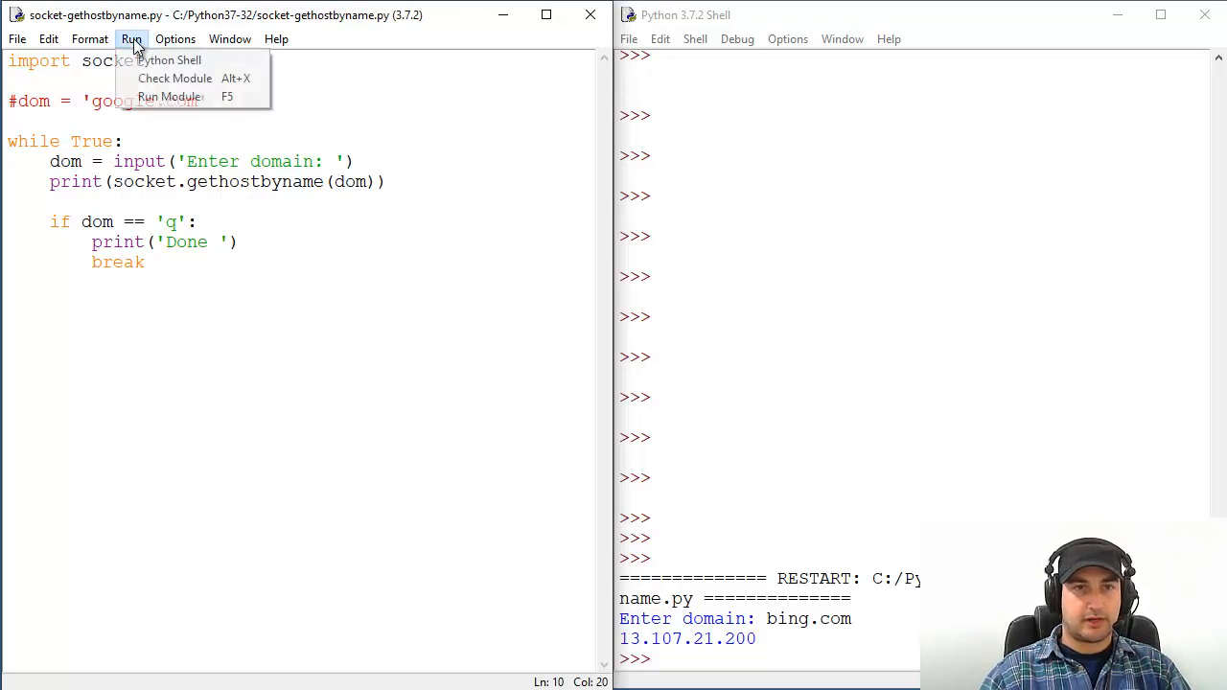
left_click(168, 96)
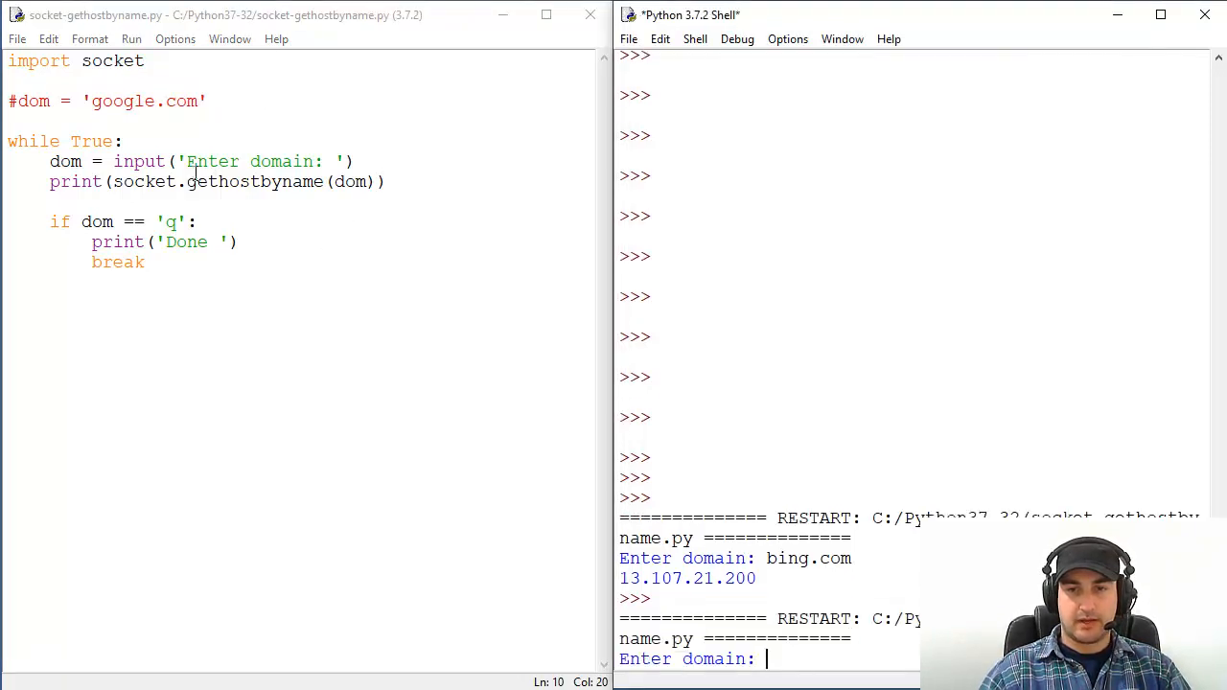
type("g")
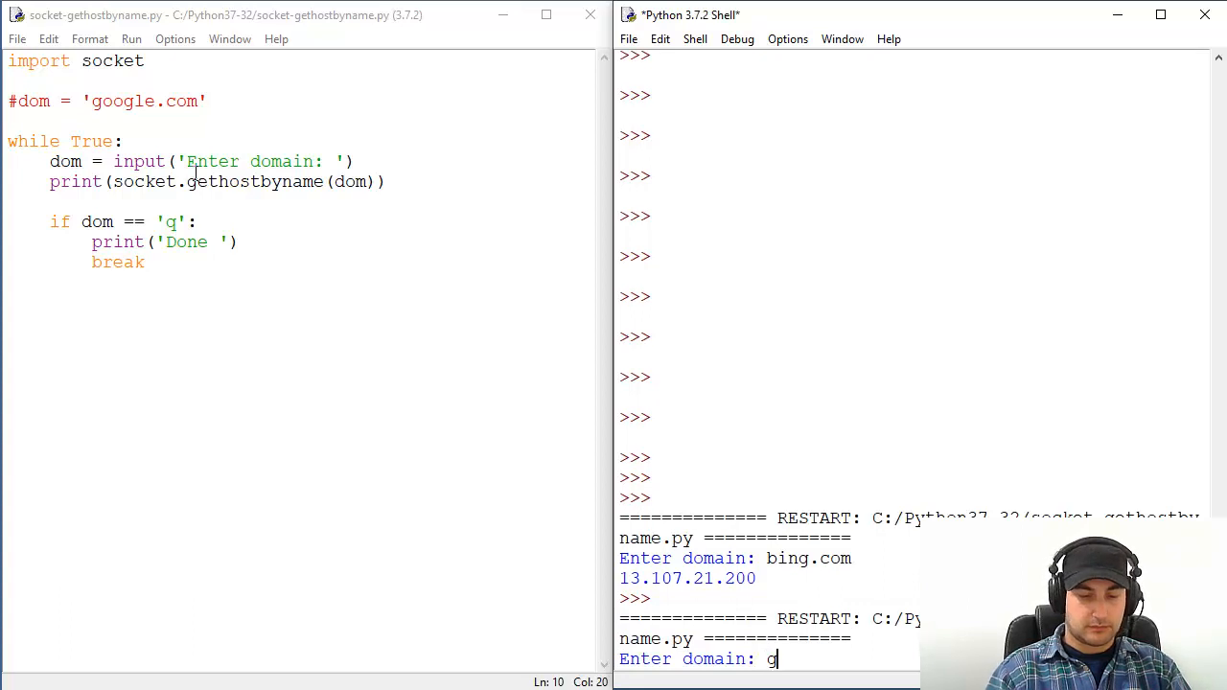
key("enter")
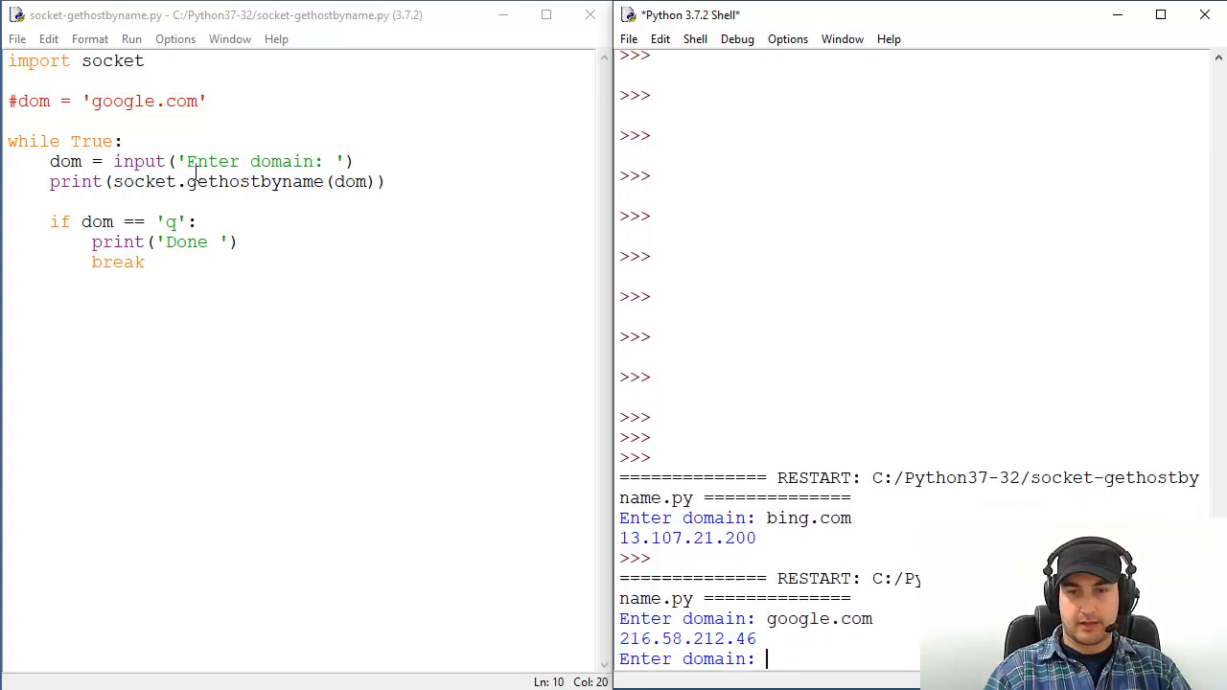
type("bin")
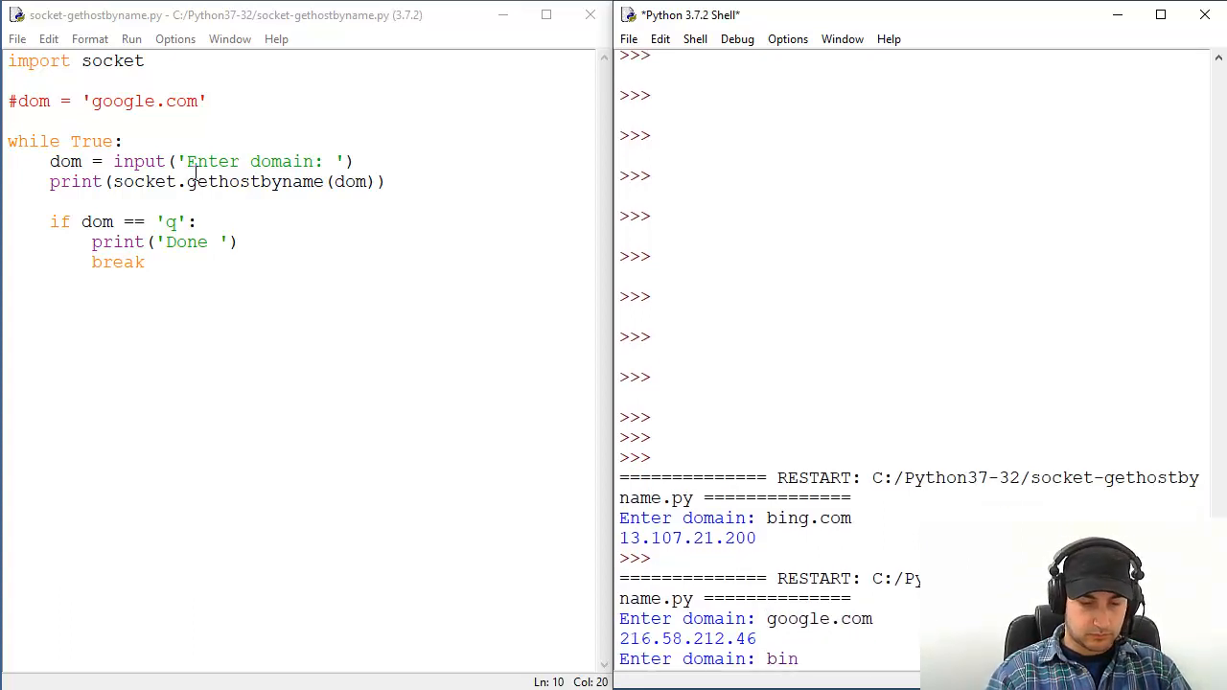
key("Return")
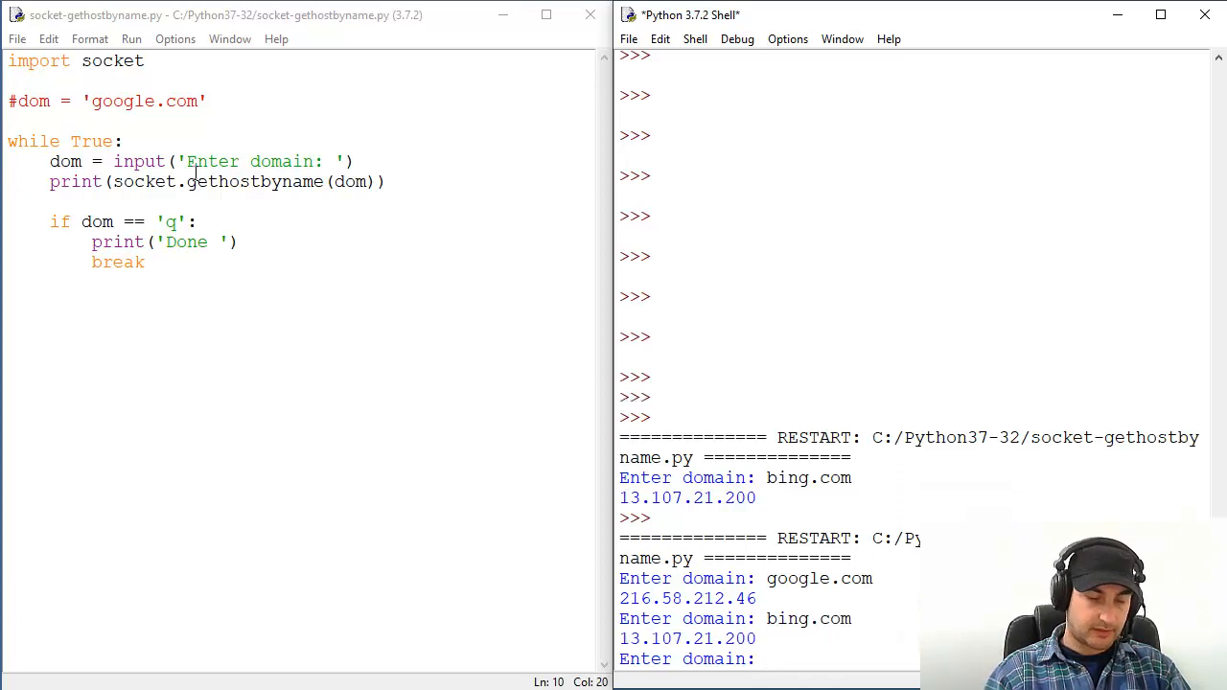
type("yahoo.c")
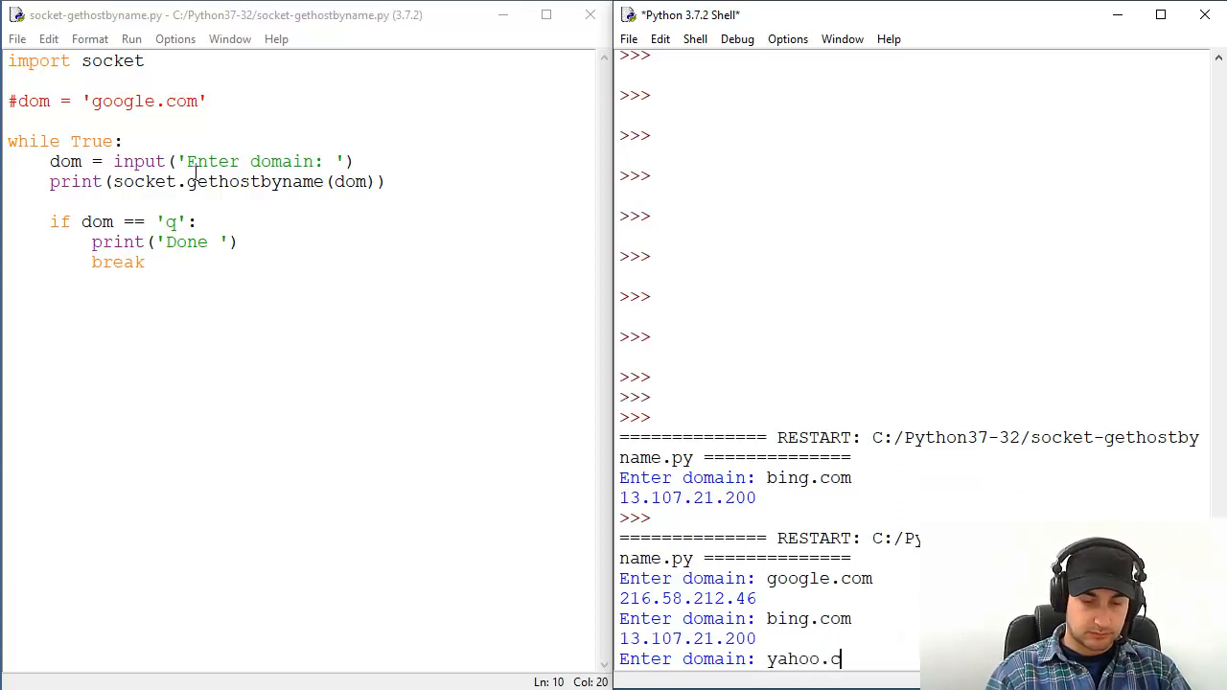
key("enter")
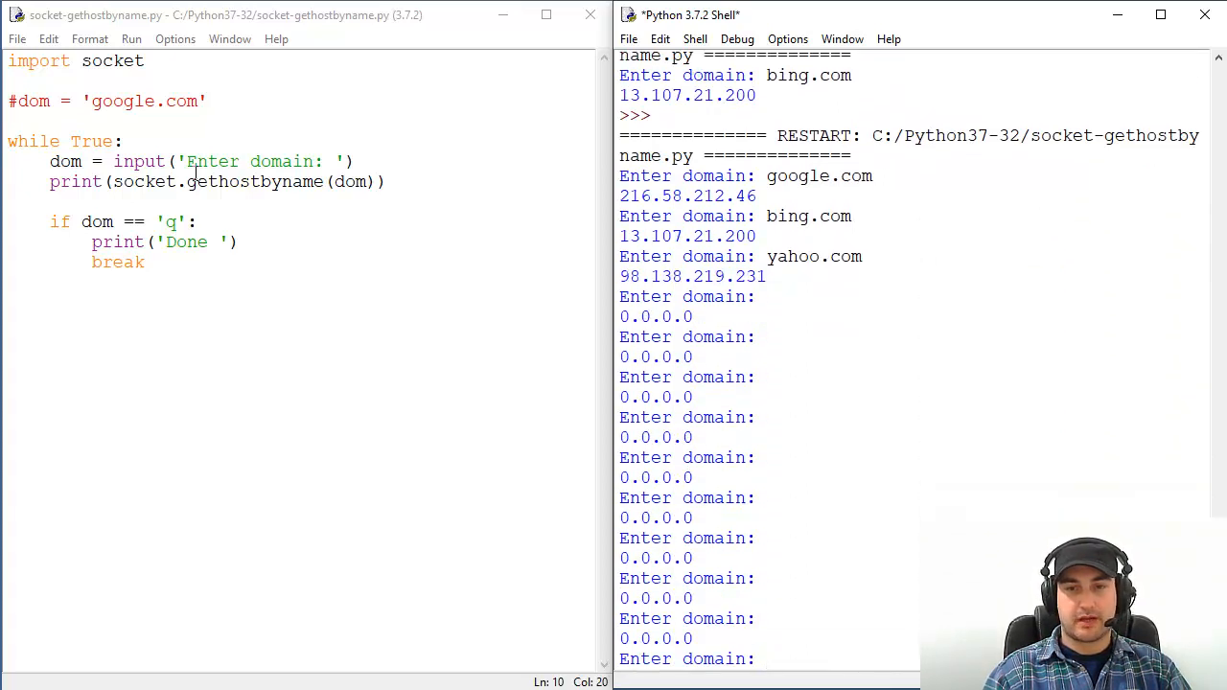
Enter q, hitting the getaddrinfo failed traceback, then rerun with google.com.
type("q")
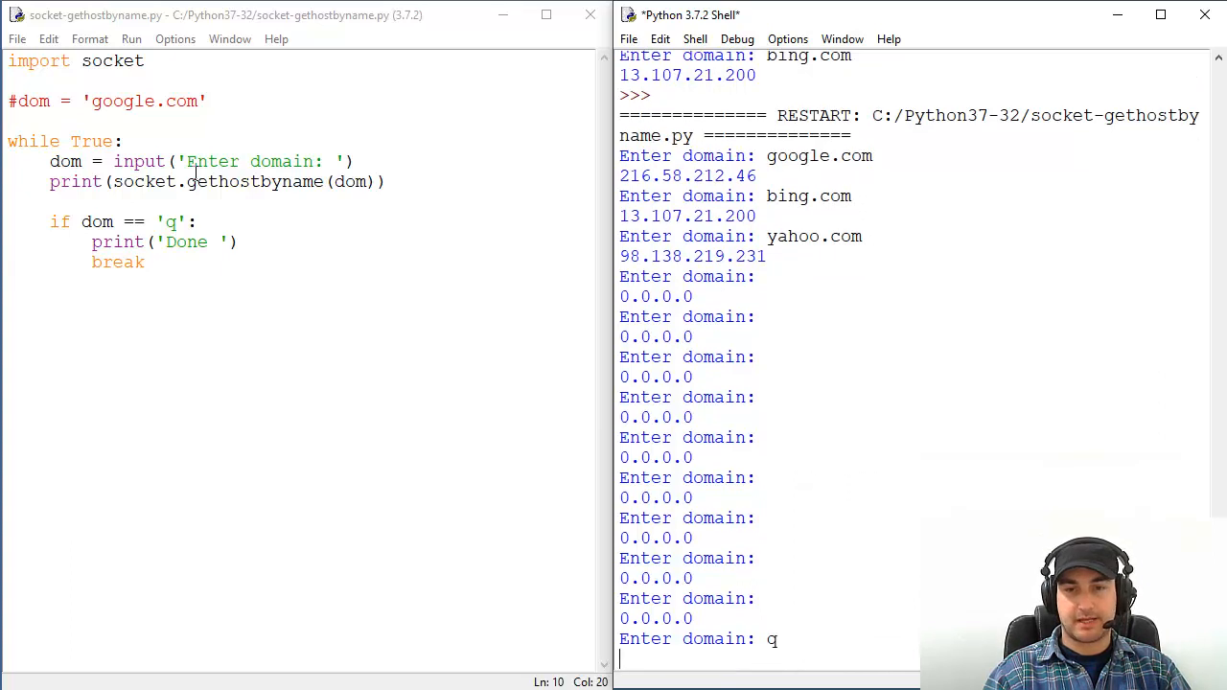
key("Return")
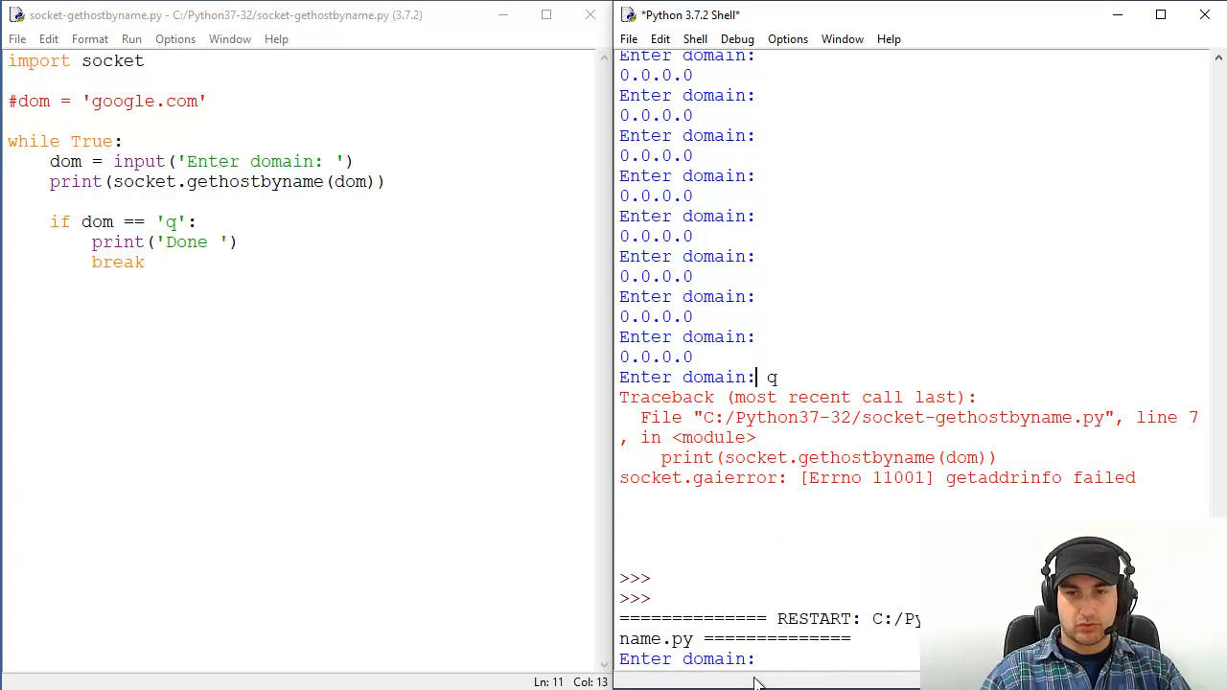
type("google")
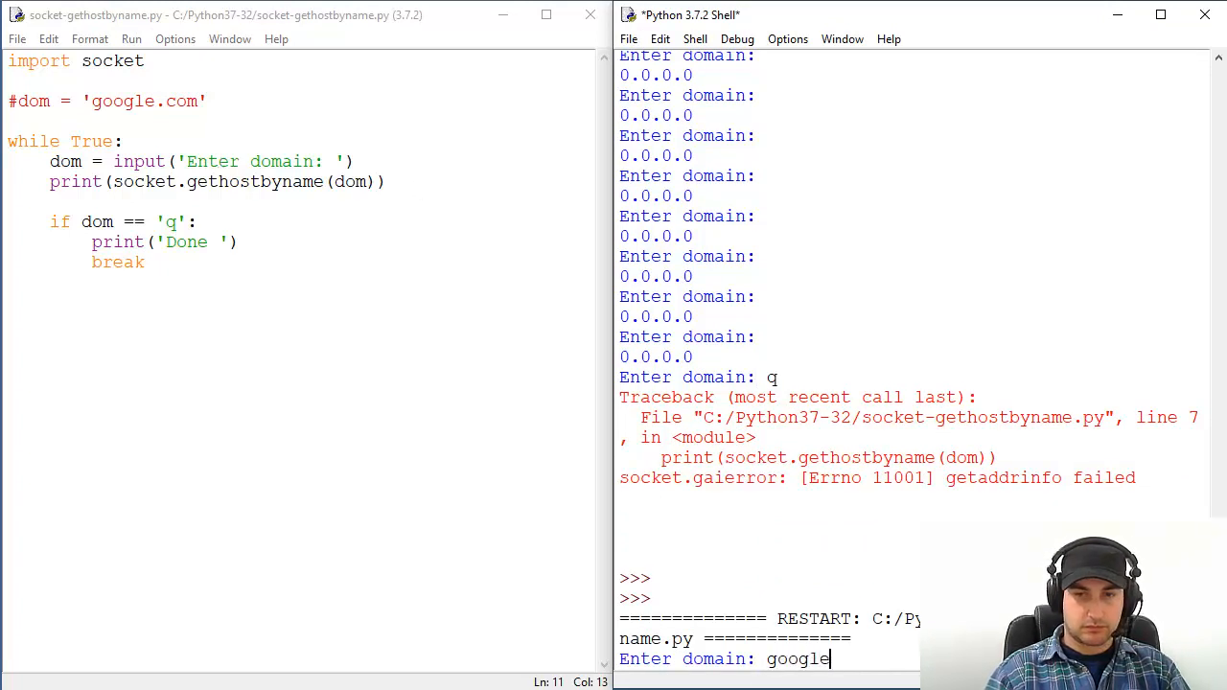
key("Return")
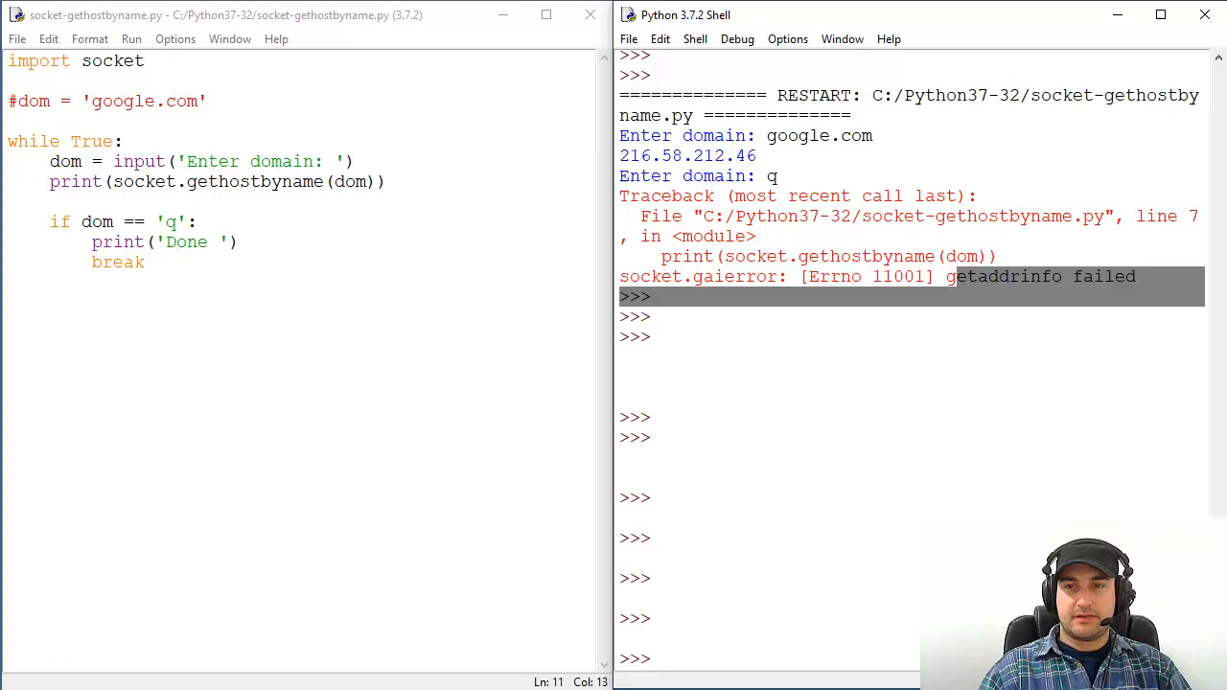
Re-enter q in the fresh run and inspect the quit condition and Done message after the traceback.
left_click(171, 222)
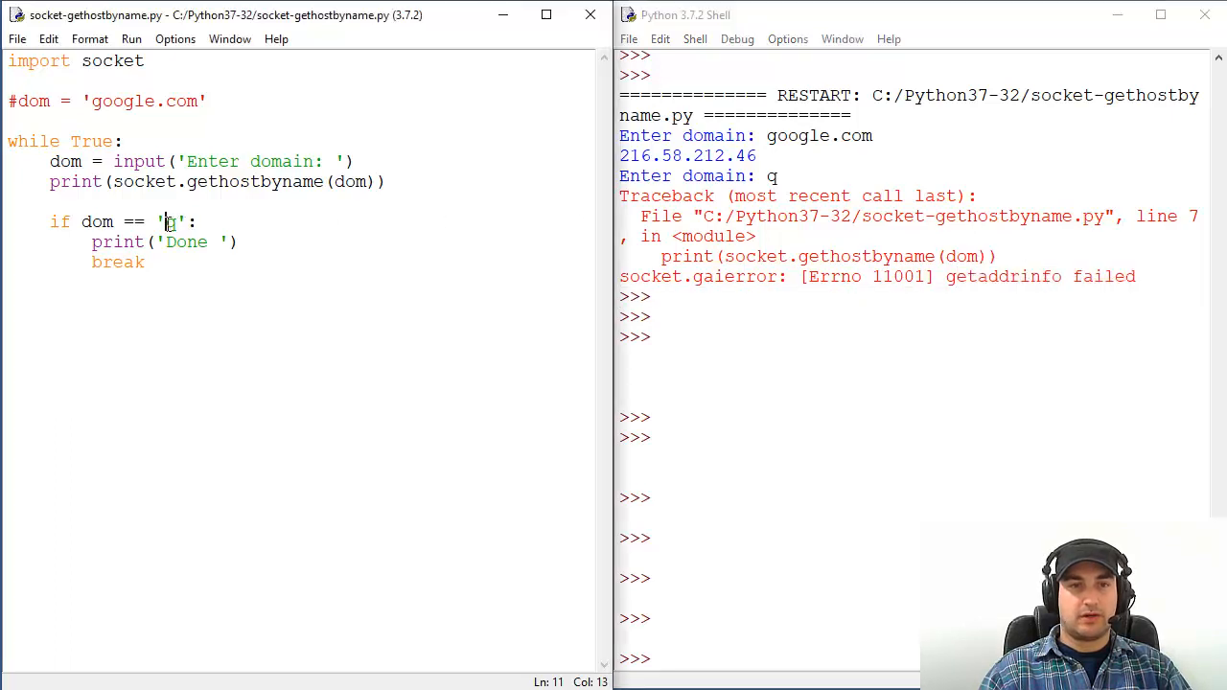
type("q")
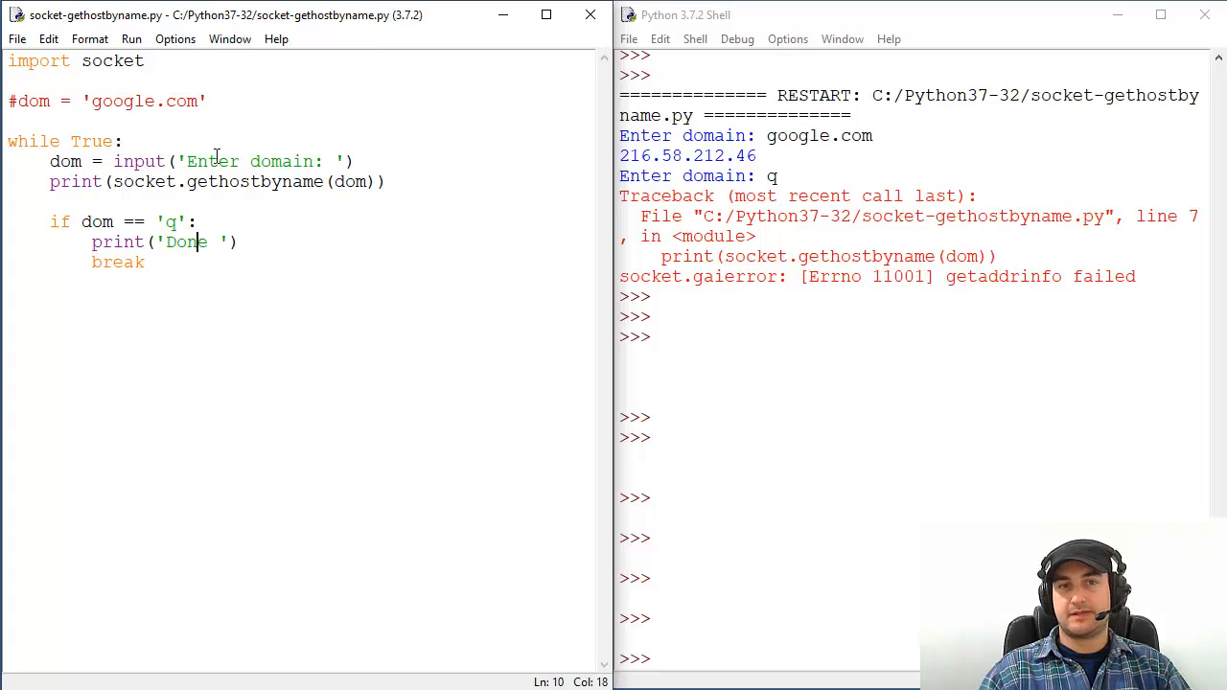
double_click(213, 161)
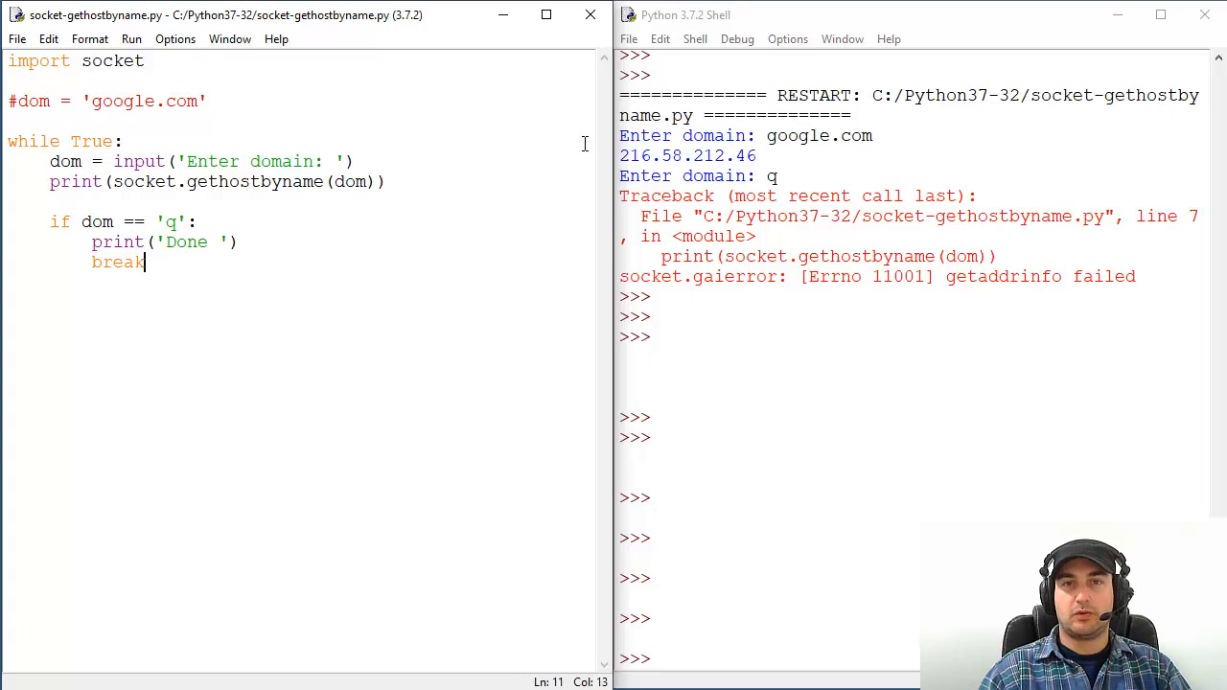
mouse_move(483, 583)
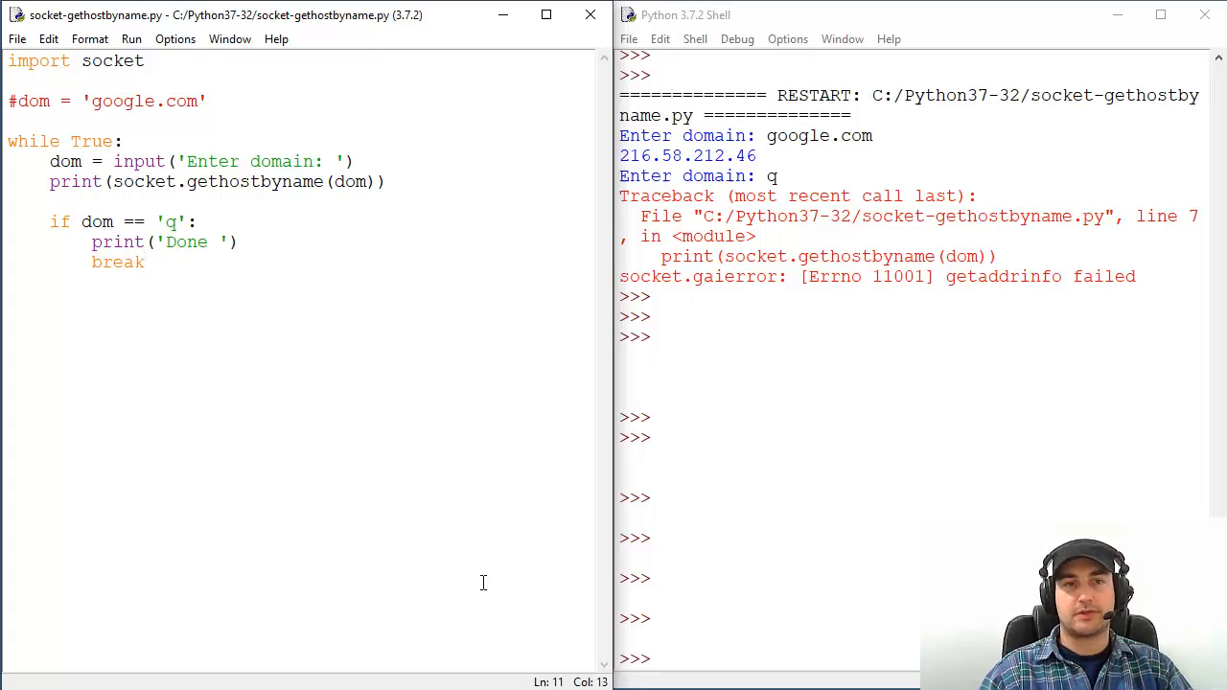
Import os alongside socket, add os.system('cls') before the loop, and save.
left_click(144, 59)
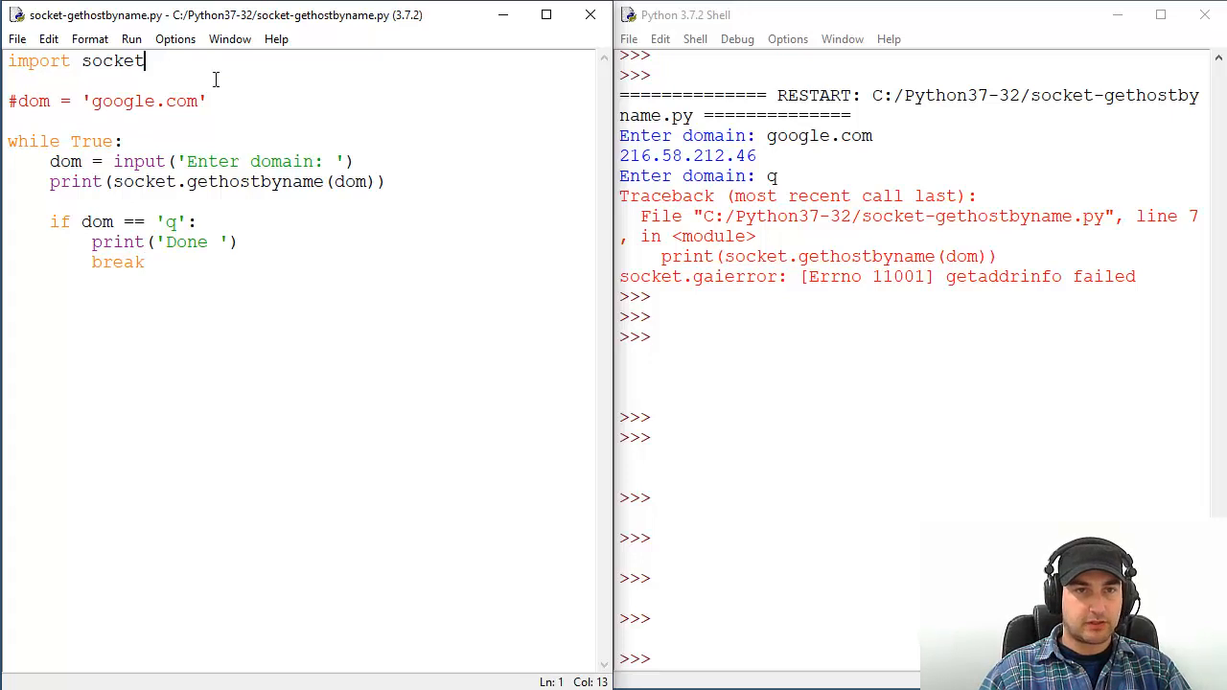
type(", os")
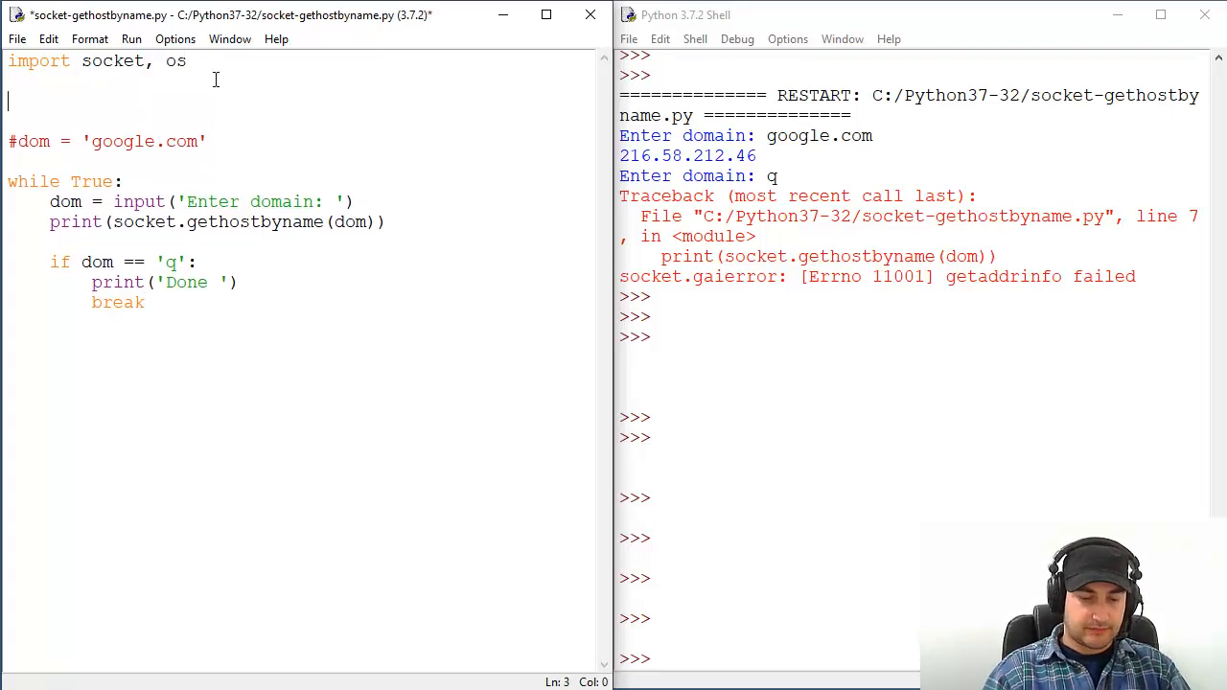
type("os.syste")
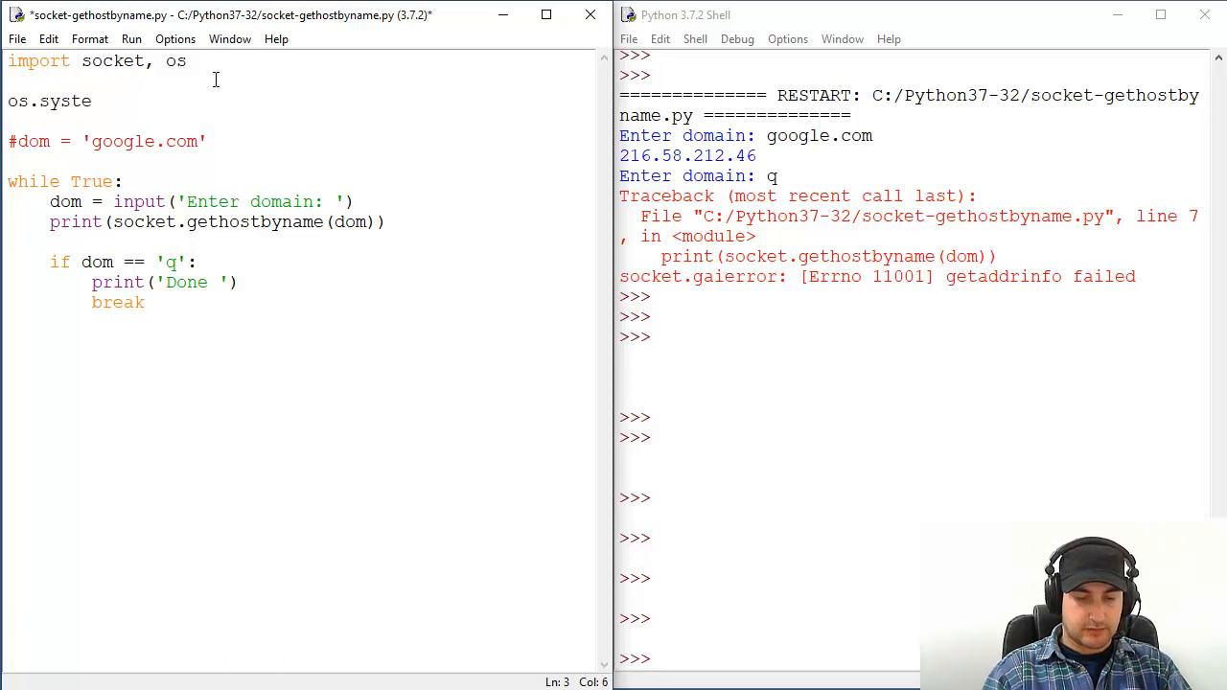
type("m('')")
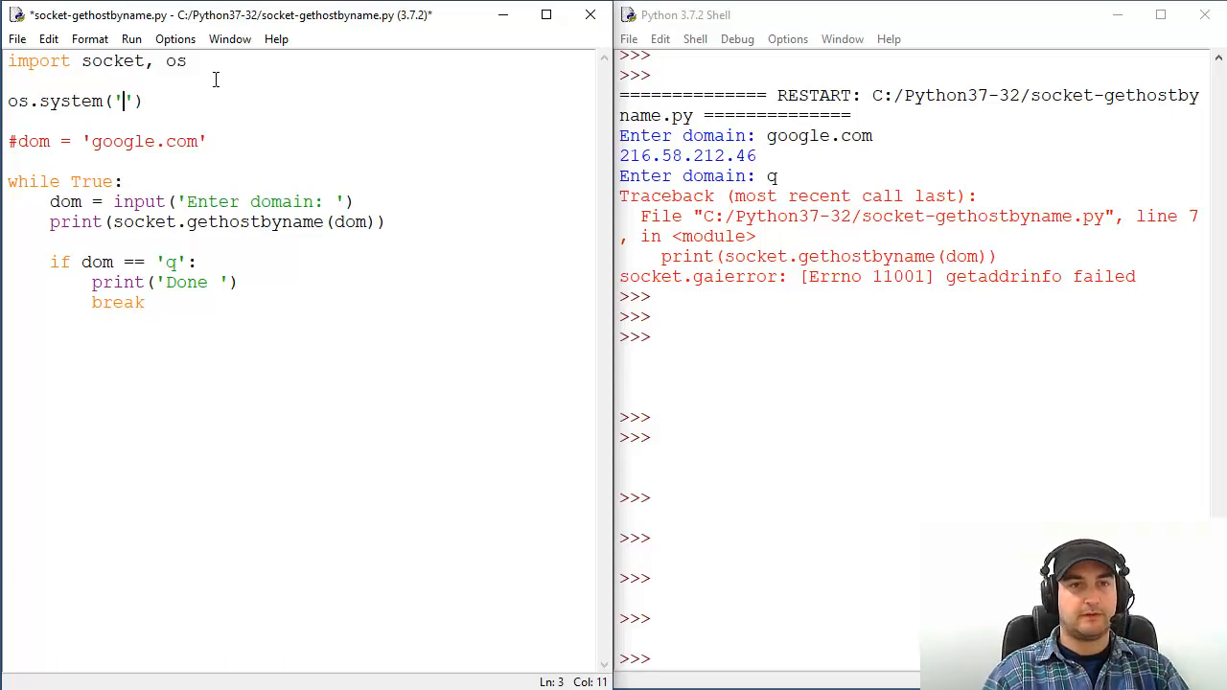
type("cls")
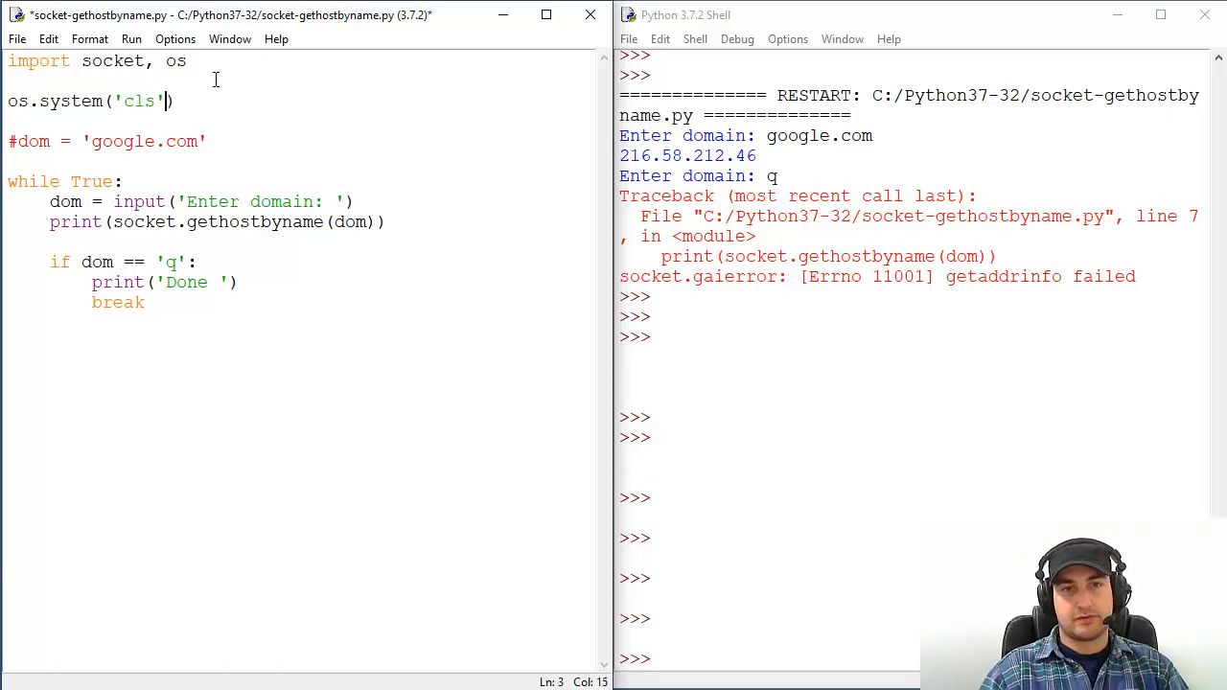
key("ctrl+s")
type("cm")
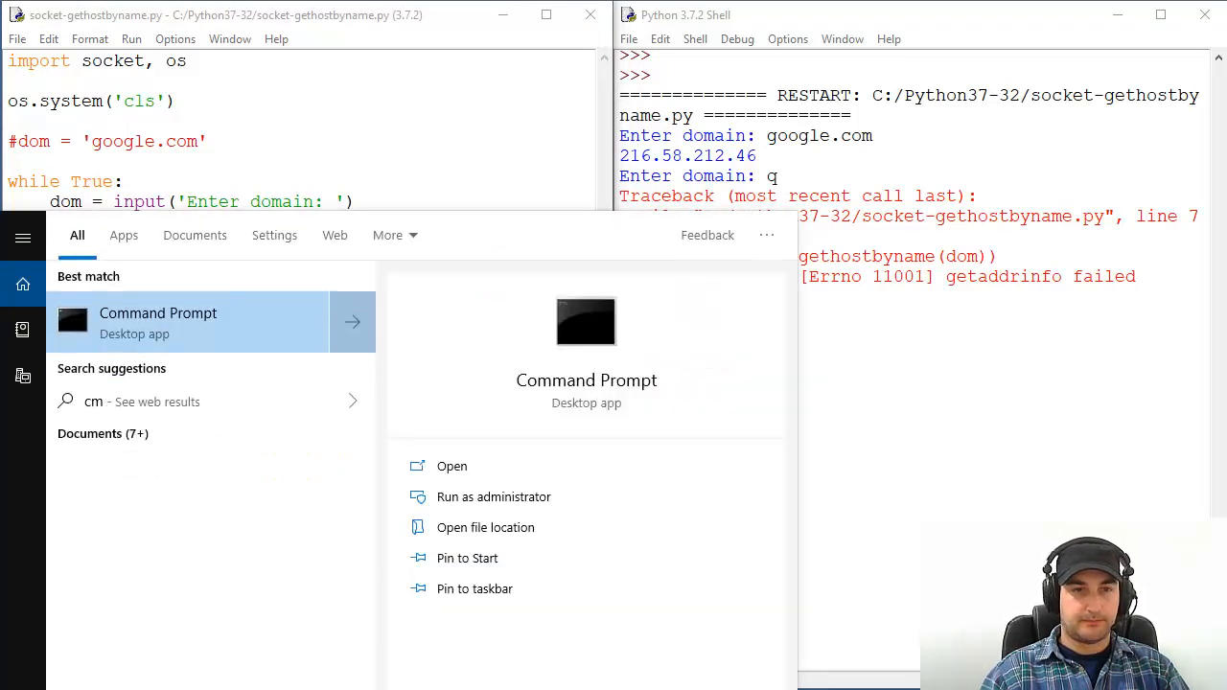
Launch Command Prompt and cd into C:\Python37-32.
left_click(158, 322)
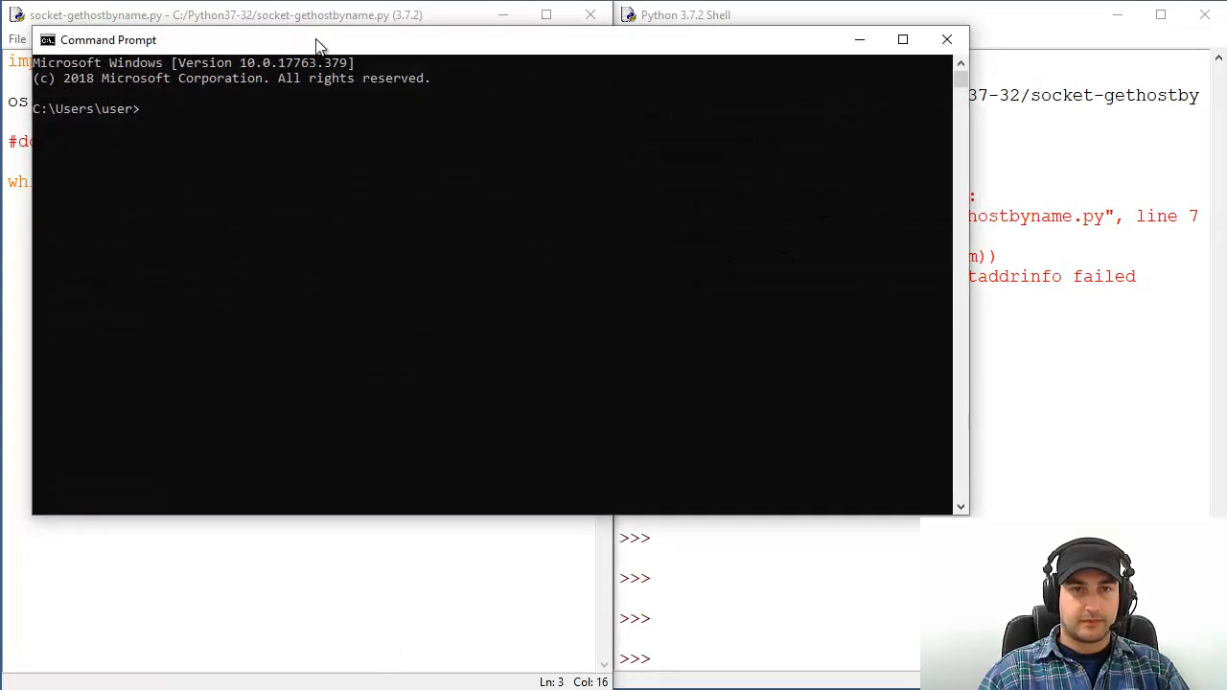
type("cd..")
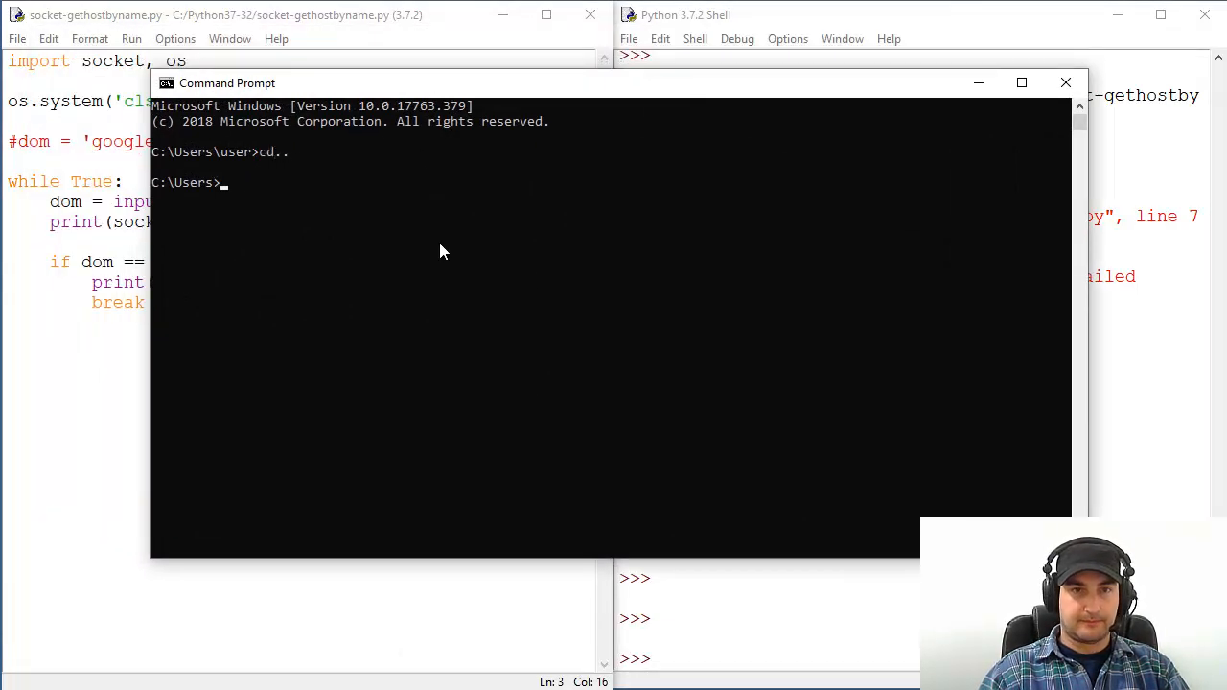
type("cd python*")
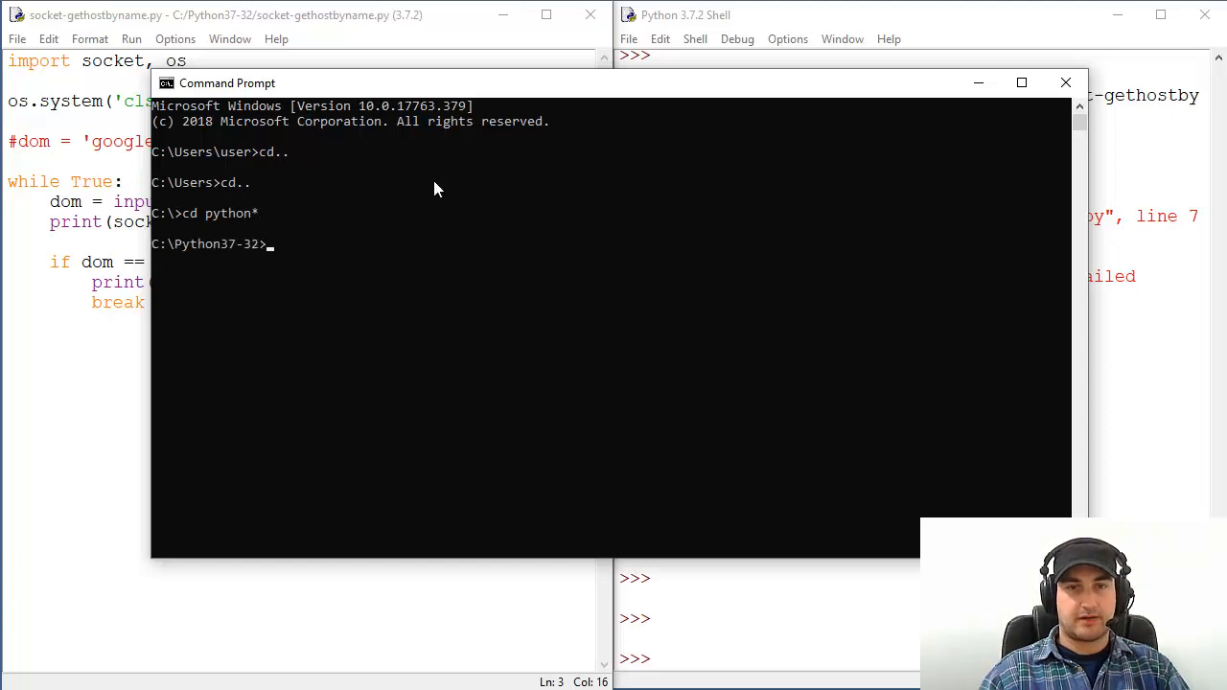
left_click_drag(226, 82, 470, 20)
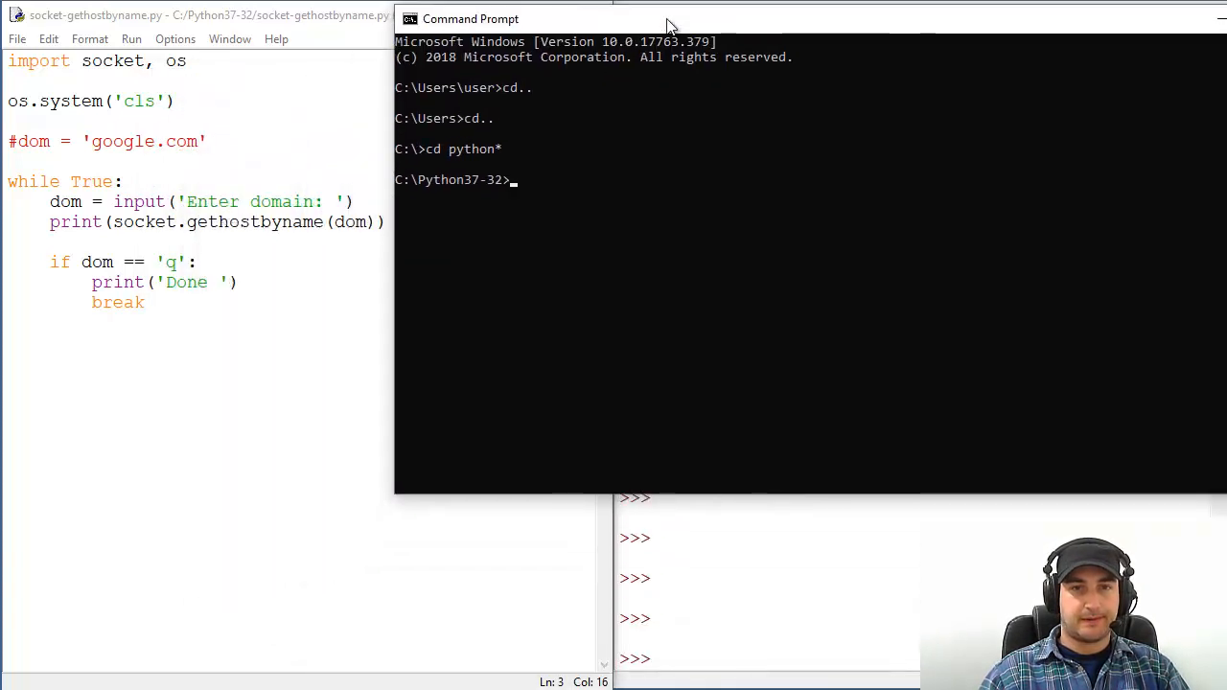
Run python socket-gethostbyname.py, reaching the Enter domain prompt.
type("pyt")
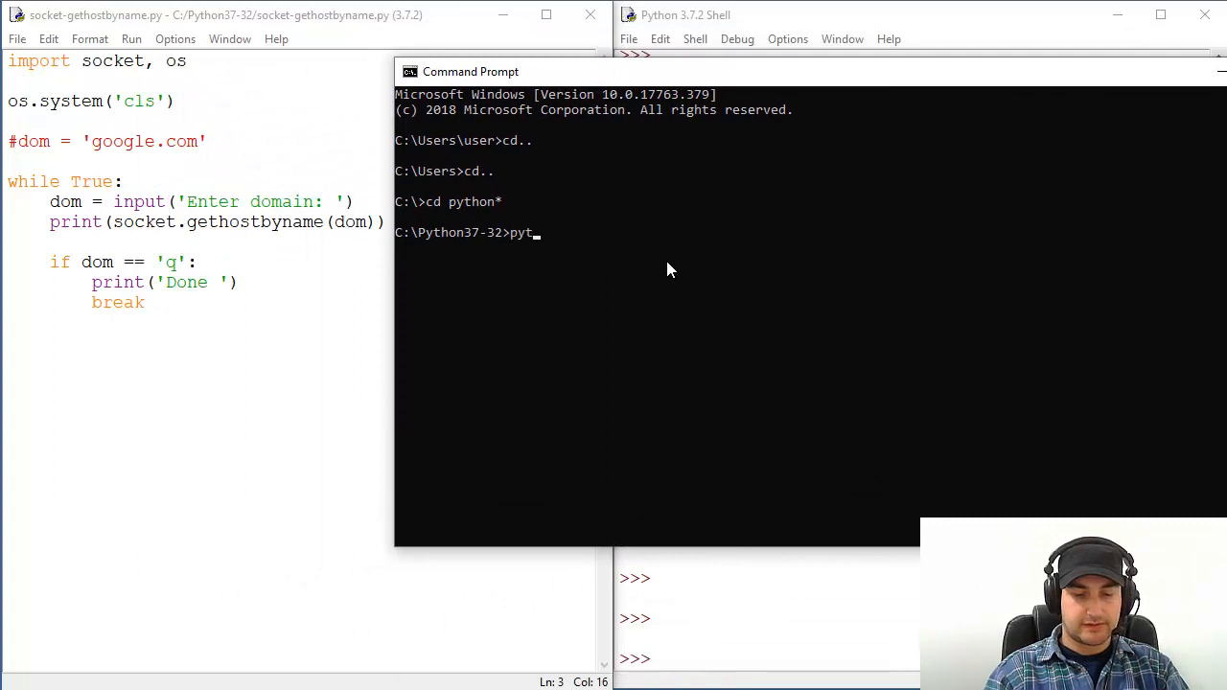
type("hon")
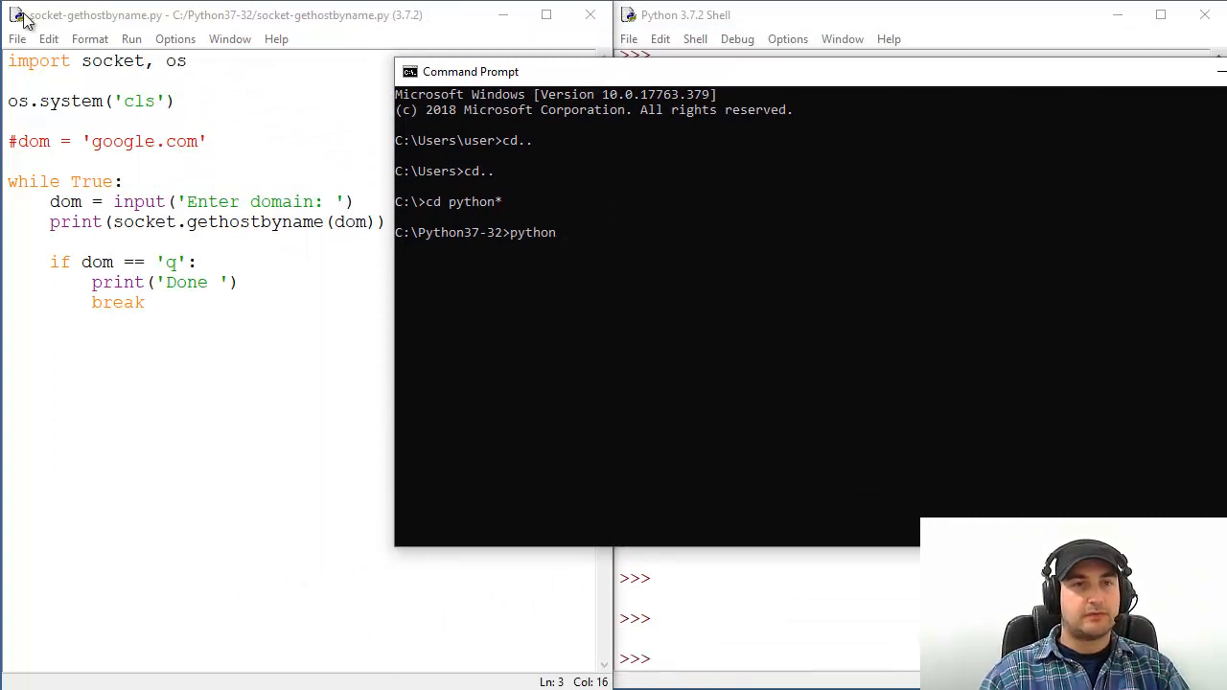
mouse_move(660, 248)
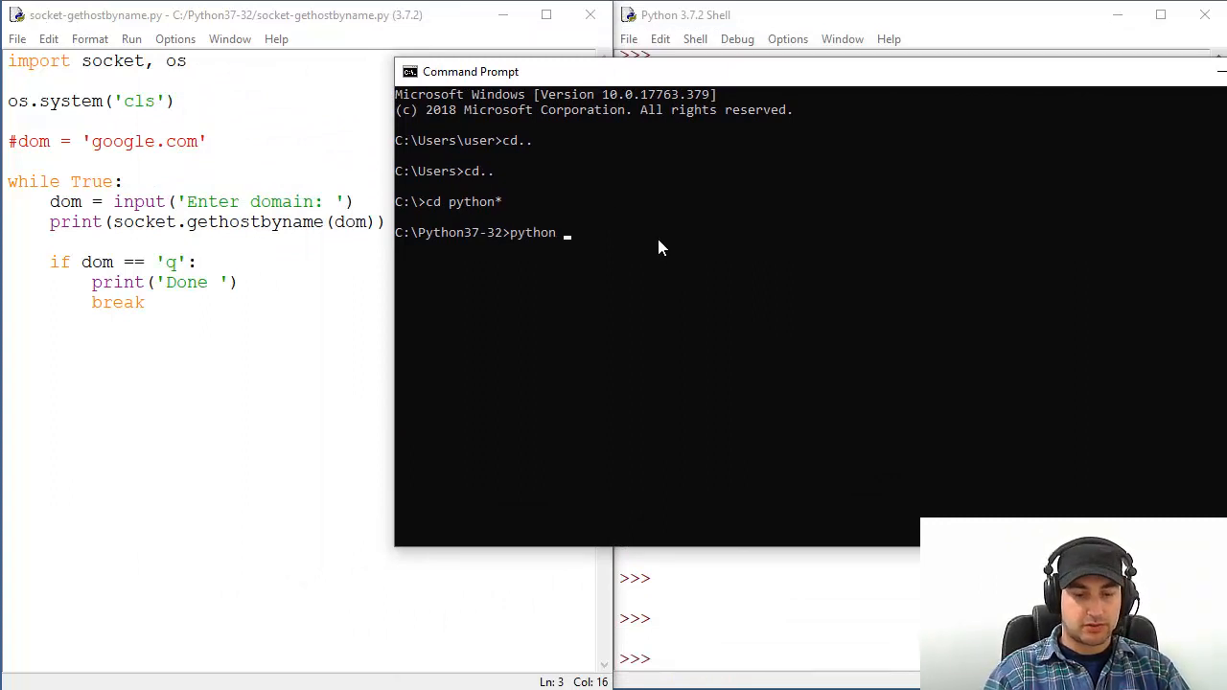
type("socket-")
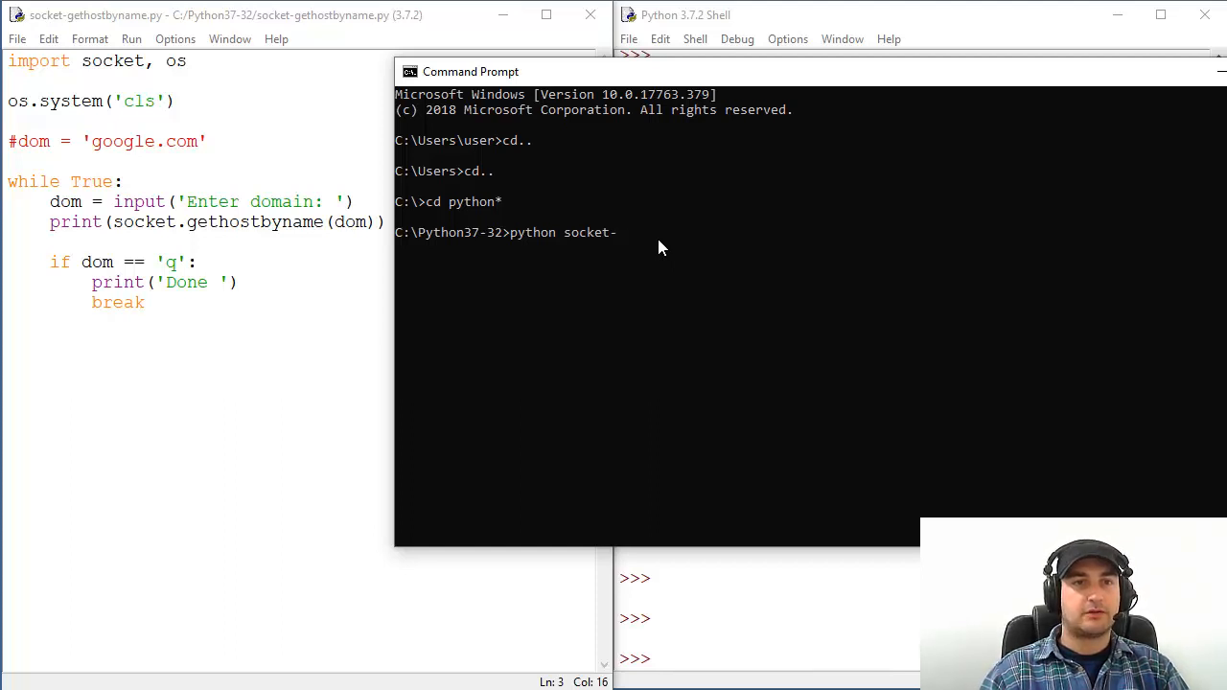
type("gethost")
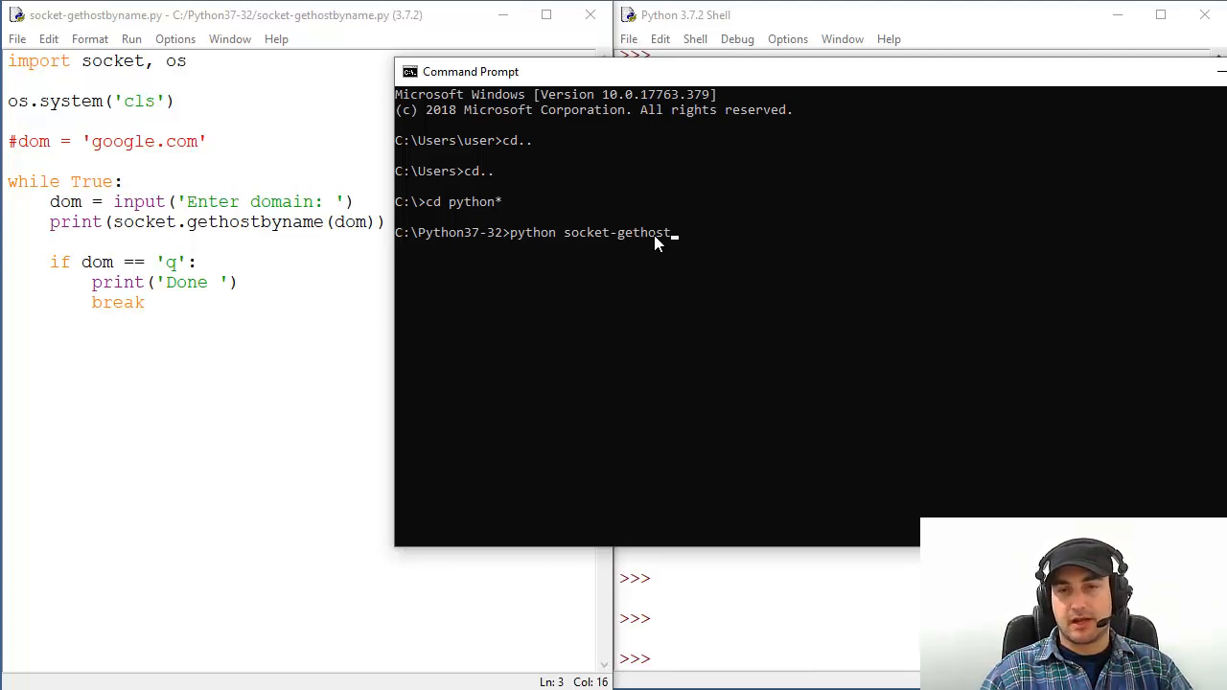
mouse_move(724, 264)
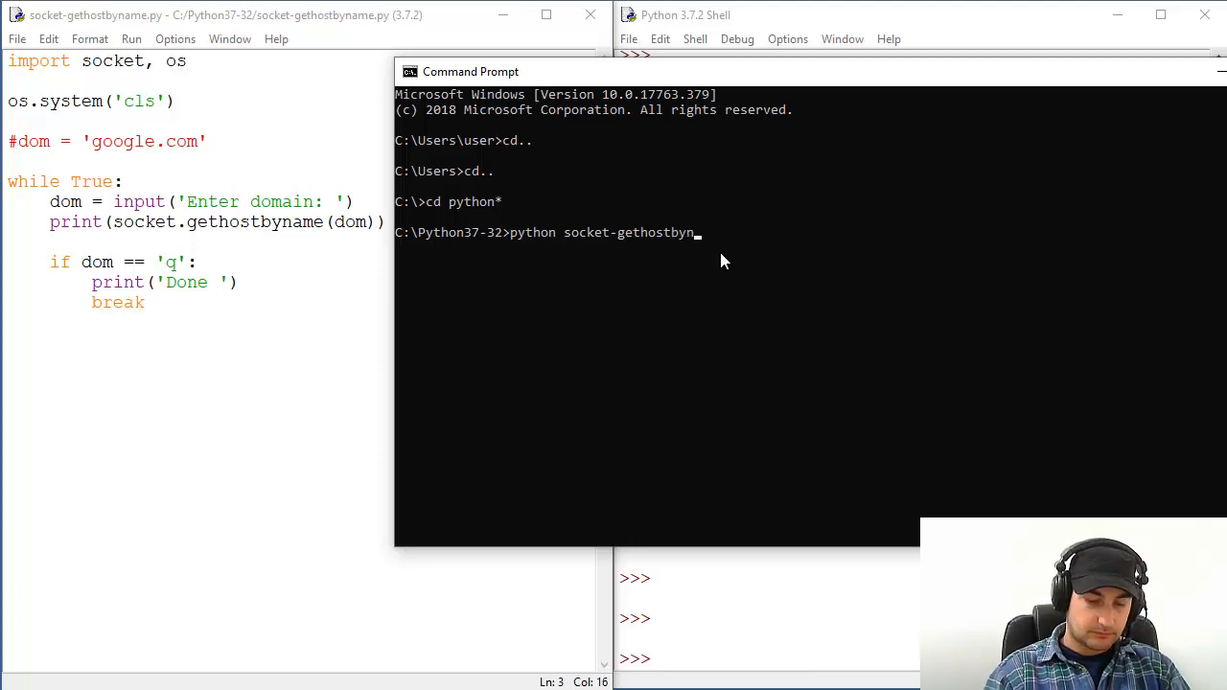
type("ame.py")
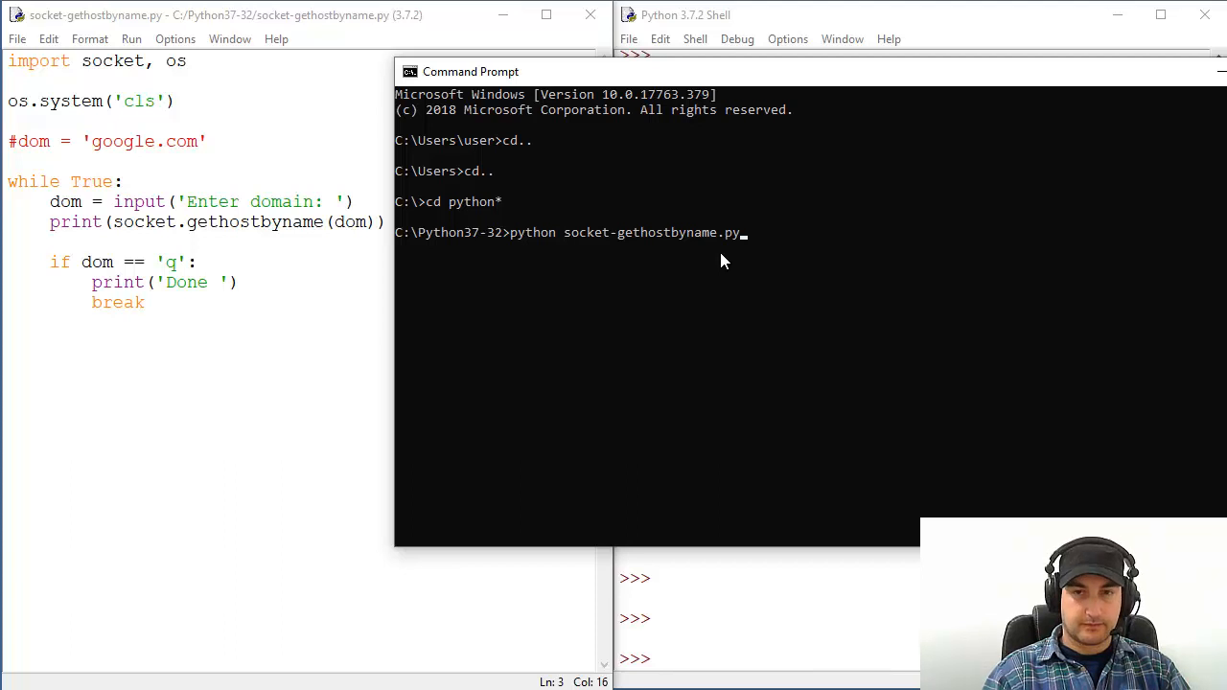
key("enter")
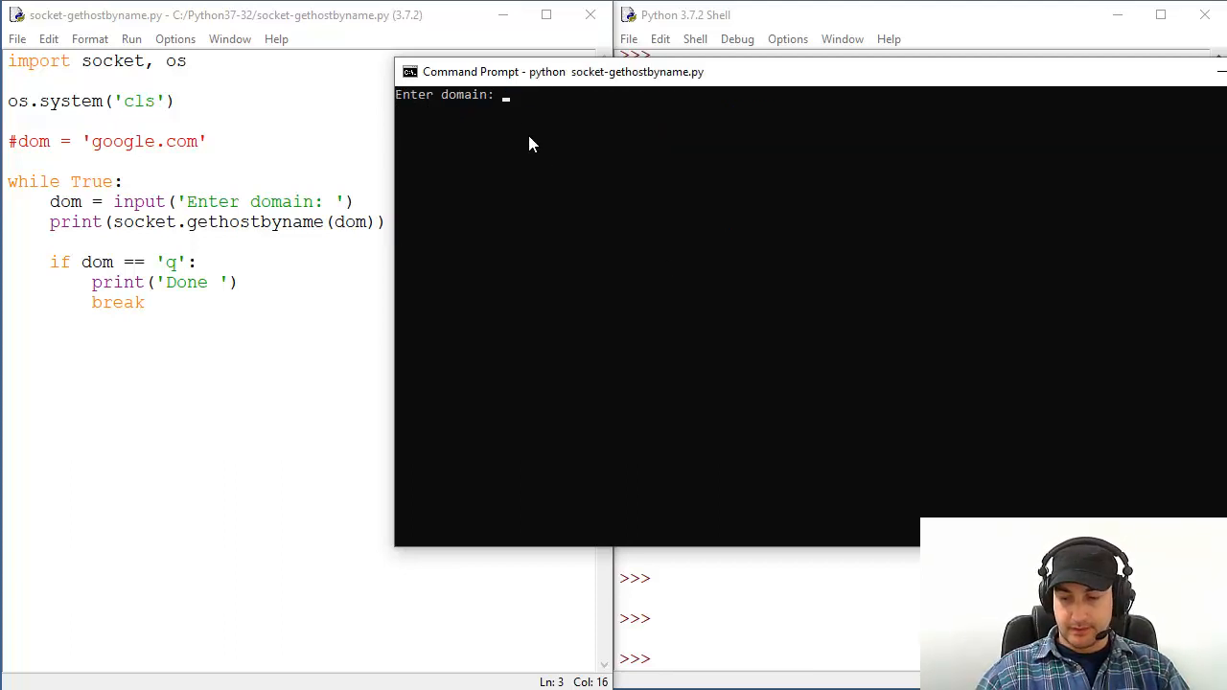
Answer the prompts with google.com, yahoo.com and q, then exit the console.
type("google.com")
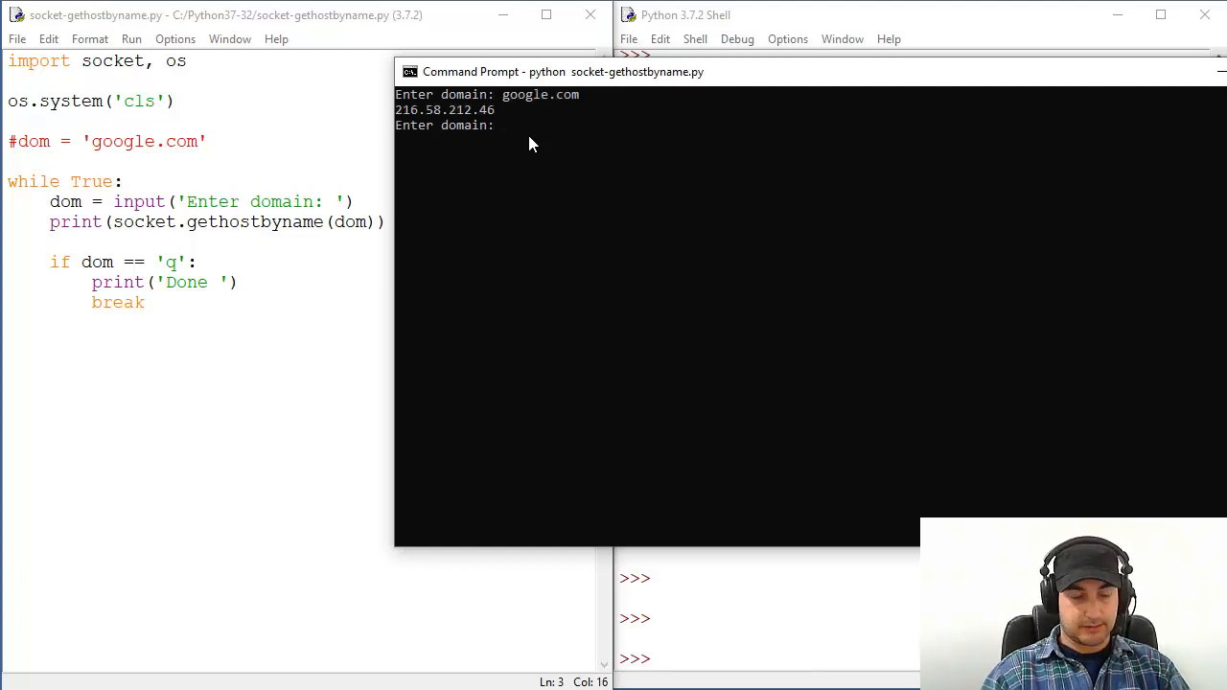
type("yahoo.com")
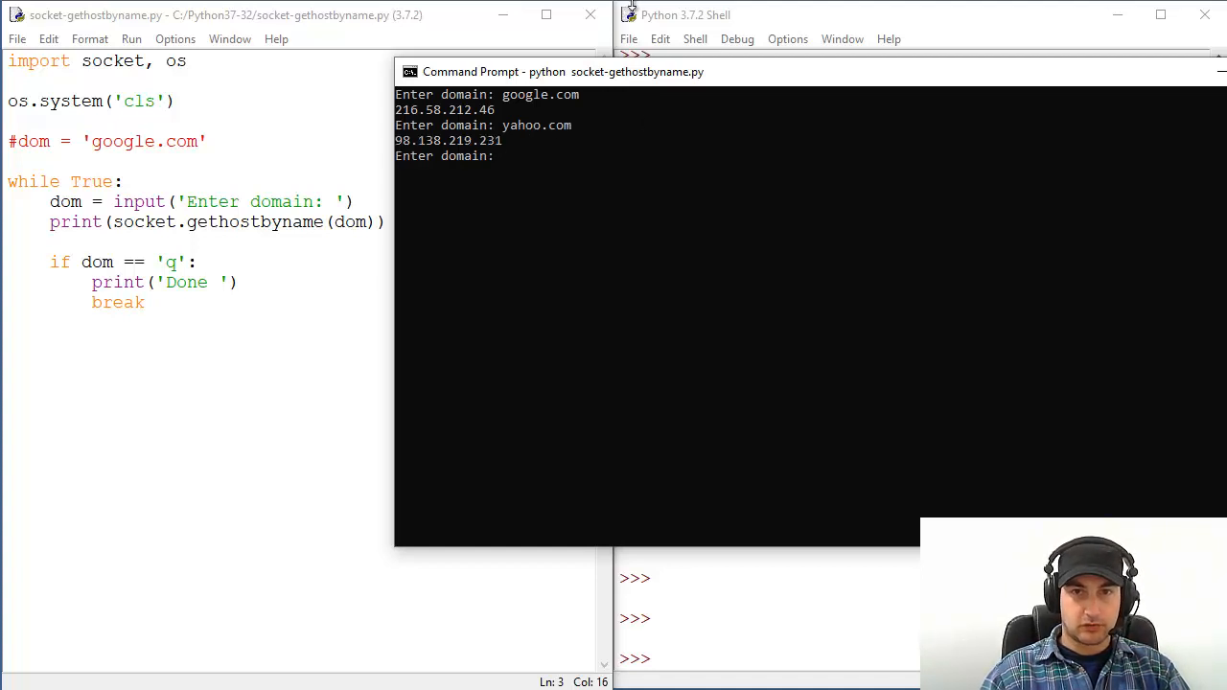
type("q")
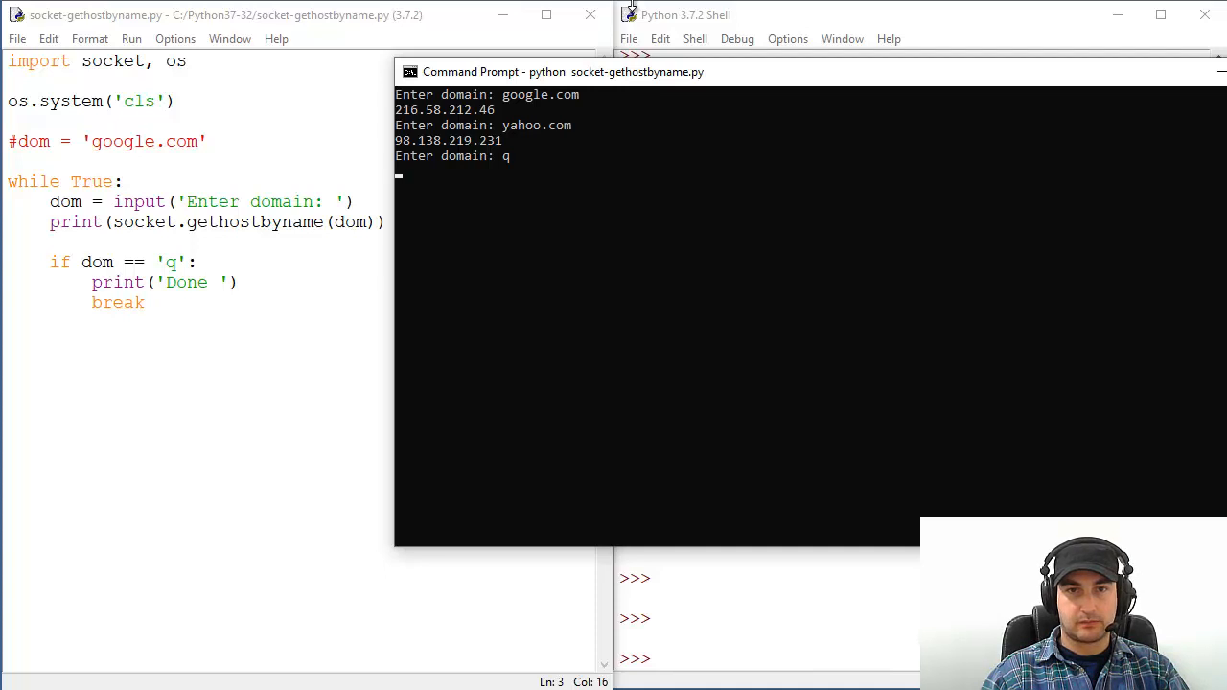
type("exit")
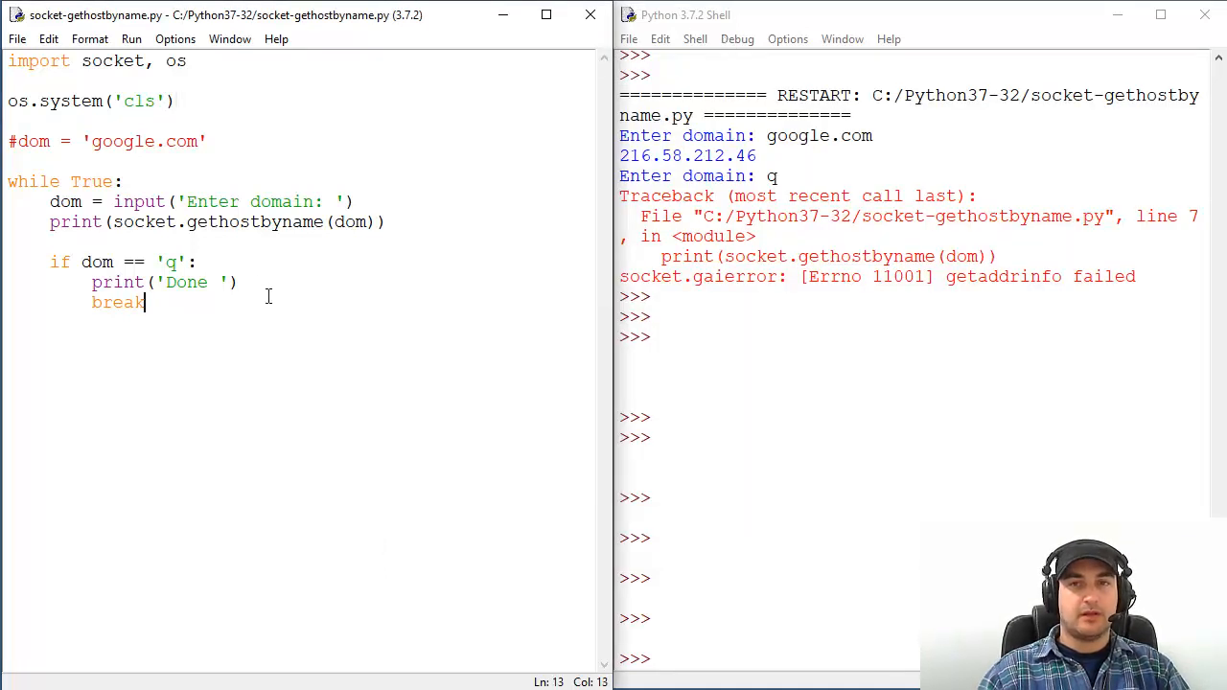
mouse_move(264, 295)
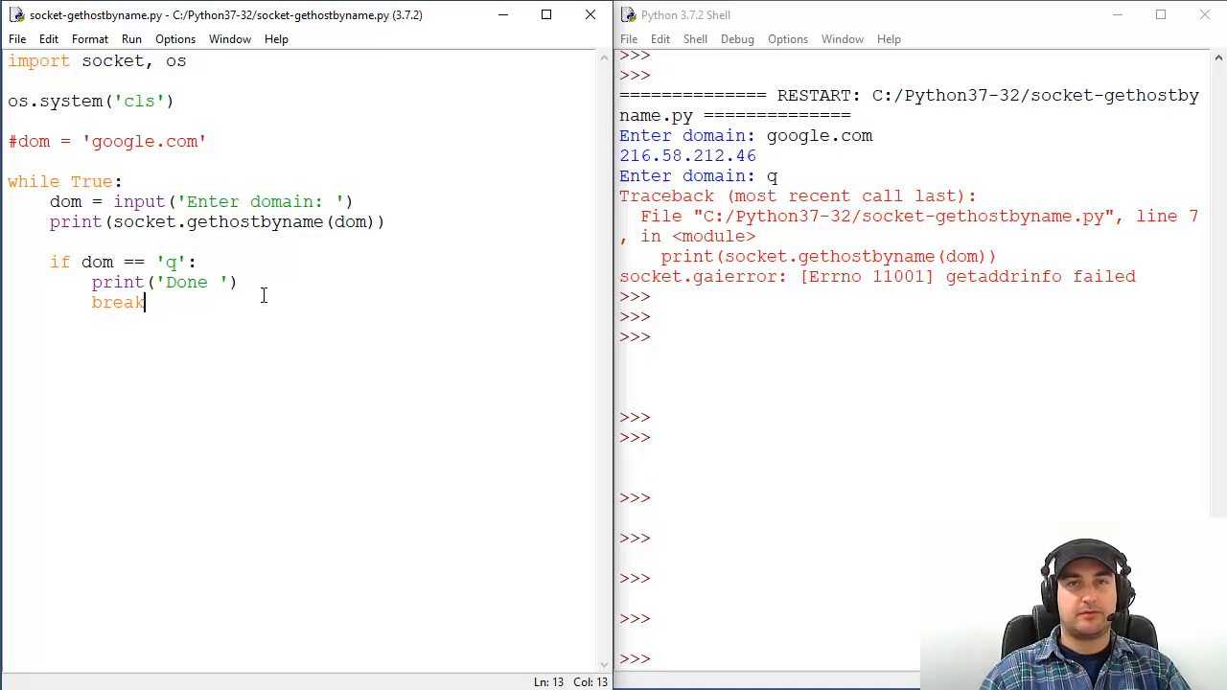
mouse_move(245, 184)
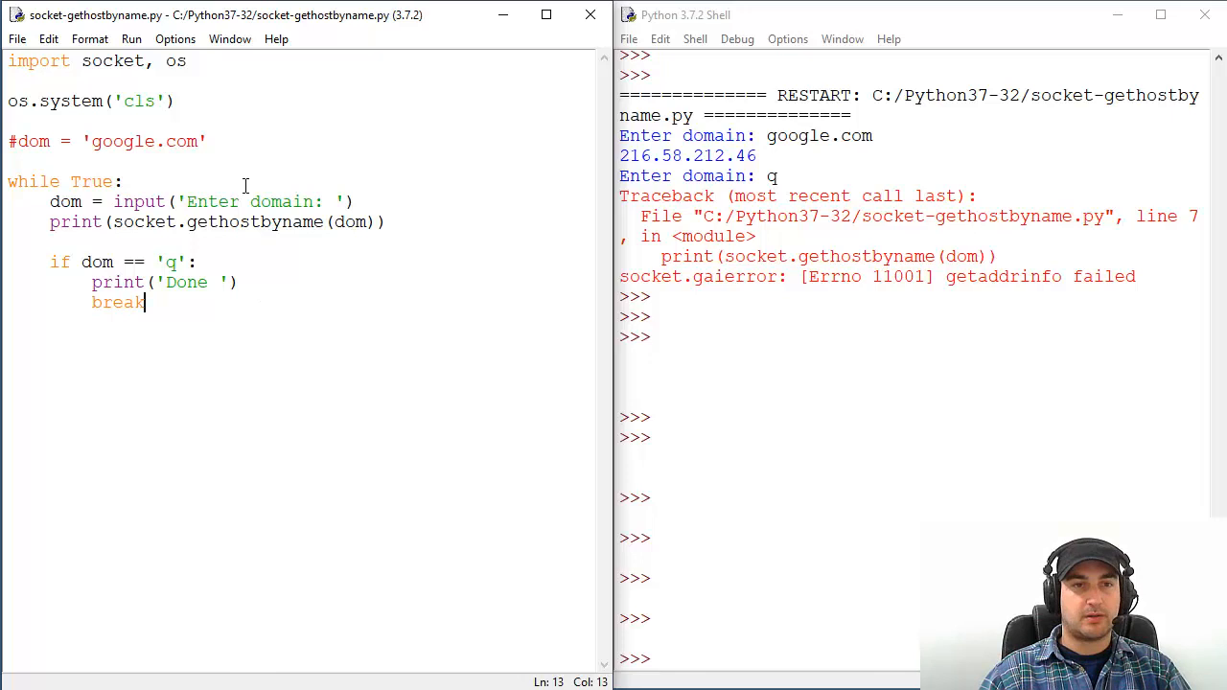
Comment out os.system('cls') and define list_dom = ['google.com', 'yahoo.com', 'bing.com'].
left_click(272, 142)
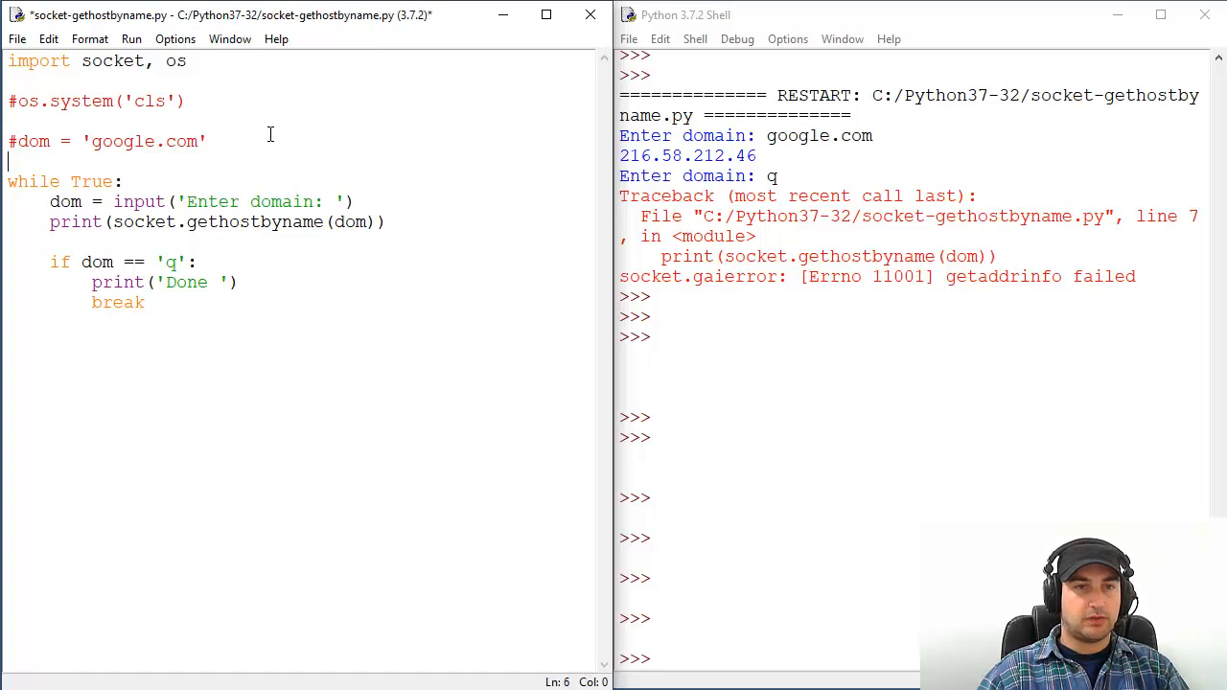
type("lsit")
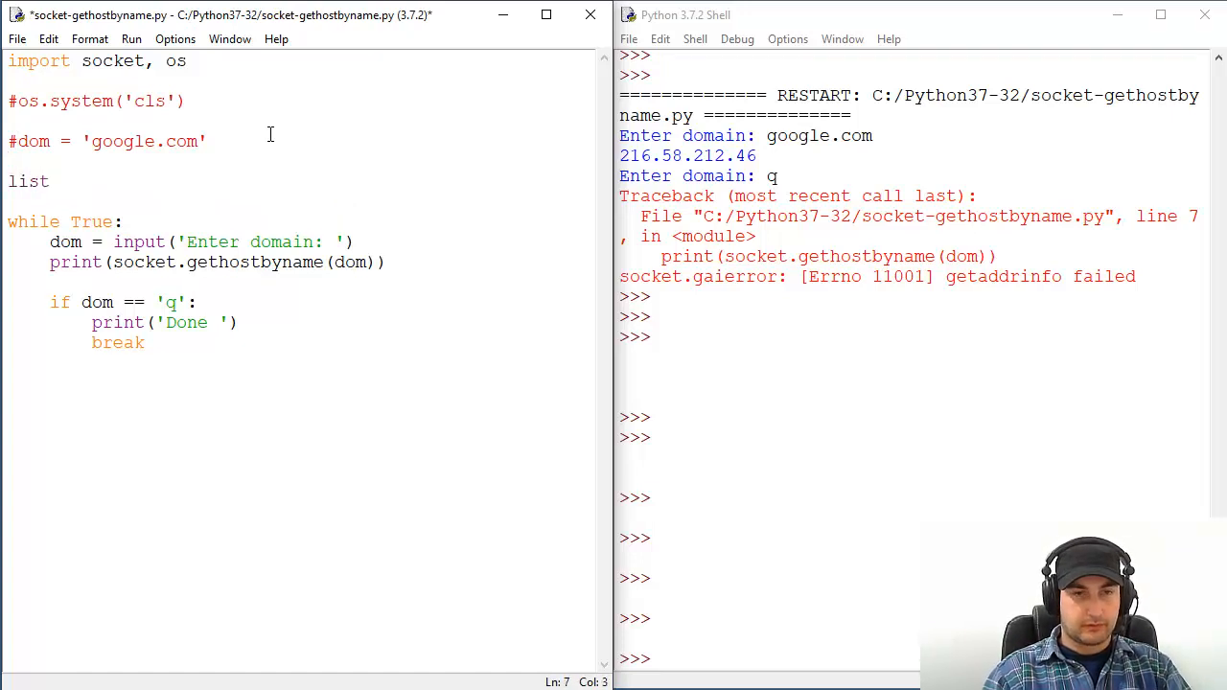
type("_dom =")
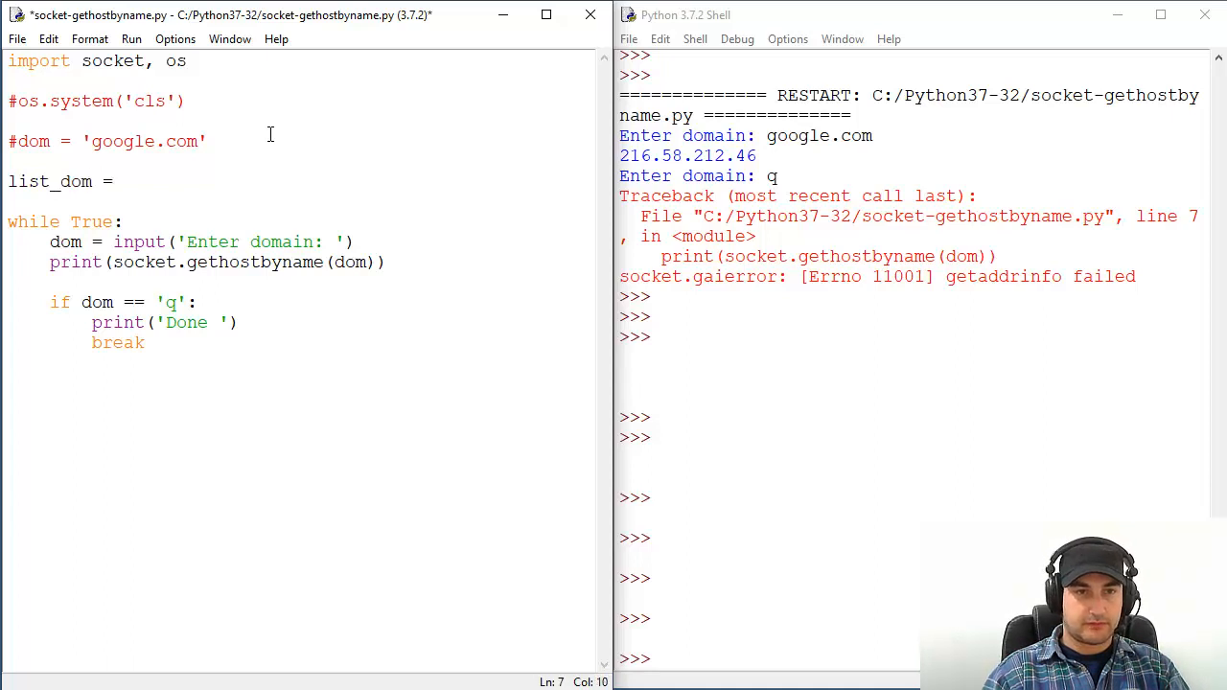
type("['']")
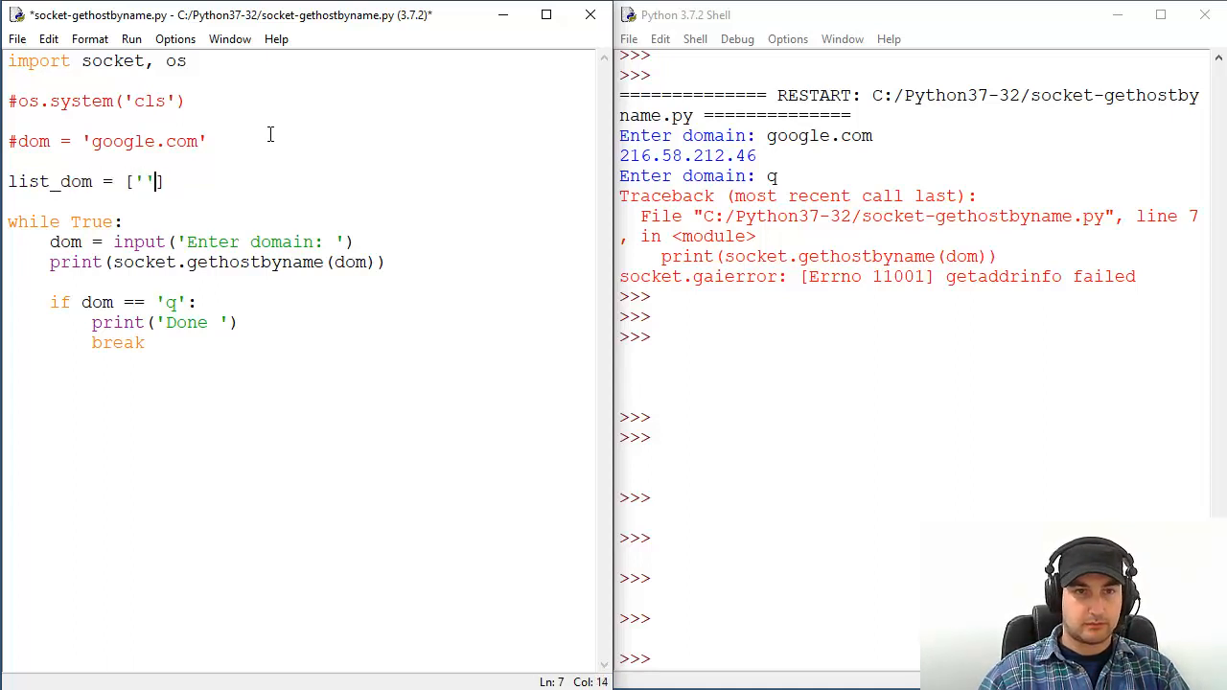
type("google.com")
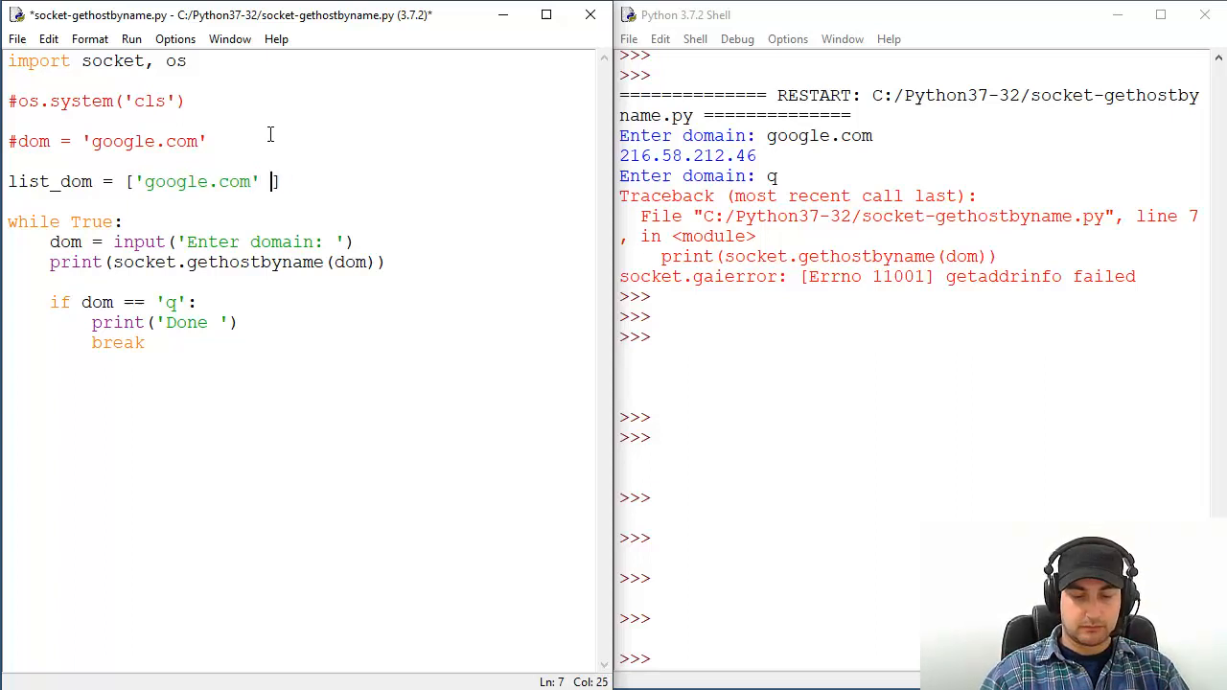
type(", ''")
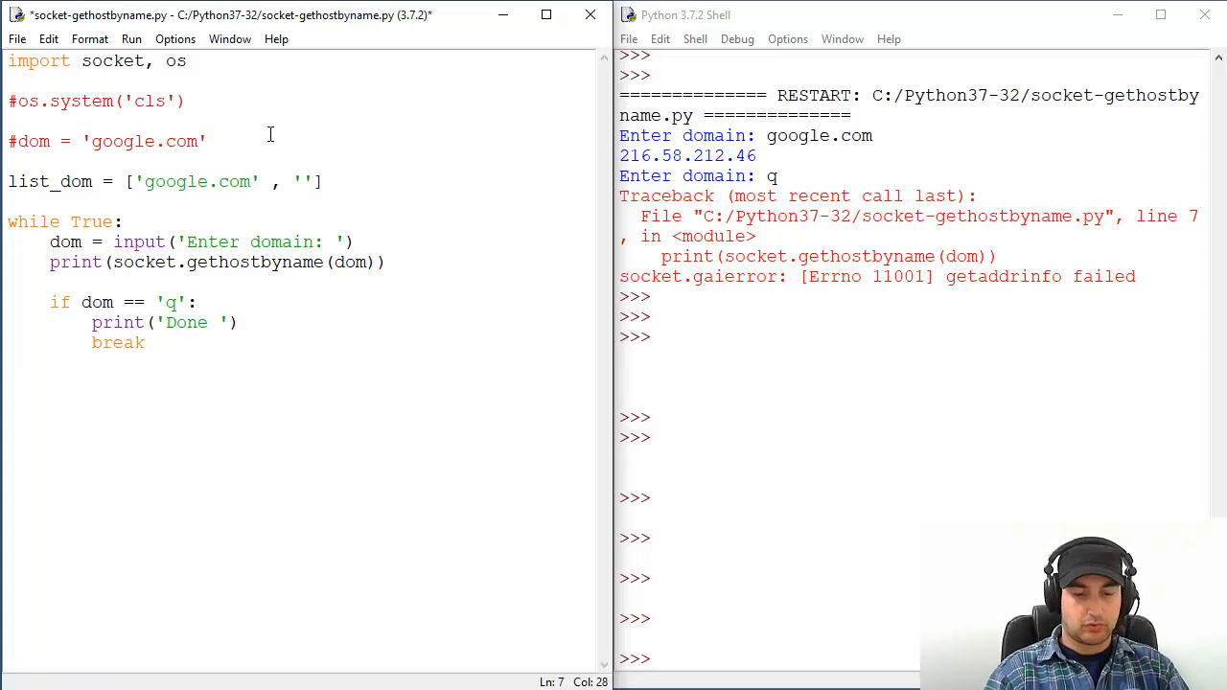
type("yahoo.com")
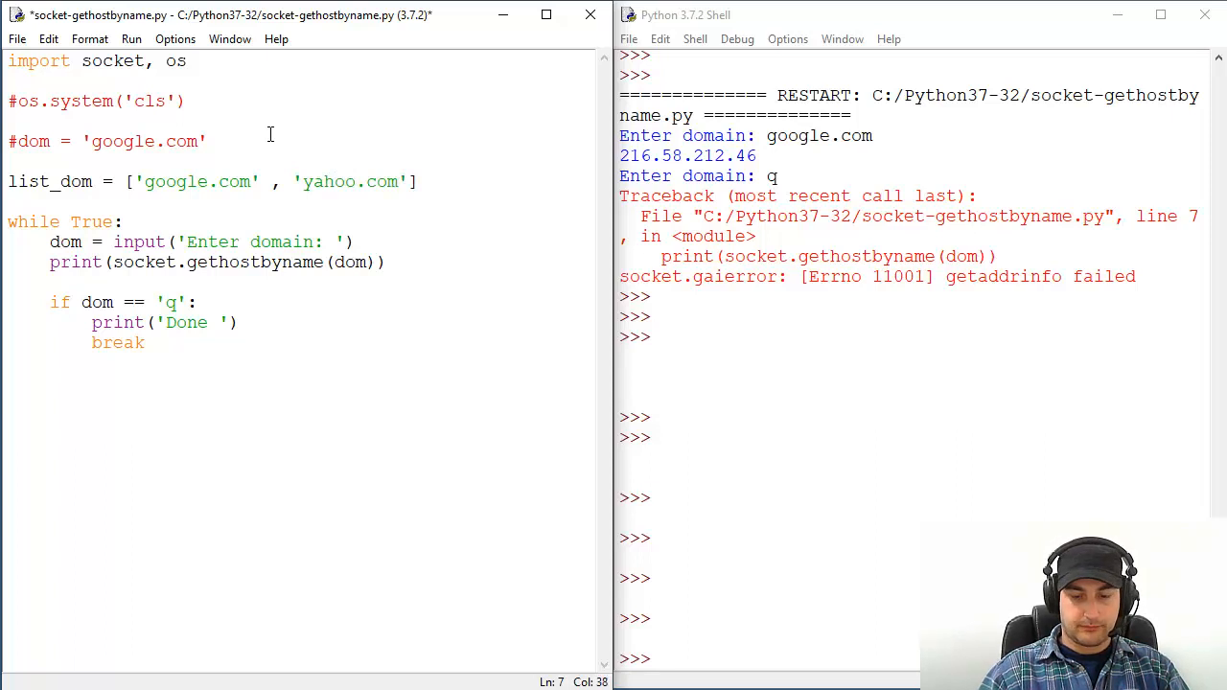
type(", 'bing'")
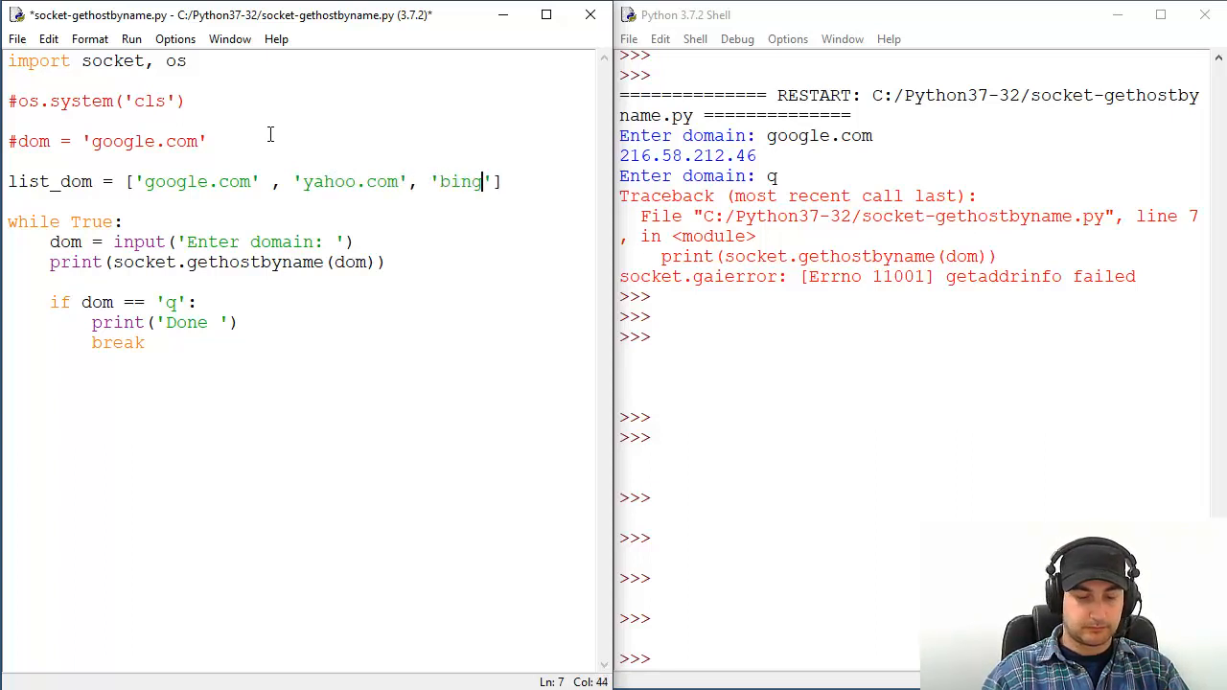
type(".com")
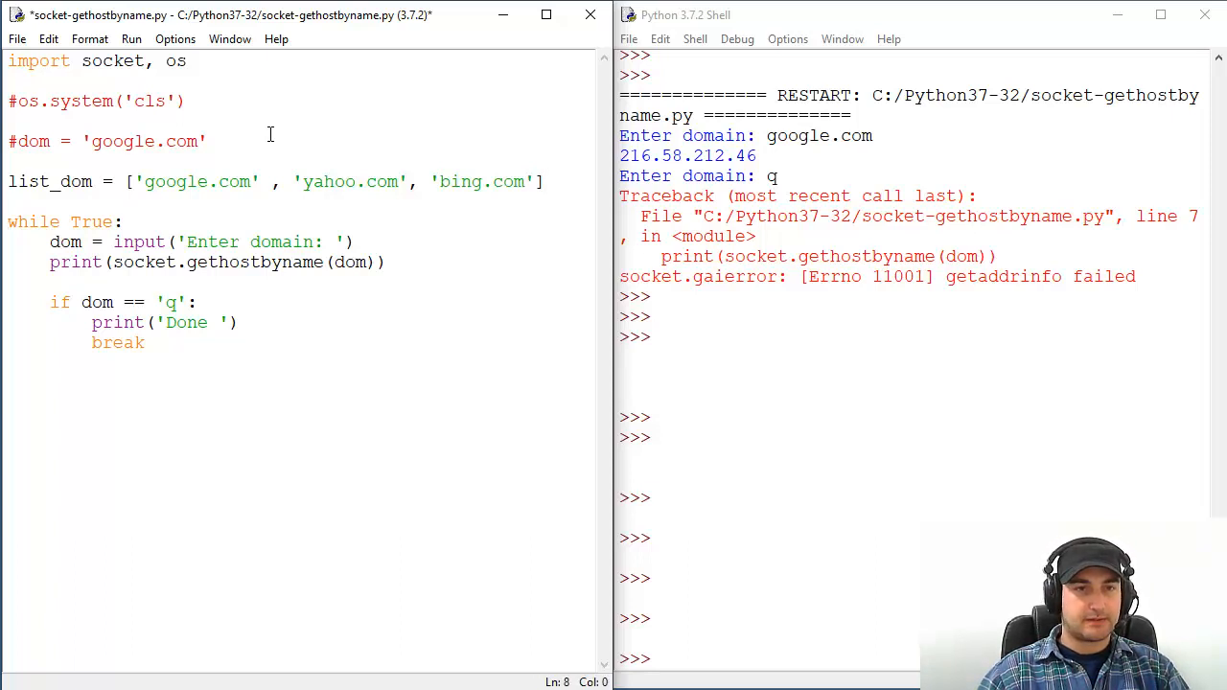
Wrap the while loop in triple quotes and start 'for x in list_dom:'.
type("'''")
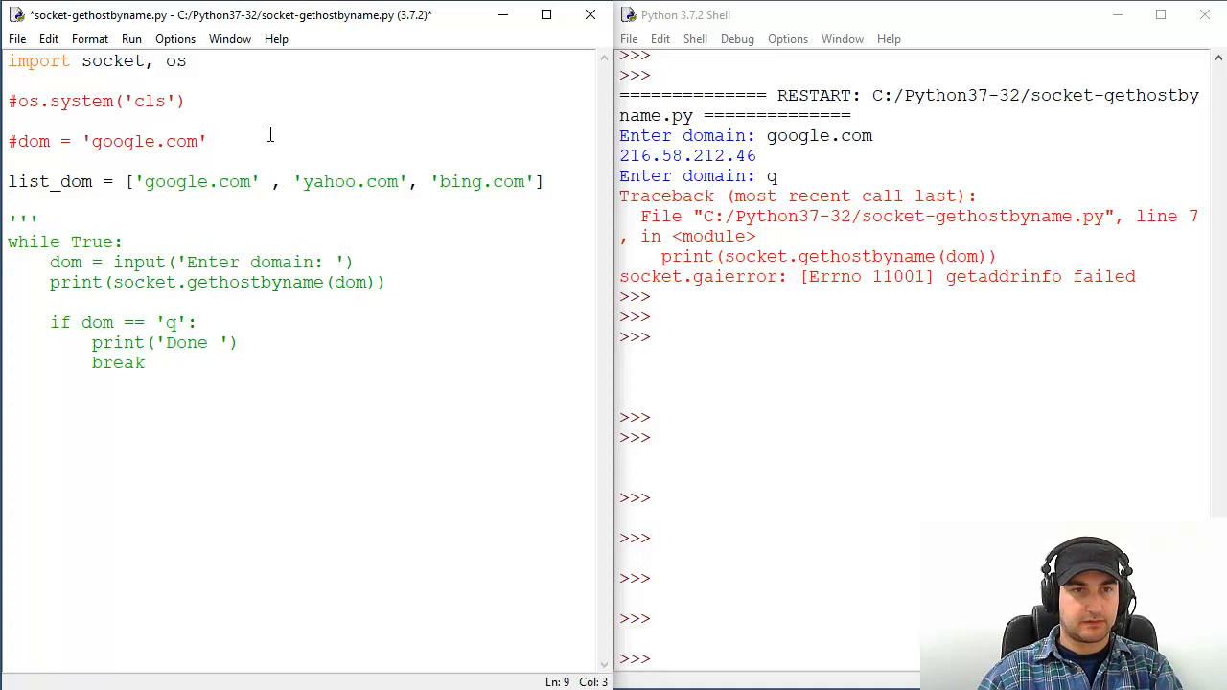
type("'''")
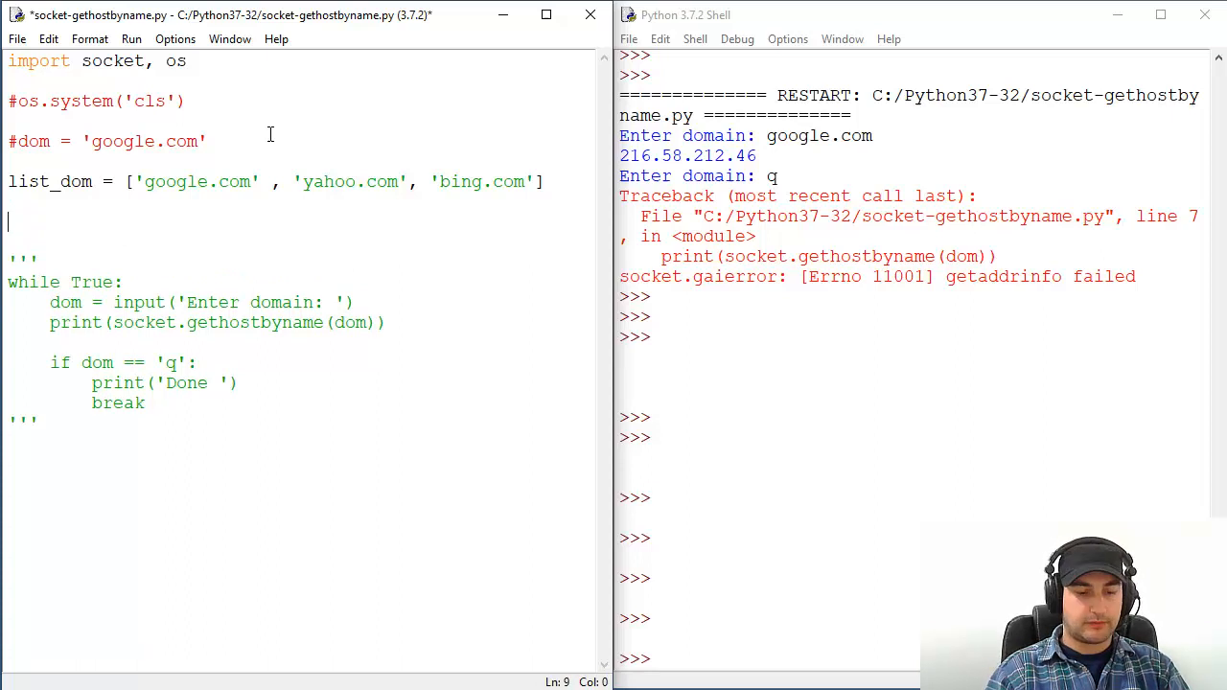
type("for x")
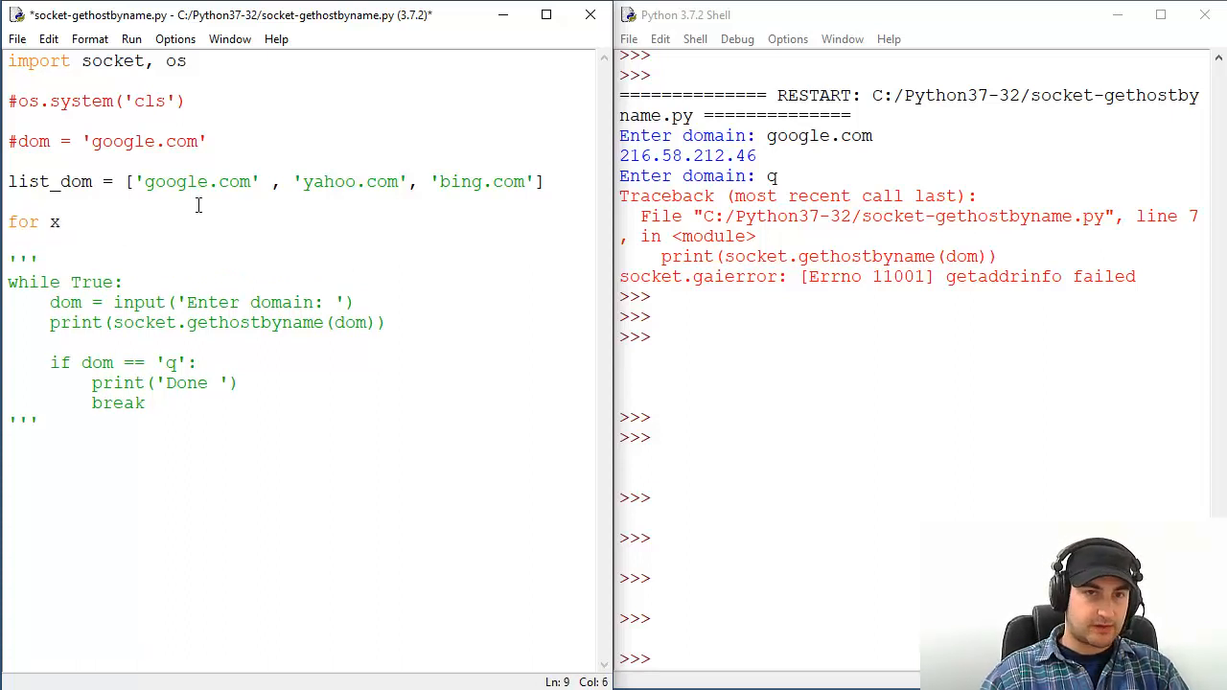
mouse_move(149, 223)
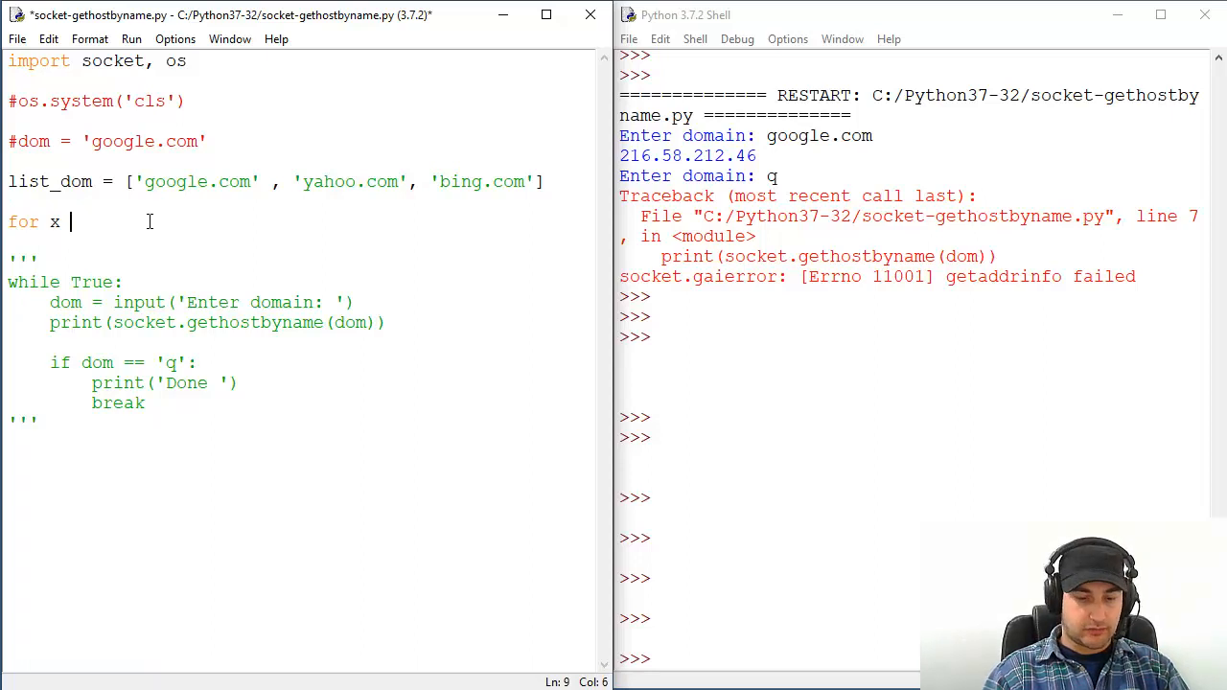
type("in list")
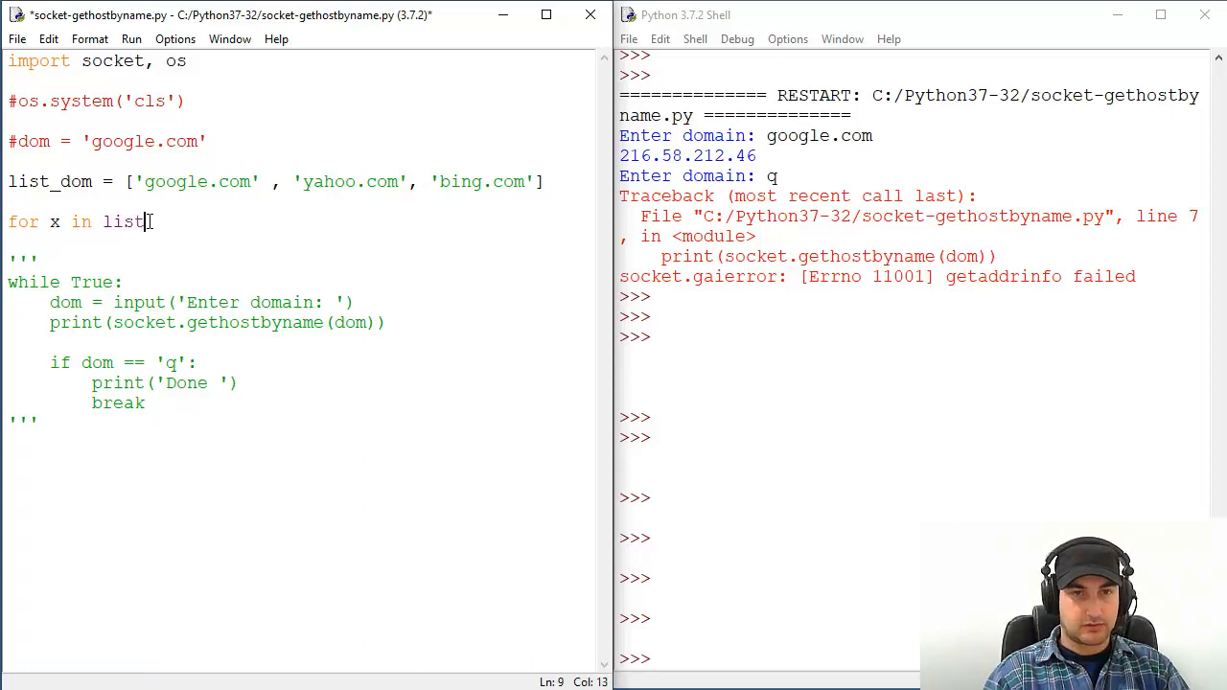
type("_doma")
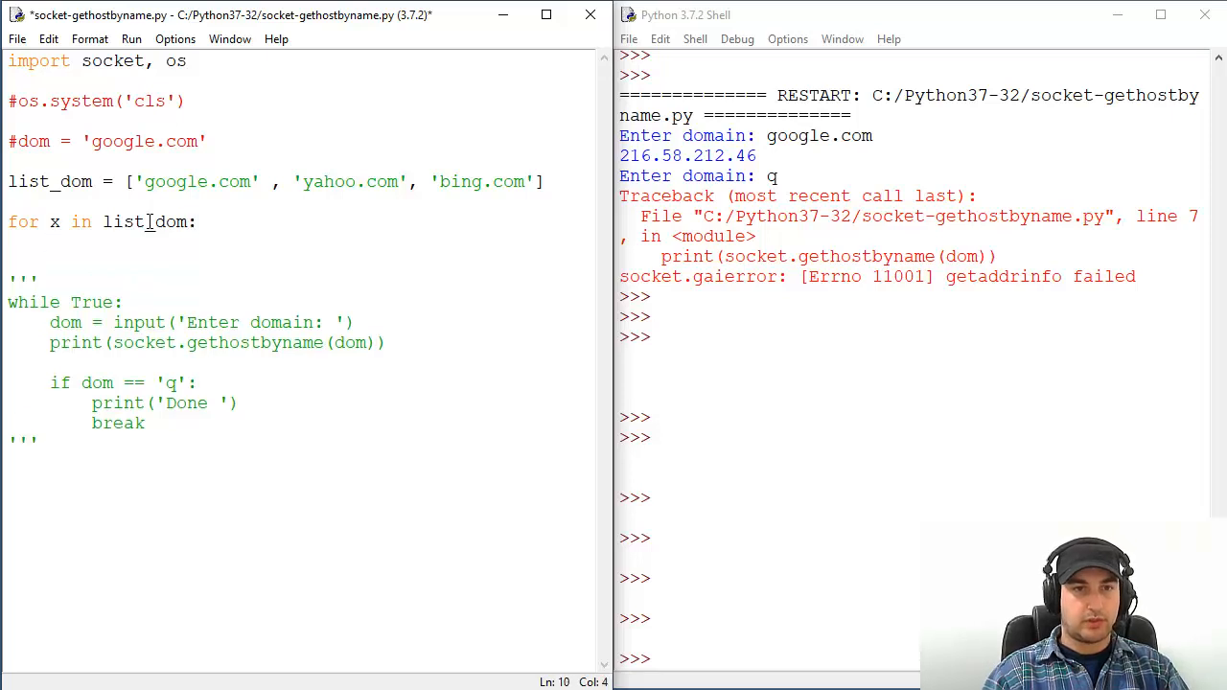
Inside the for loop add print(socket.gethostbyname(x)).
type("print()")
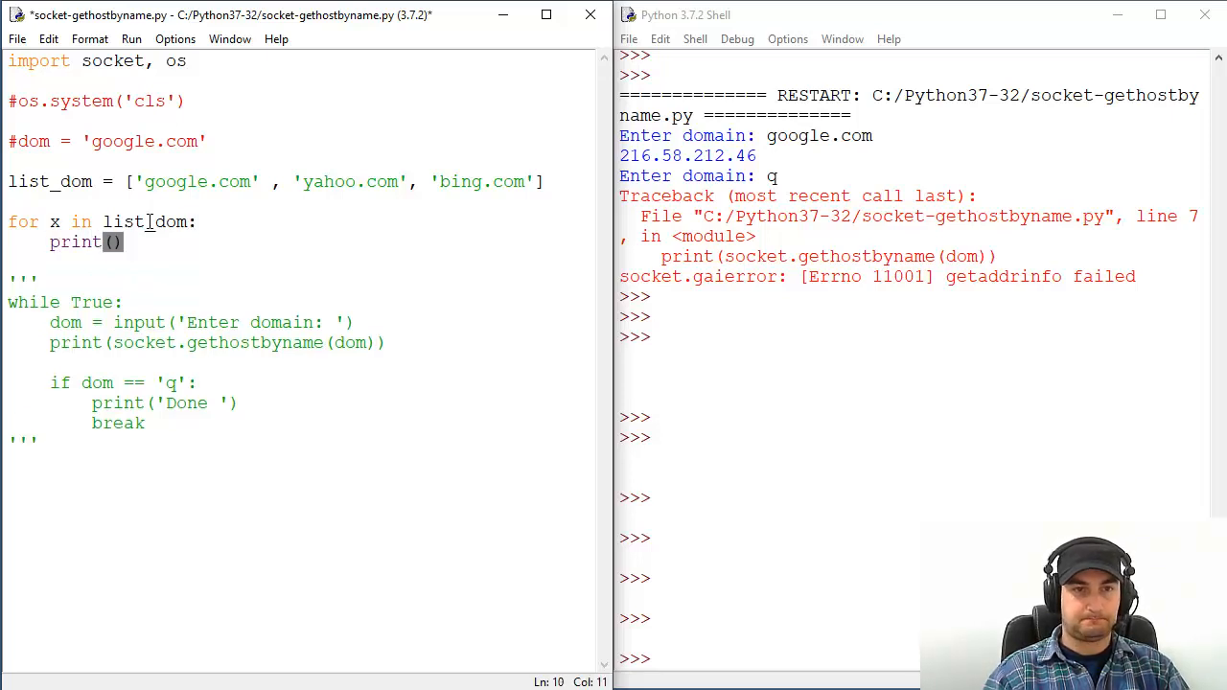
type("socket.")
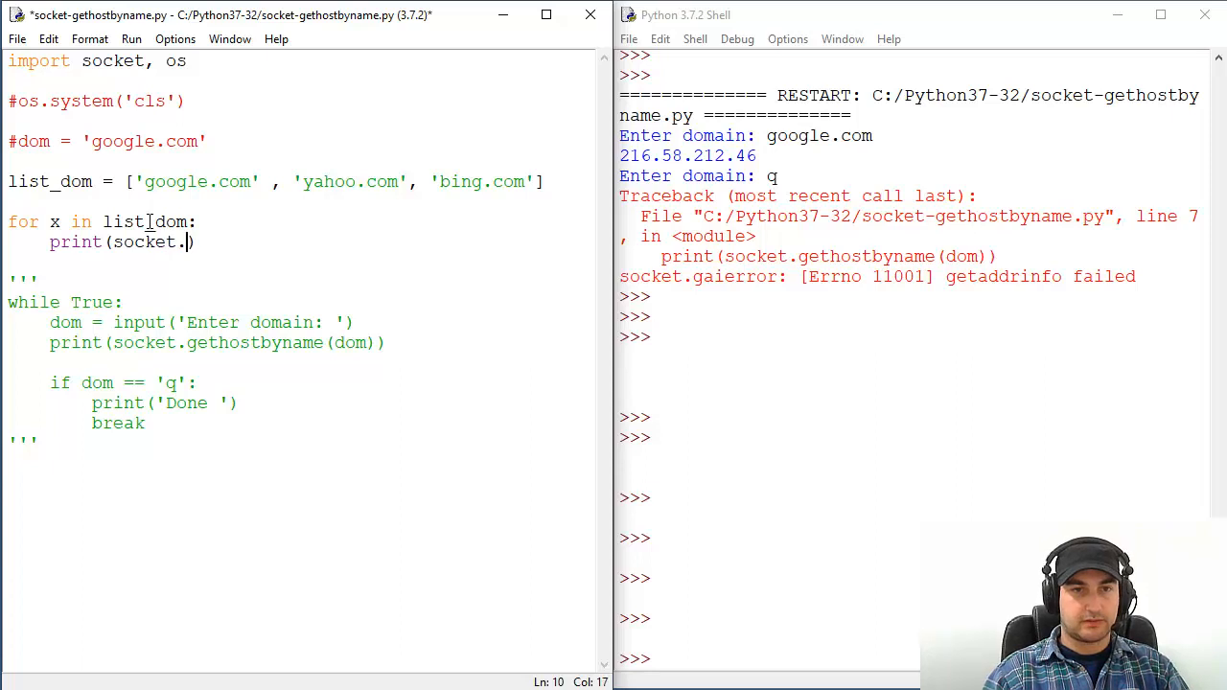
type("gethos")
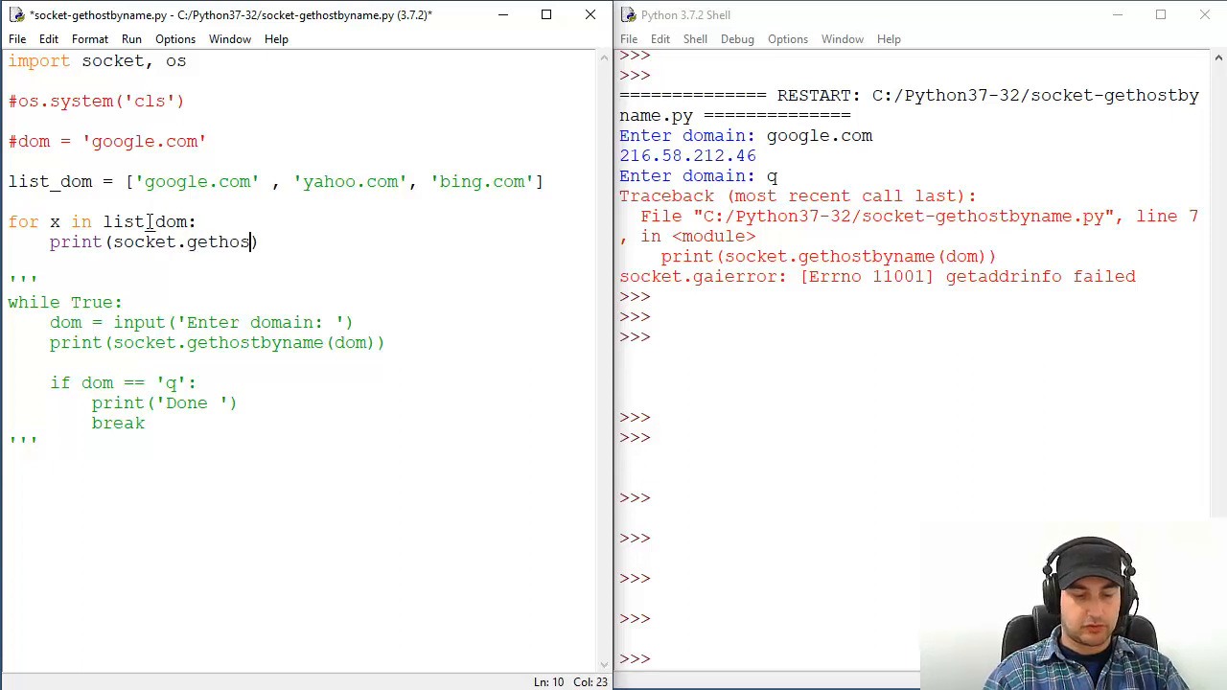
type("tbyname")
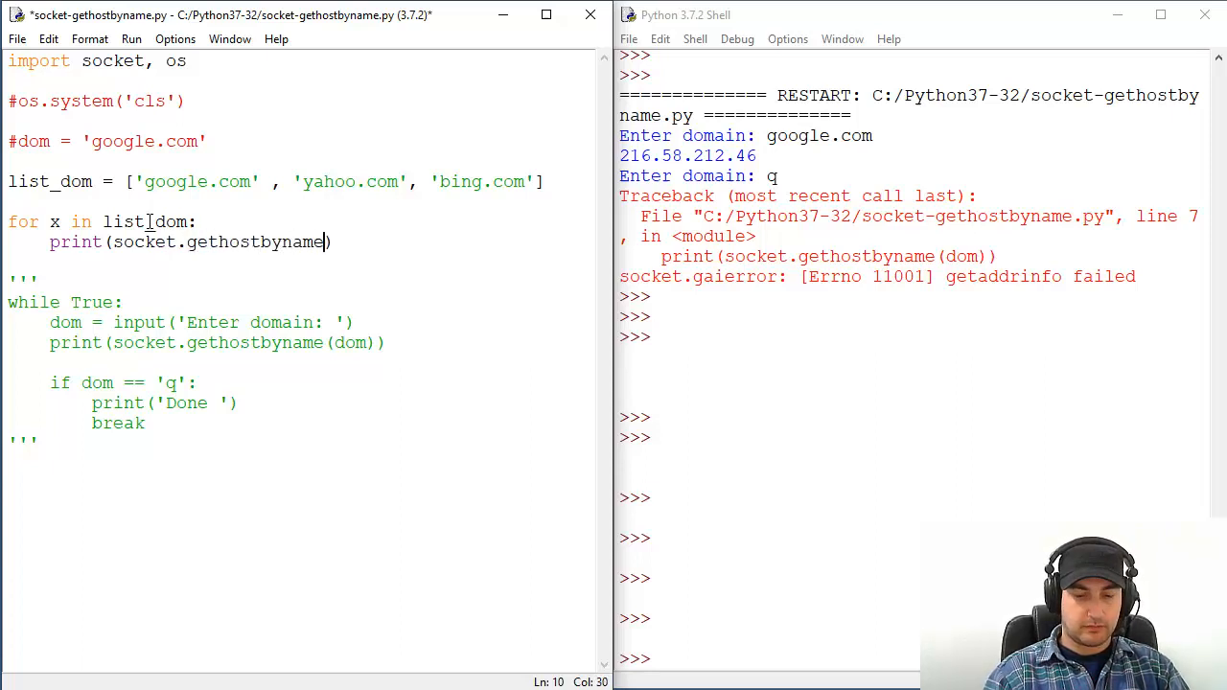
type("x")
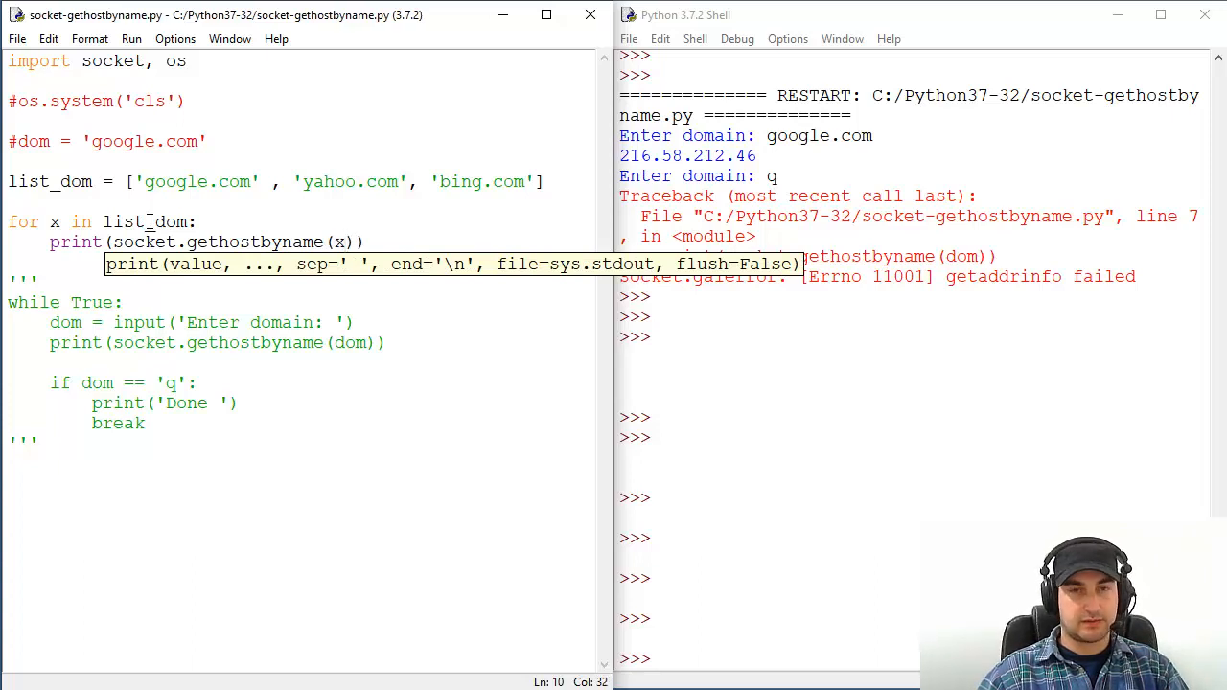
Run the module so the shell lists the three resolved IP addresses.
left_click(130, 39)
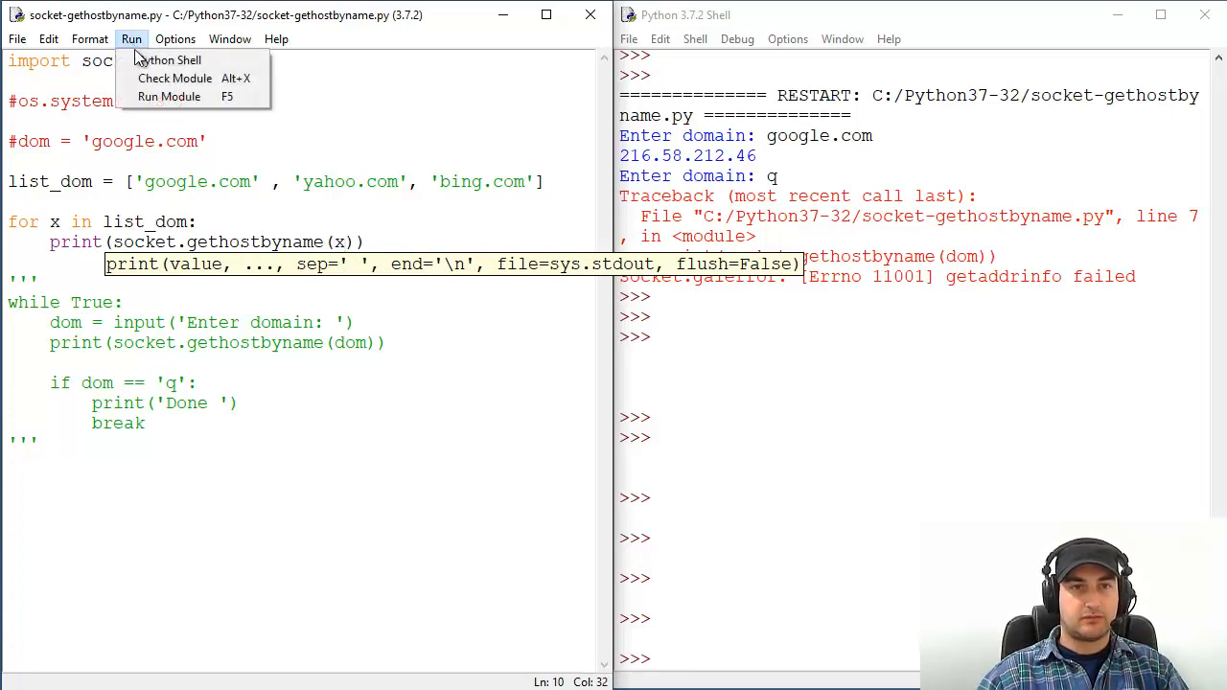
mouse_move(169, 96)
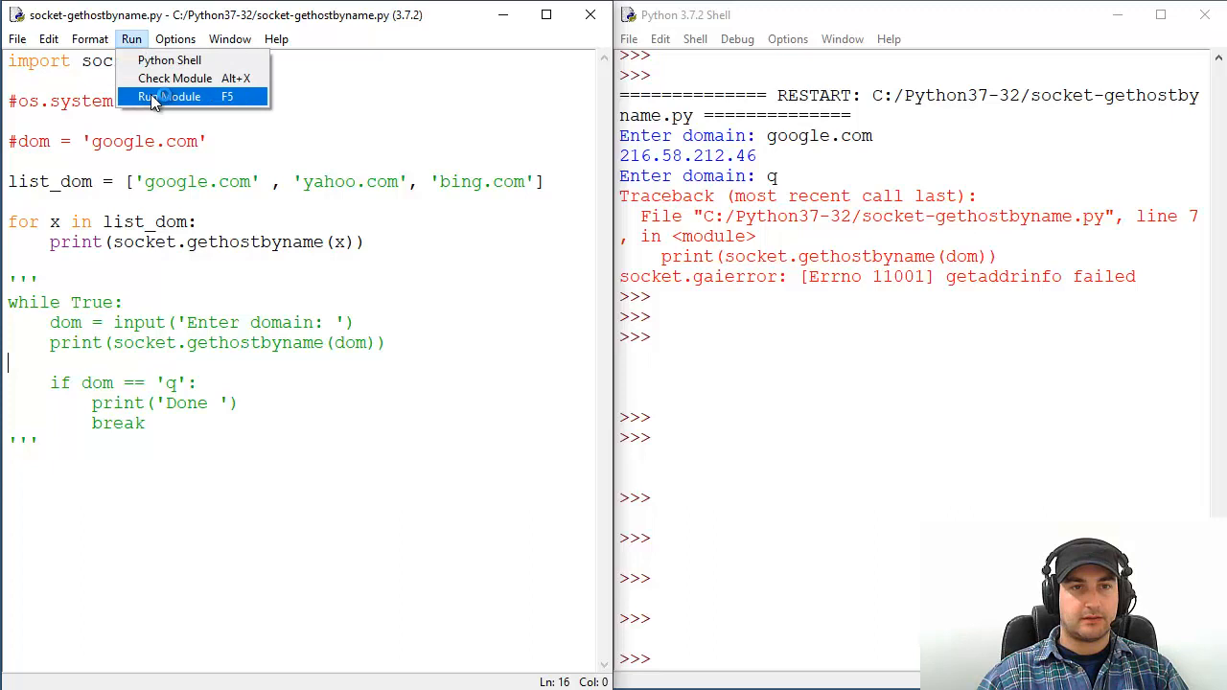
left_click(168, 96)
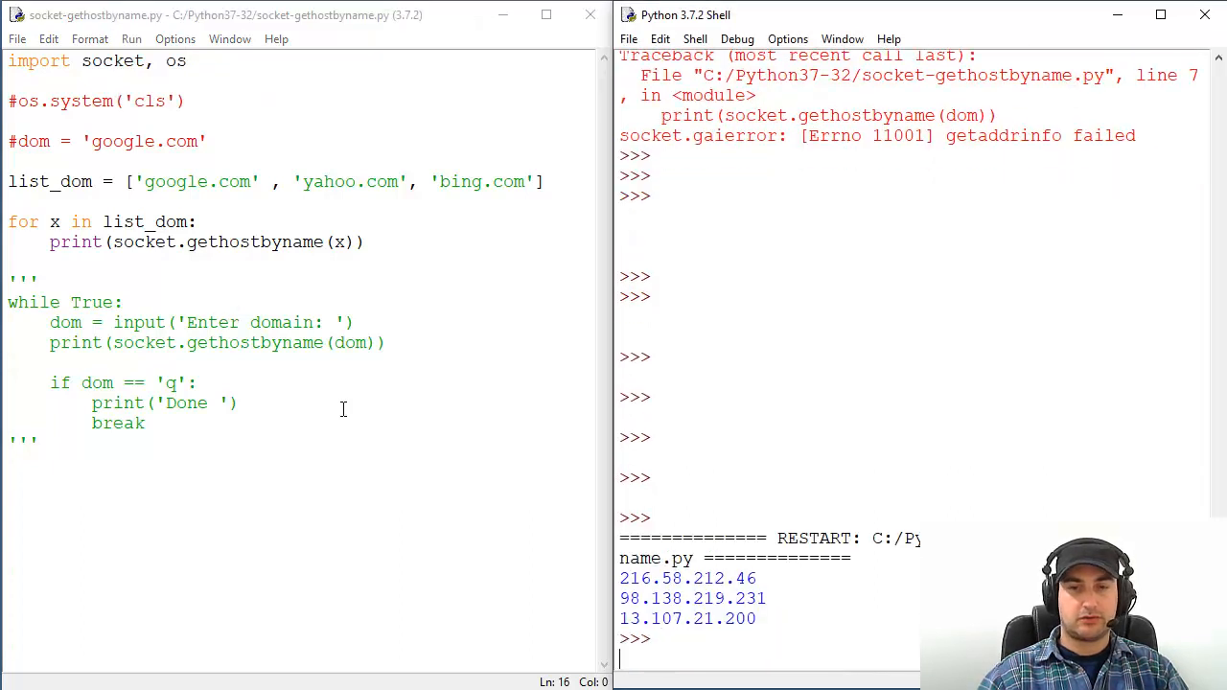
scroll("down", 3)
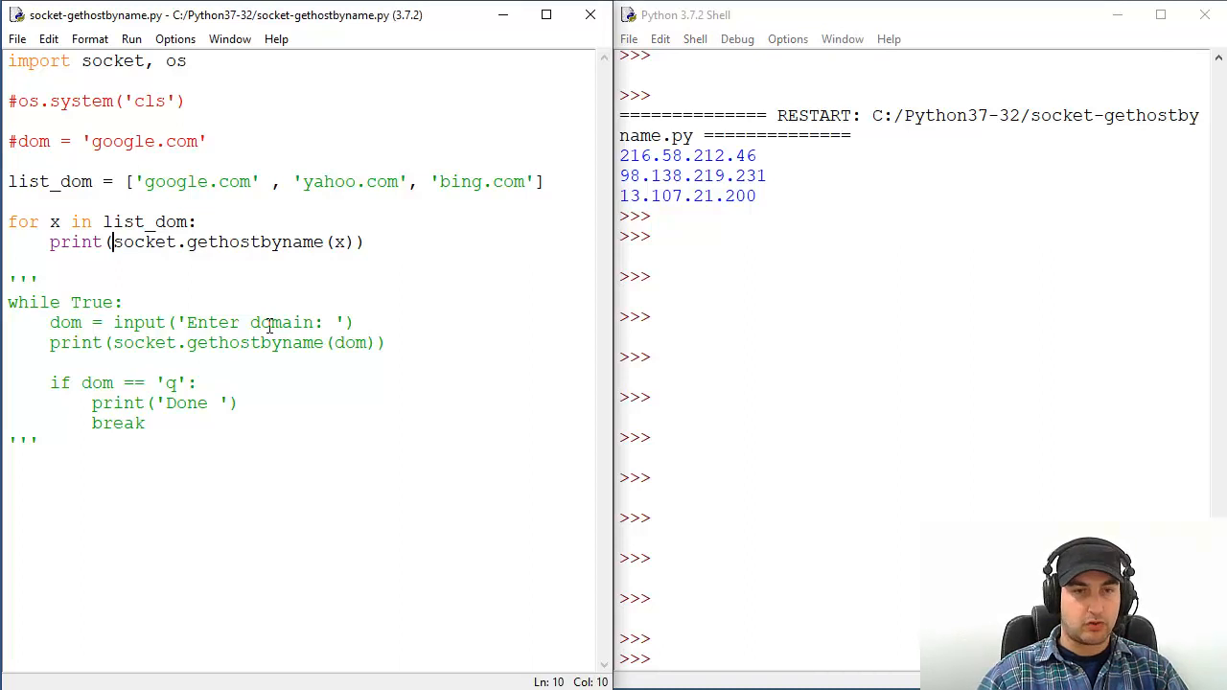
Change the print to print('IP of domain: ', x, socket.gethostbyname(x)) and rerun the module.
type("'")
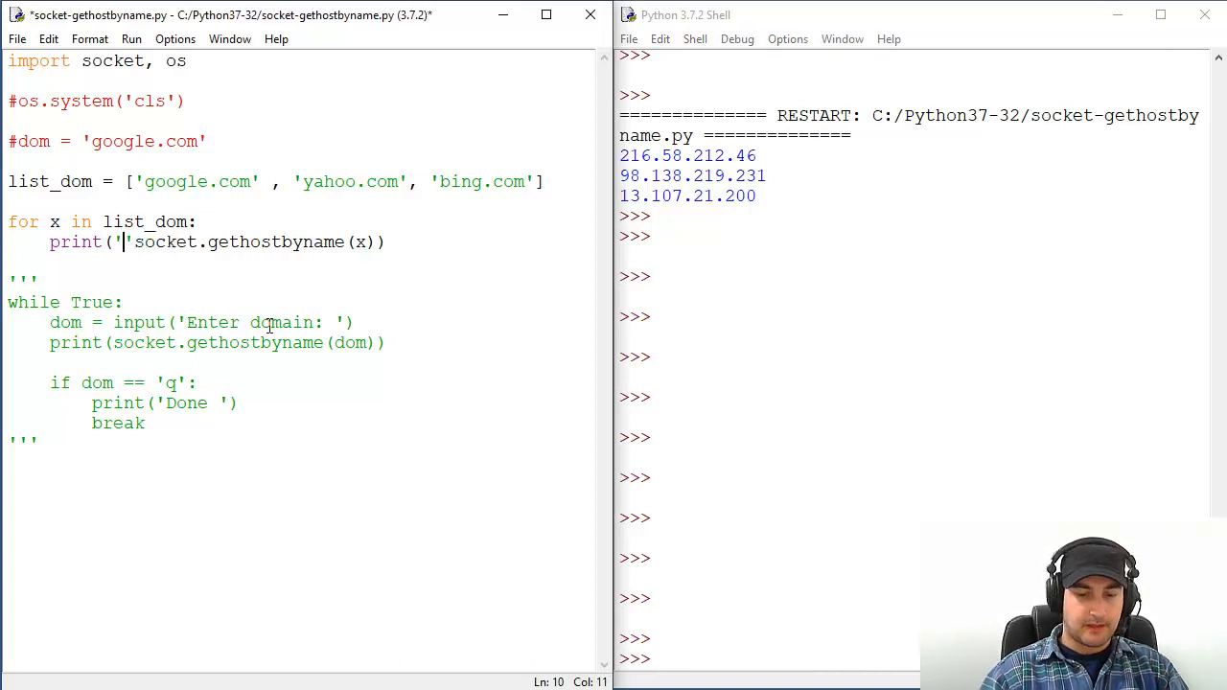
type("IP of domain")
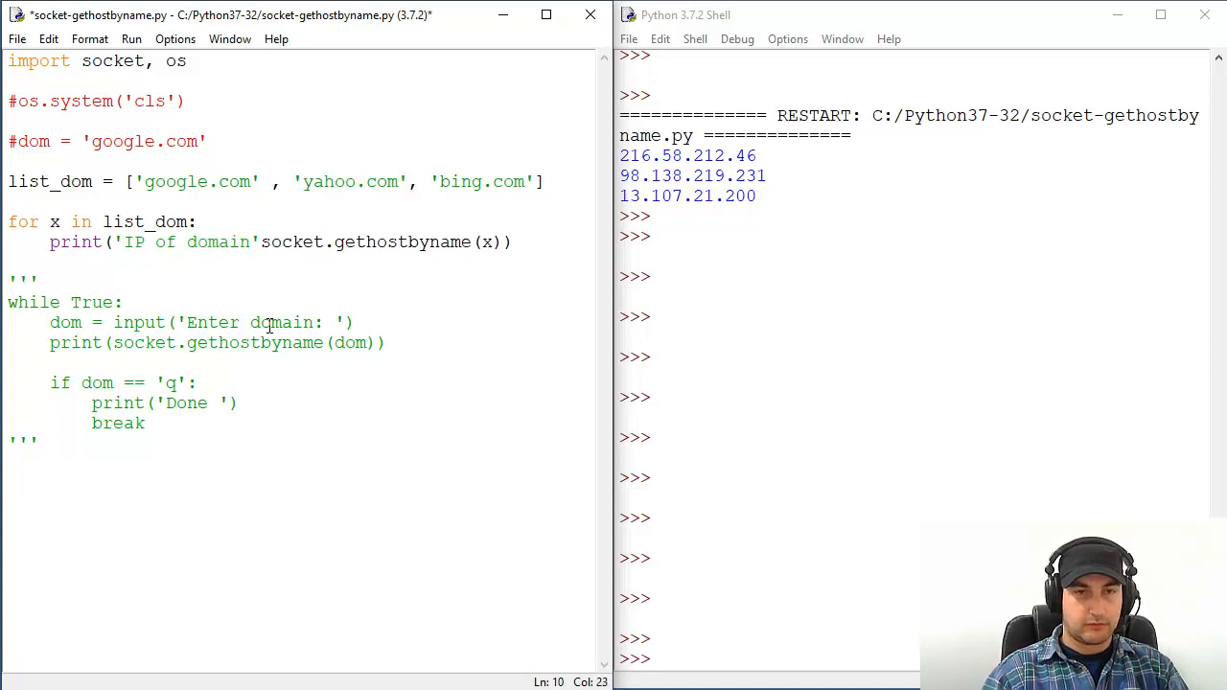
type(":")
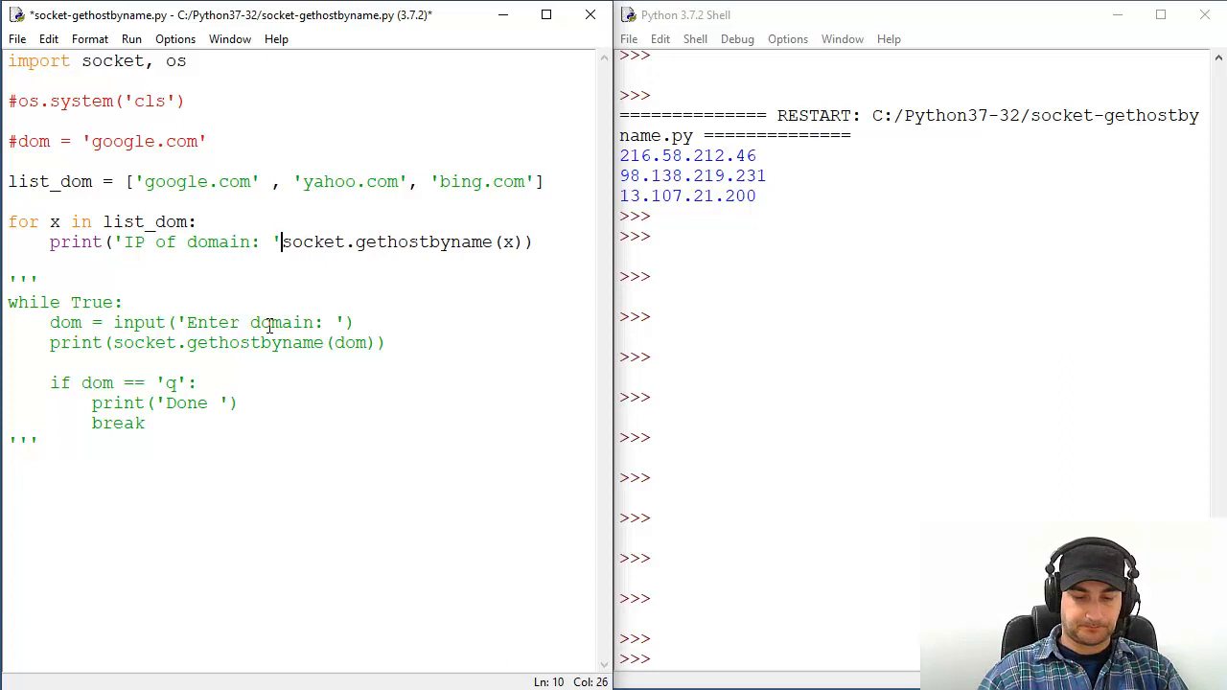
type(",")
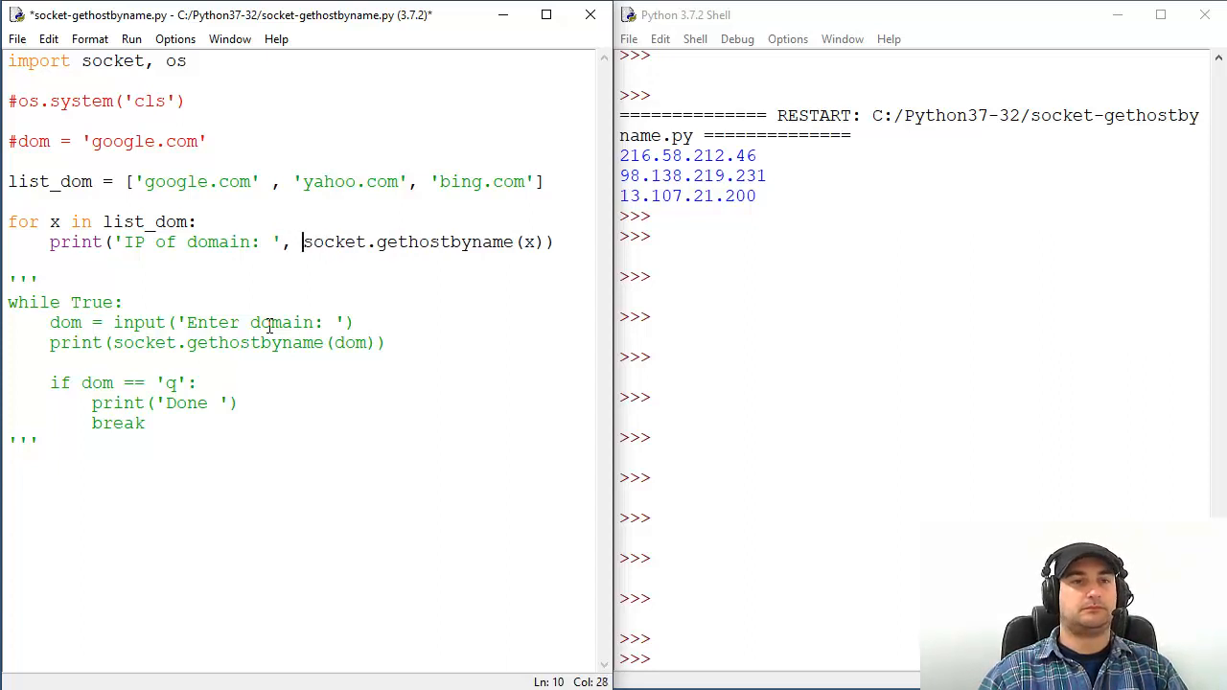
type("x,")
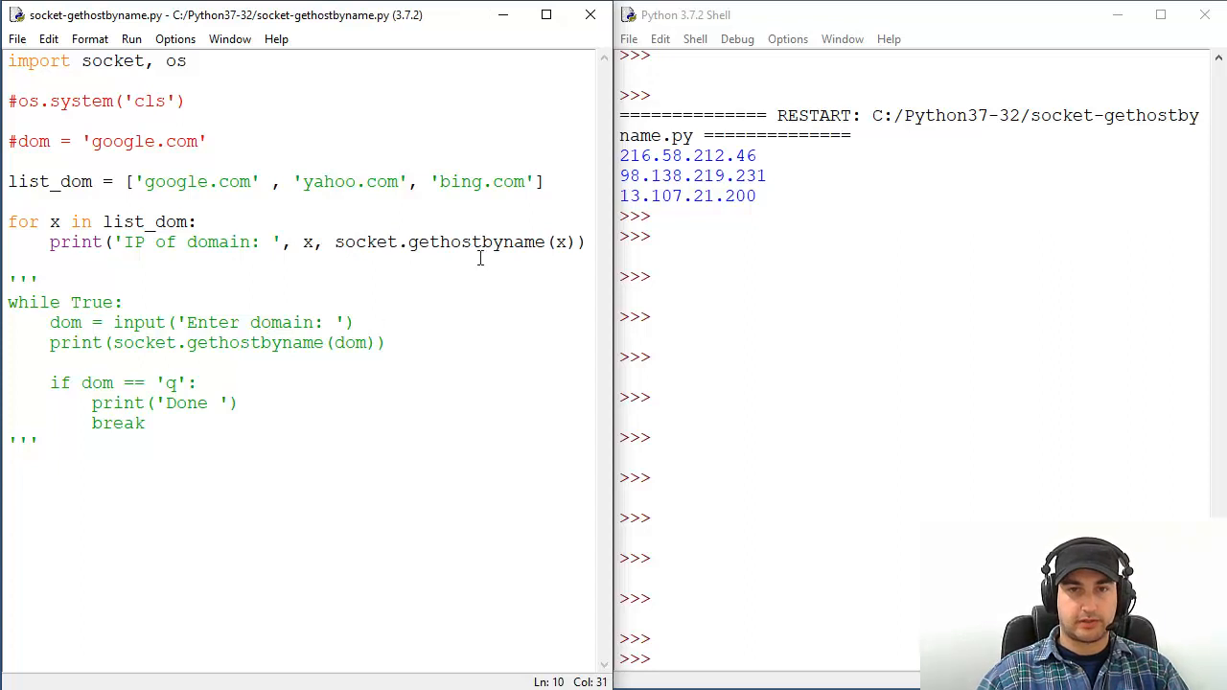
left_click(130, 38)
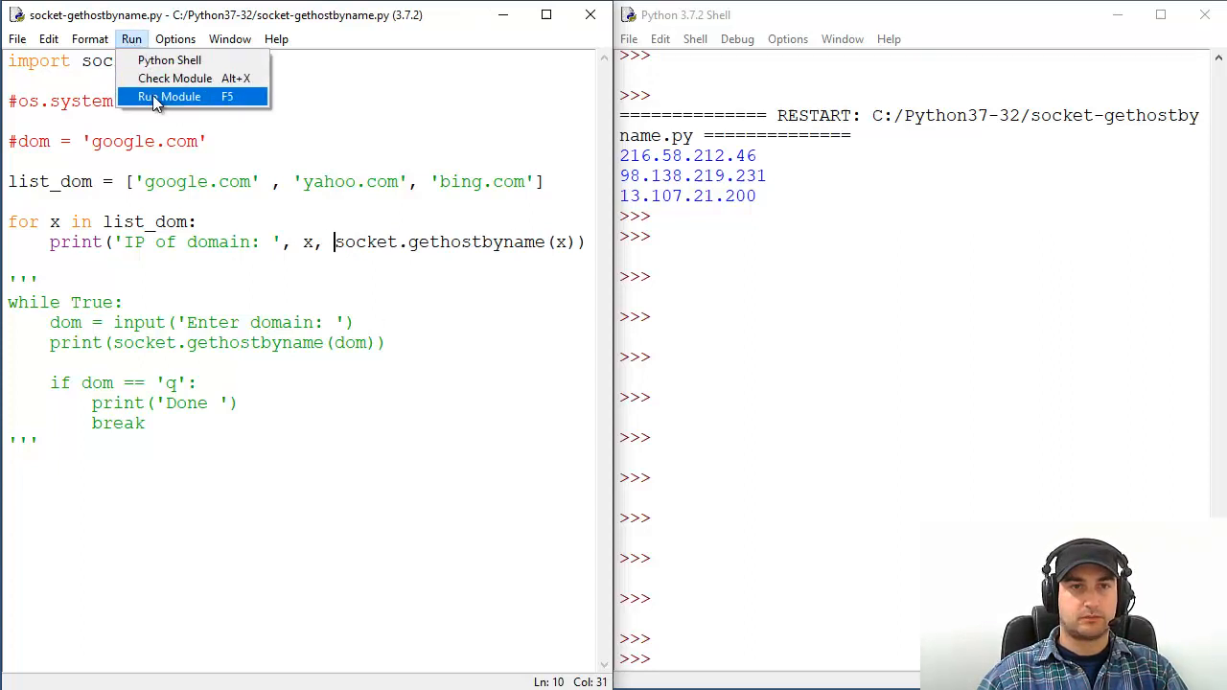
left_click(168, 96)
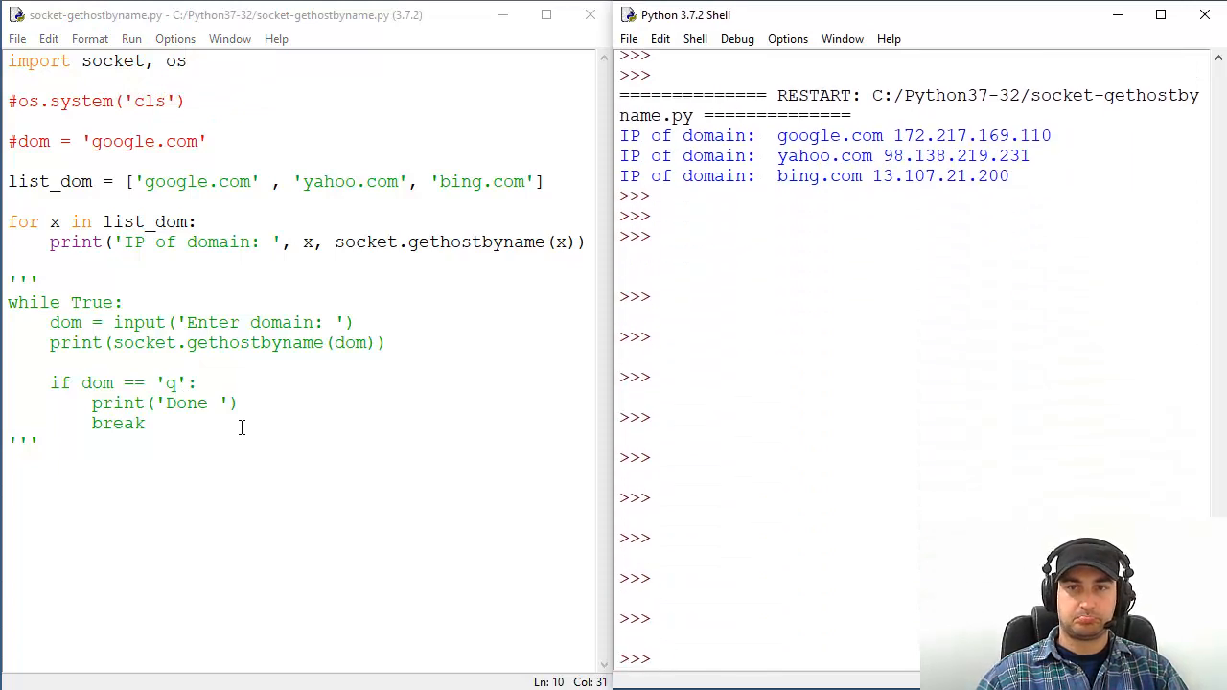
Join the label, x and the IP with + instead of commas and rerun the module.
left_click(280, 242)
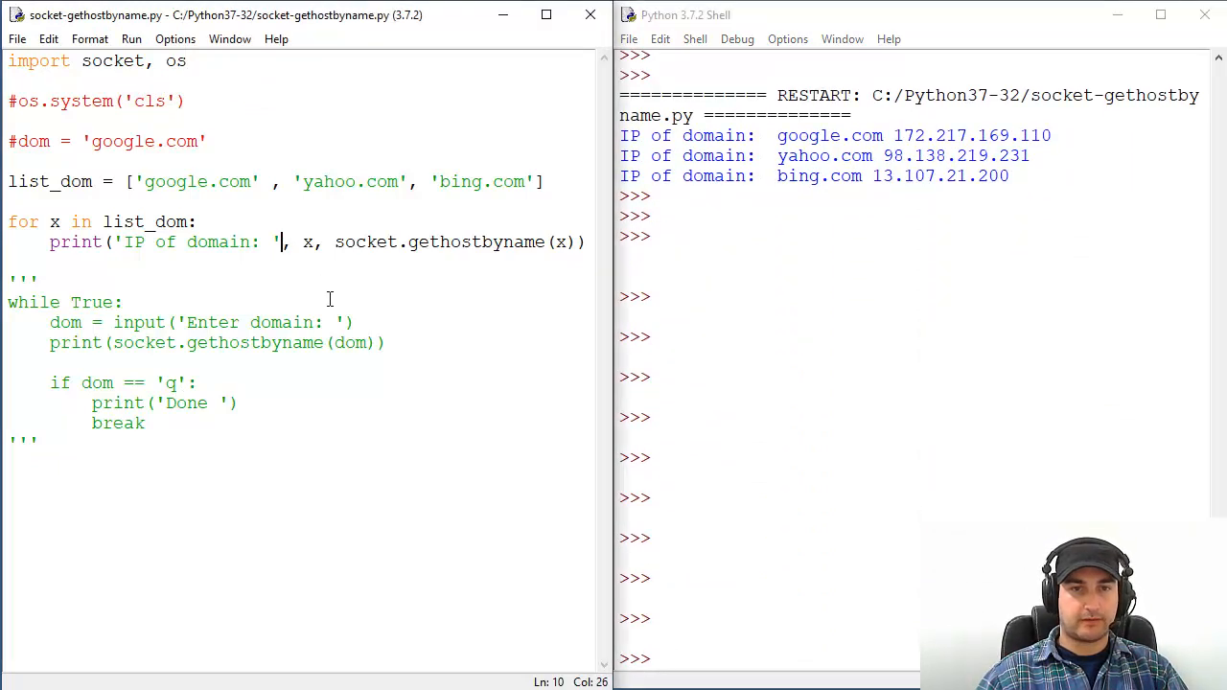
type("+")
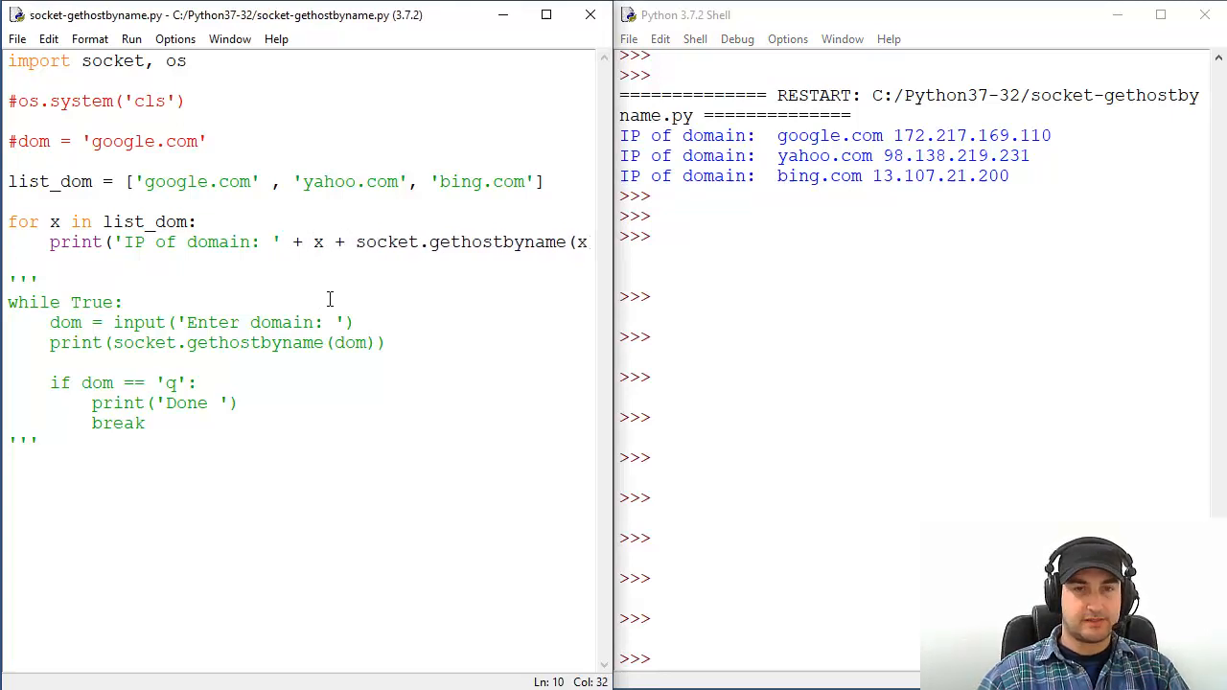
left_click(130, 39)
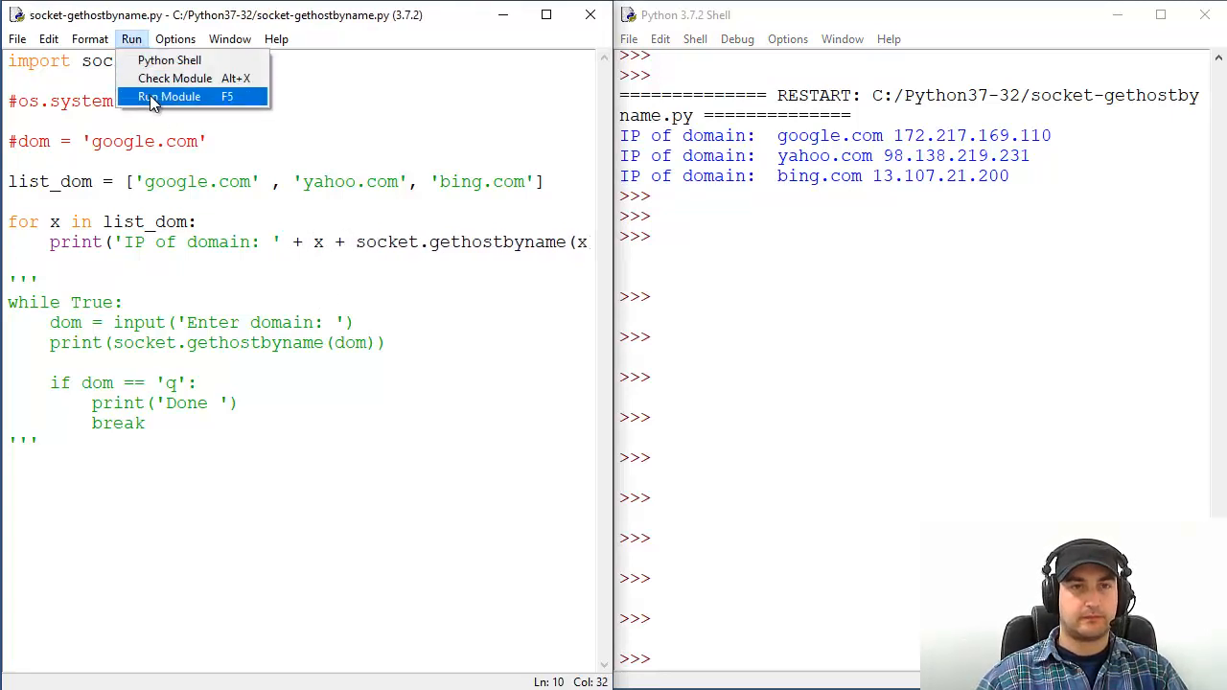
left_click(169, 96)
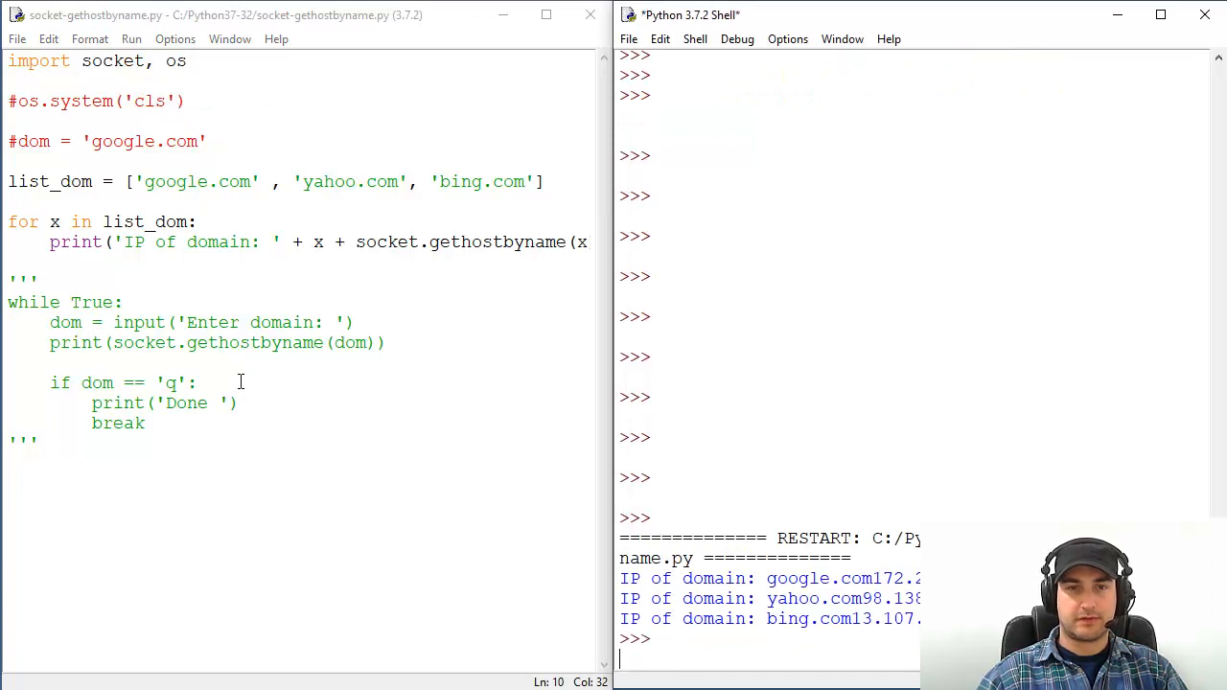